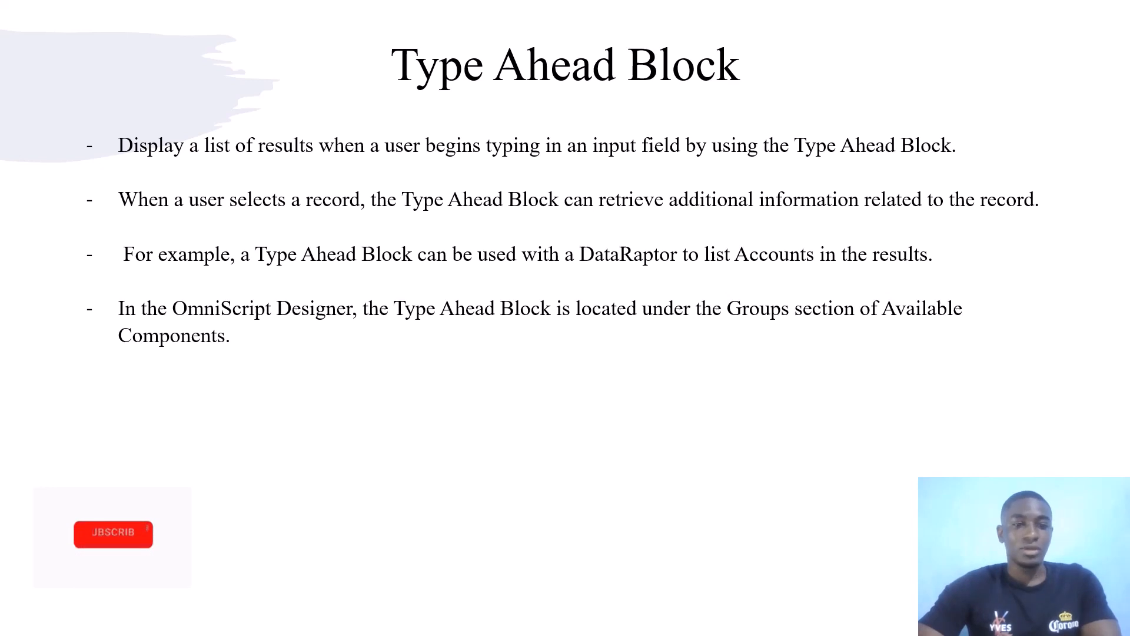
Add a Type Ahead Block to Step 1 from the element library
{"action": "left_click", "coordinate": [112, 533]}
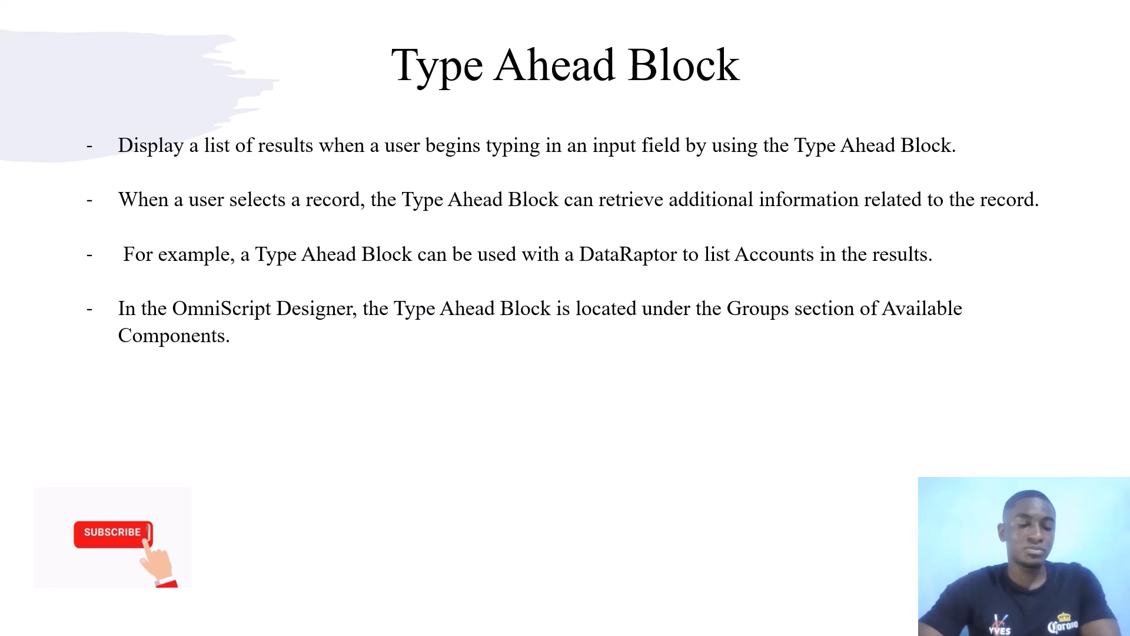
{"action": "left_click", "coordinate": [112, 532]}
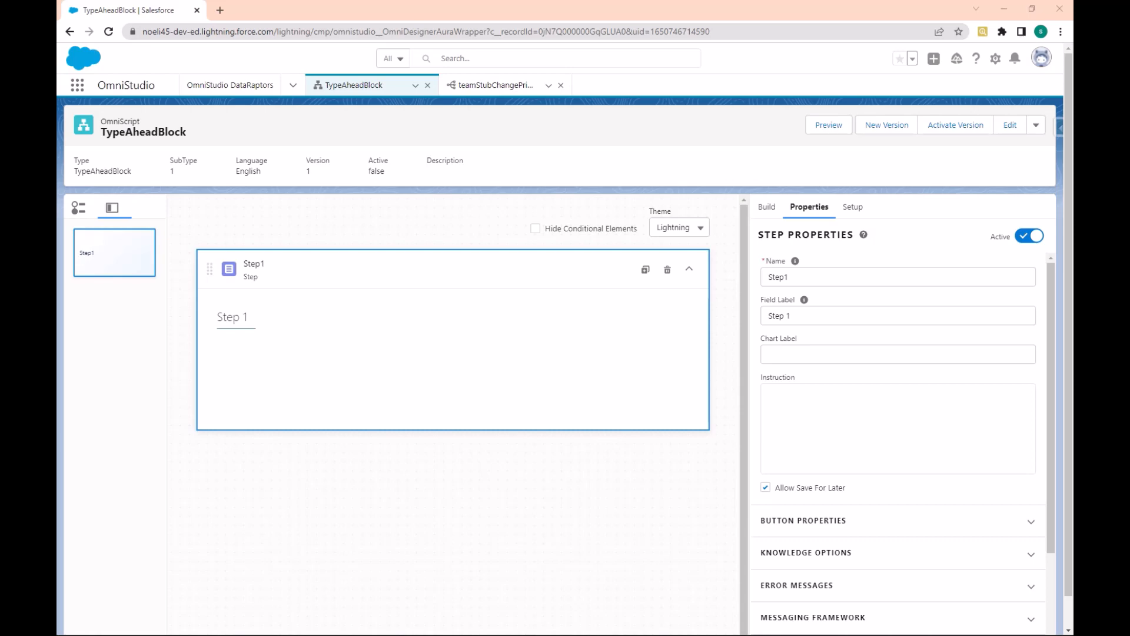
{"action": "mouse_move", "coordinate": [473, 181]}
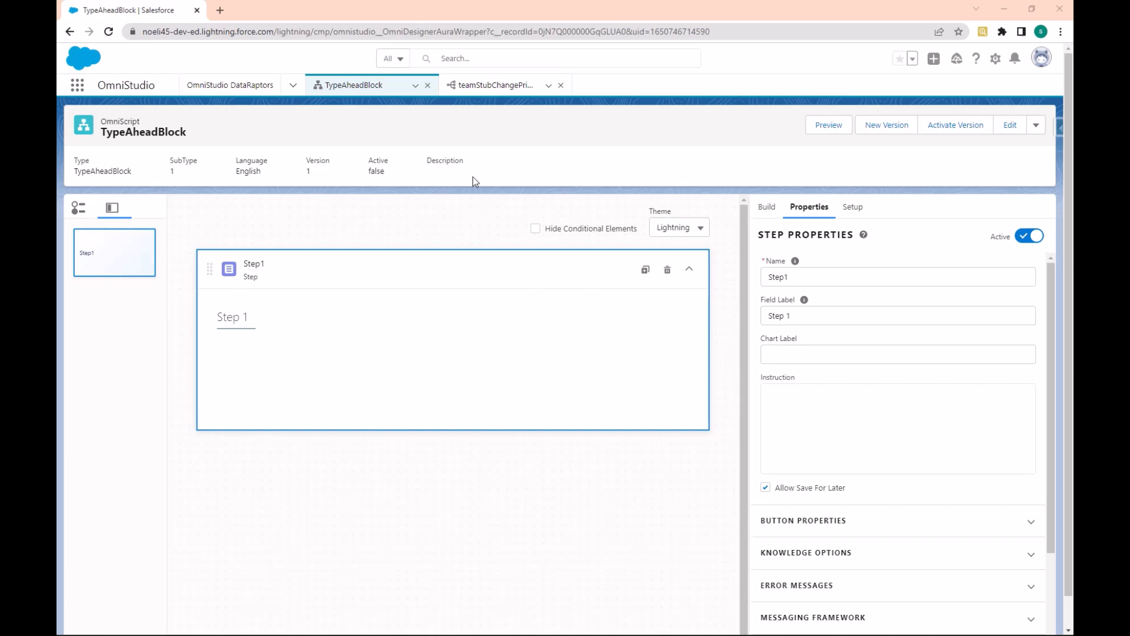
{"action": "mouse_move", "coordinate": [258, 160]}
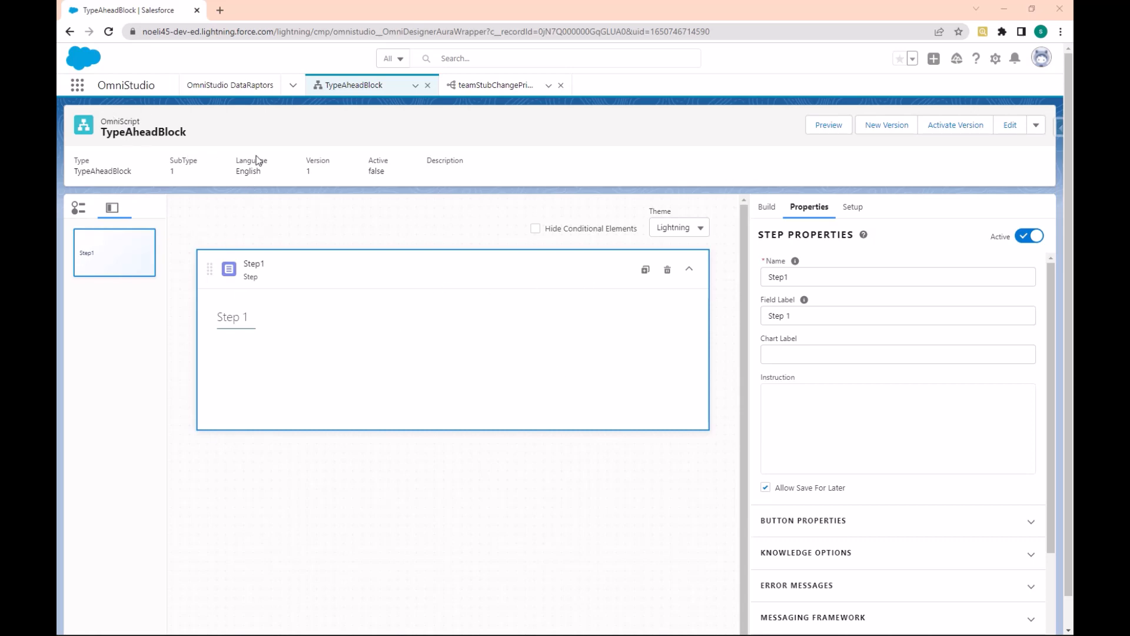
{"action": "mouse_move", "coordinate": [610, 337]}
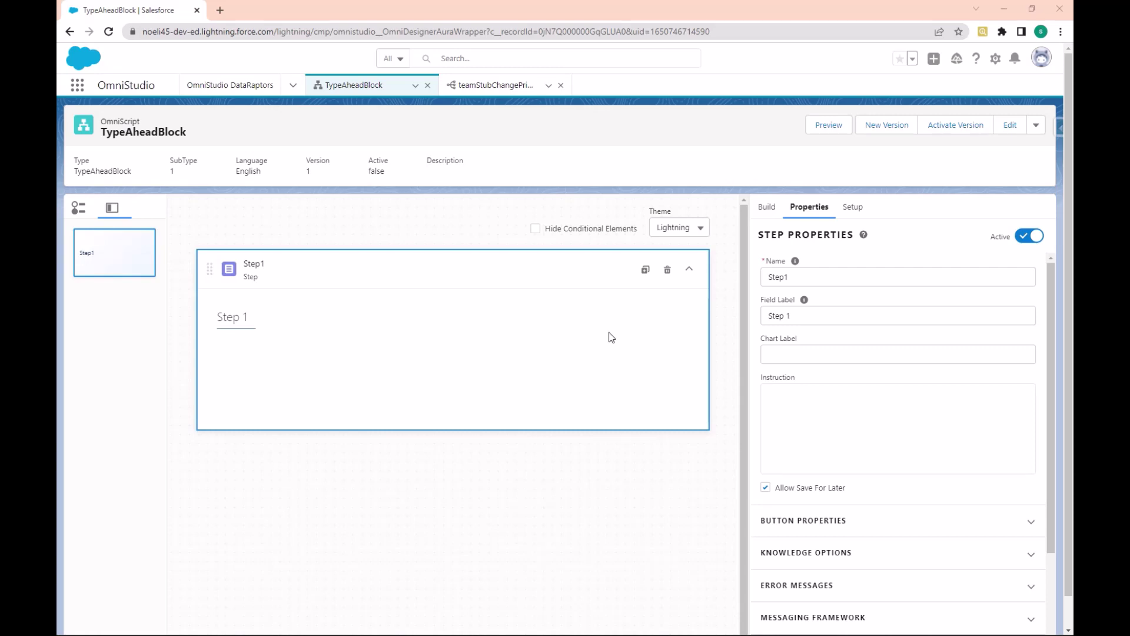
{"action": "mouse_move", "coordinate": [897, 255]}
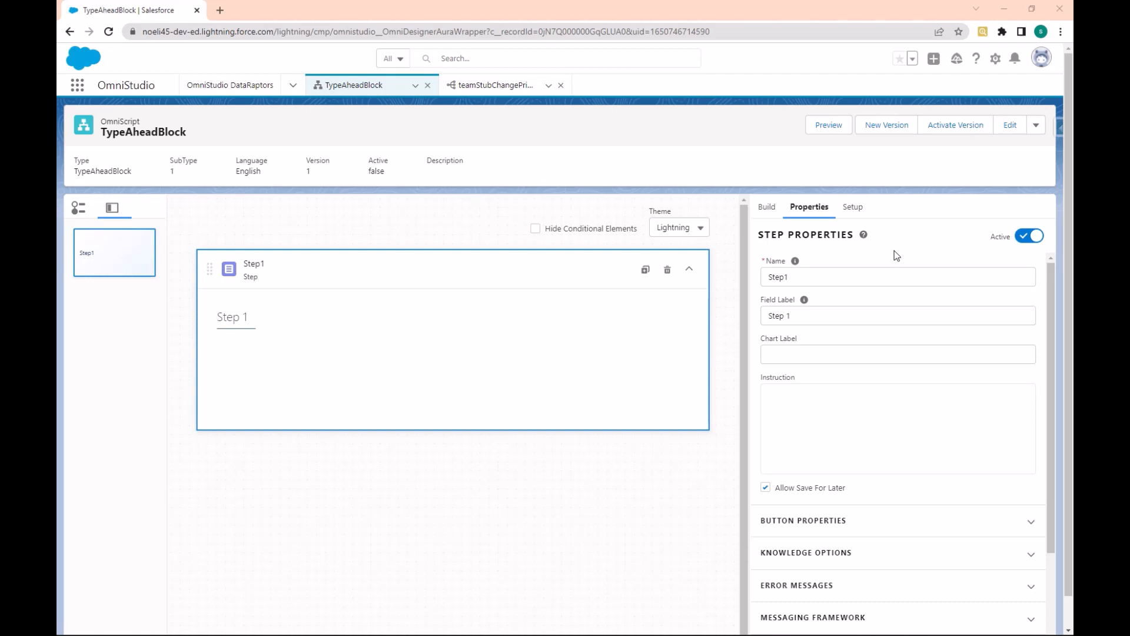
{"action": "left_click", "coordinate": [766, 206]}
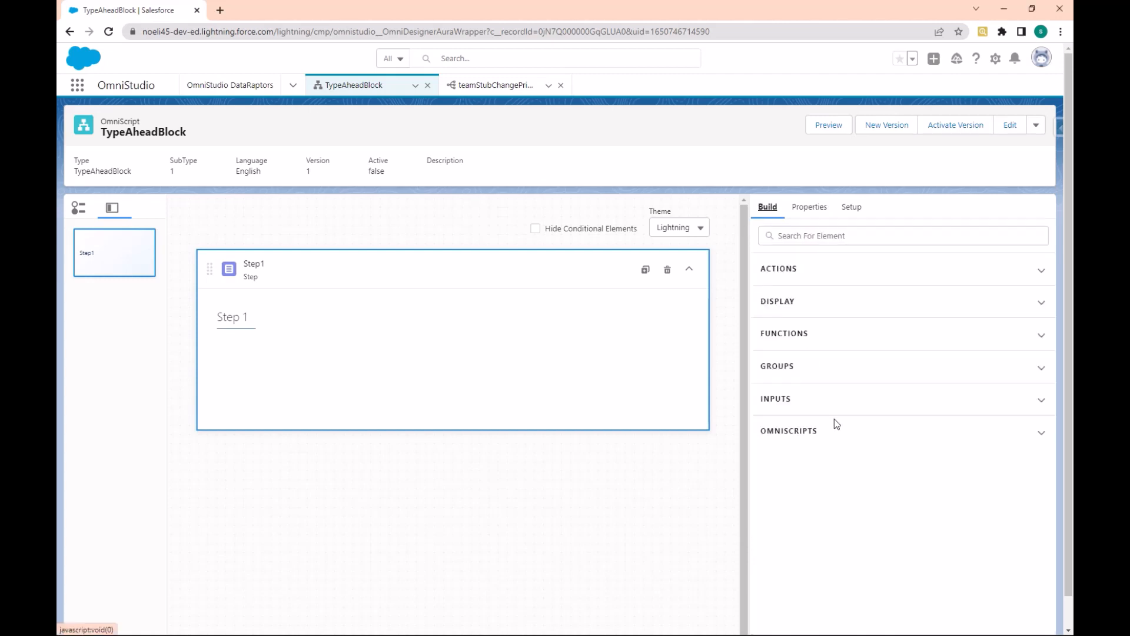
{"action": "mouse_move", "coordinate": [795, 371]}
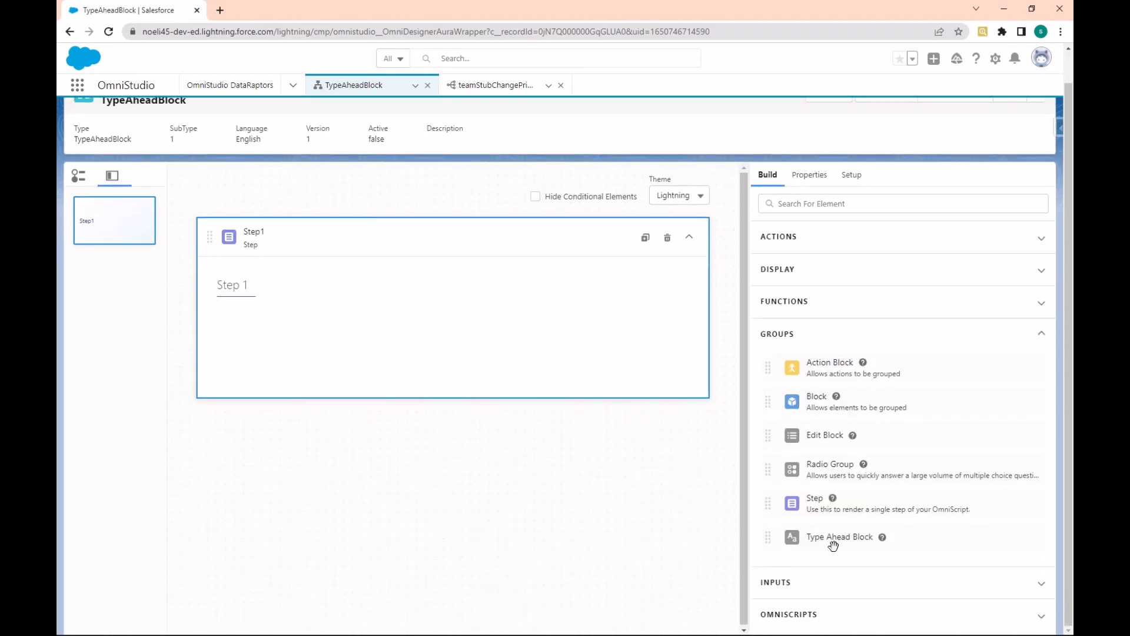
{"action": "mouse_move", "coordinate": [836, 539]}
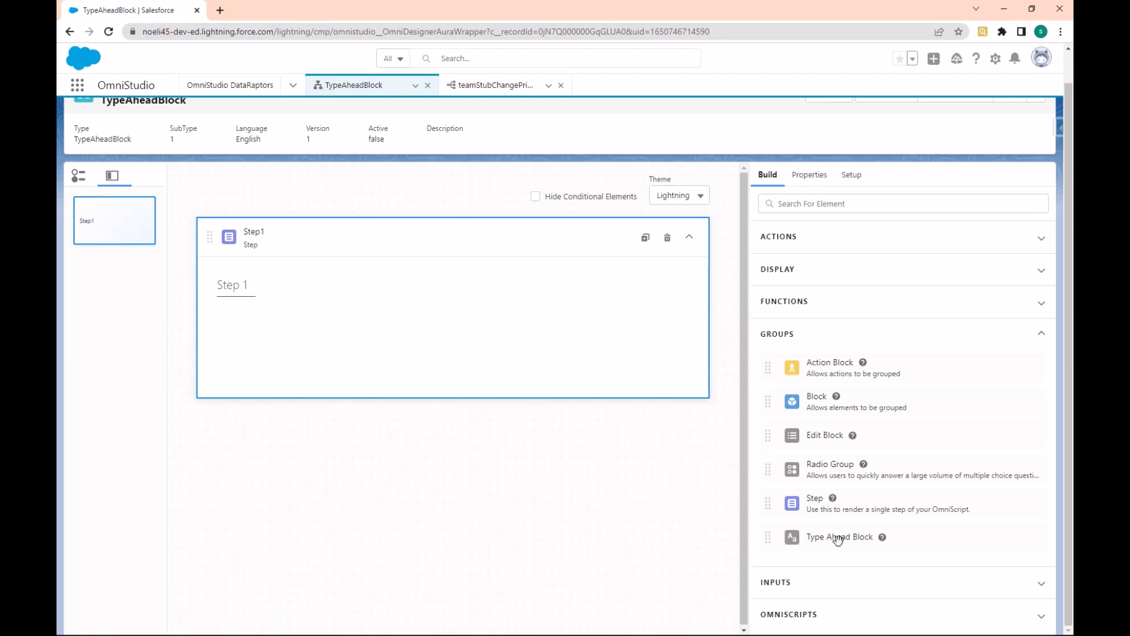
{"action": "mouse_move", "coordinate": [343, 334]}
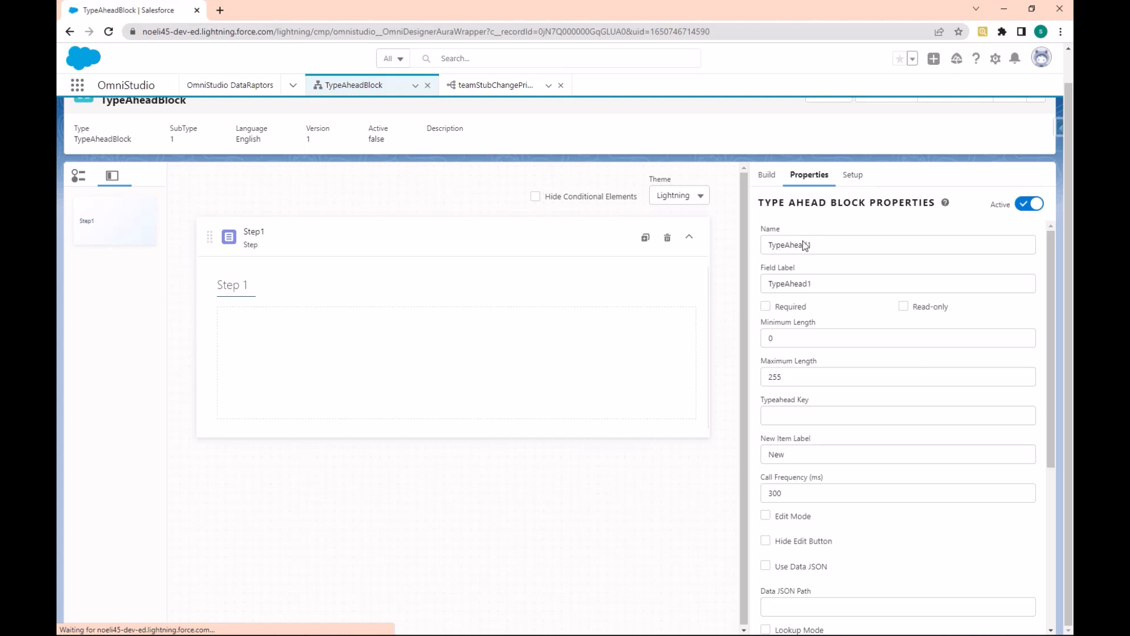
Name the block selectContact and mark it Required
{"action": "left_click", "coordinate": [896, 245]}
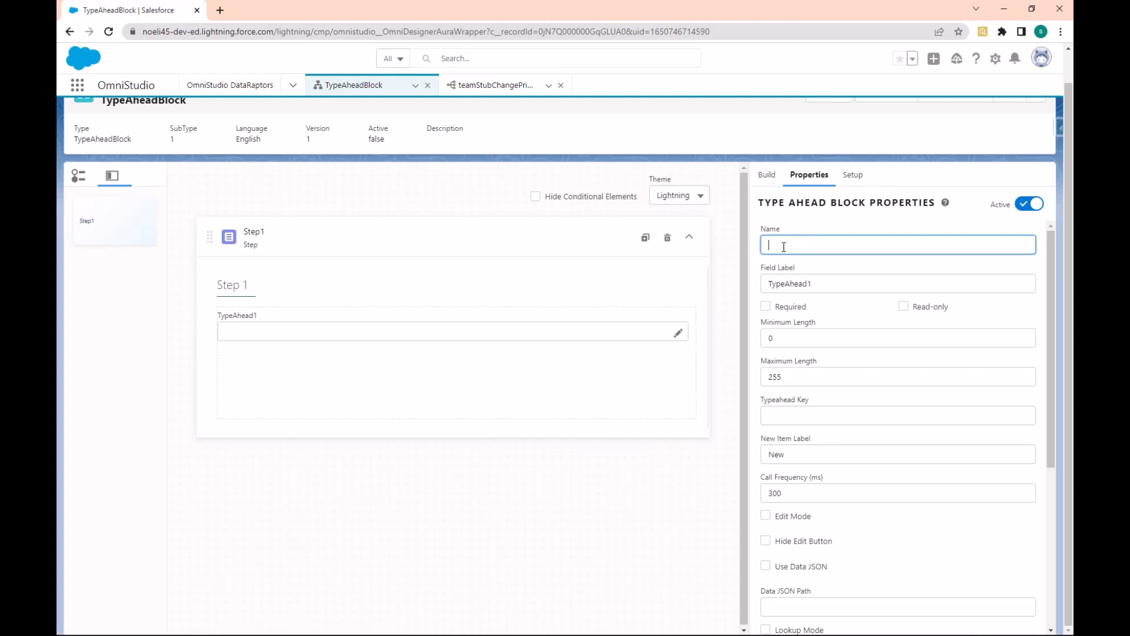
{"action": "type", "text": "s"}
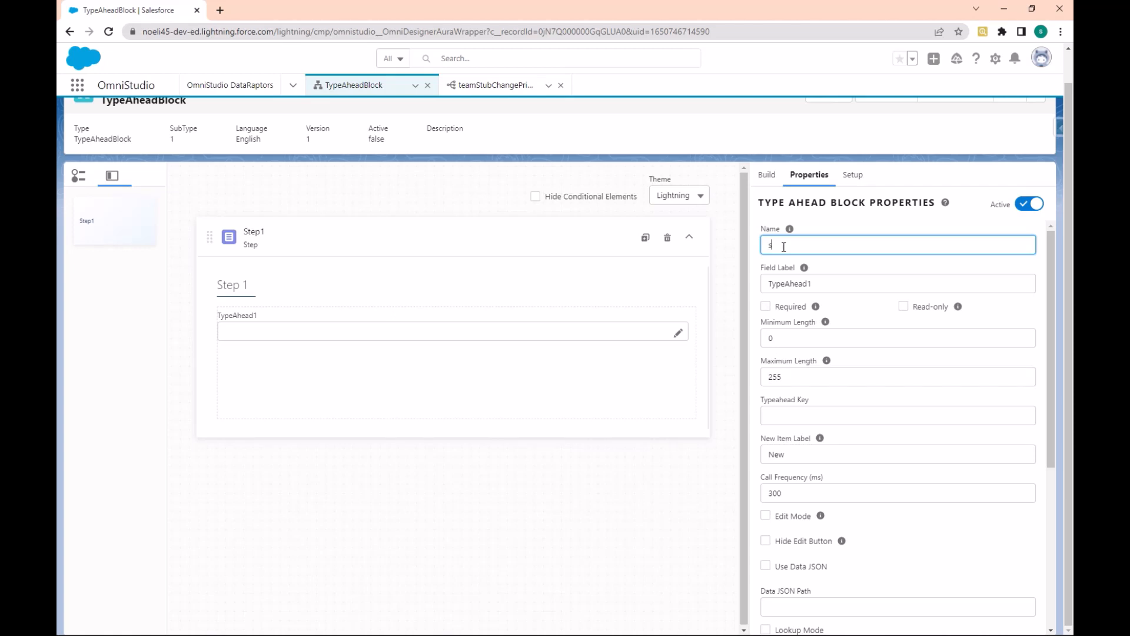
{"action": "key", "text": "Backspace"}
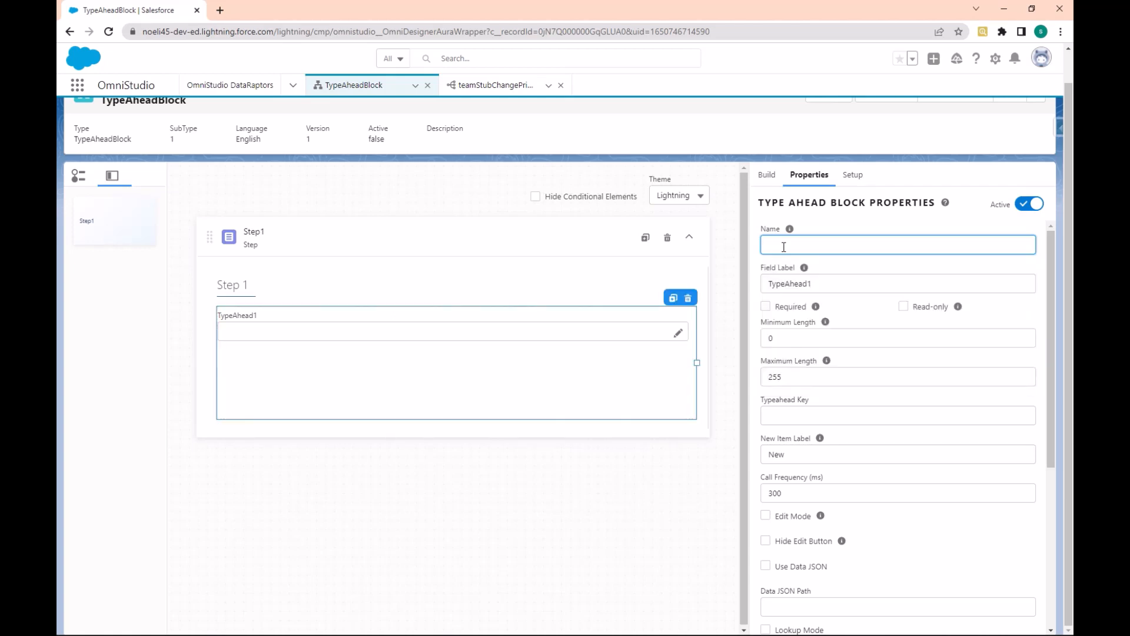
{"action": "type", "text": "select"}
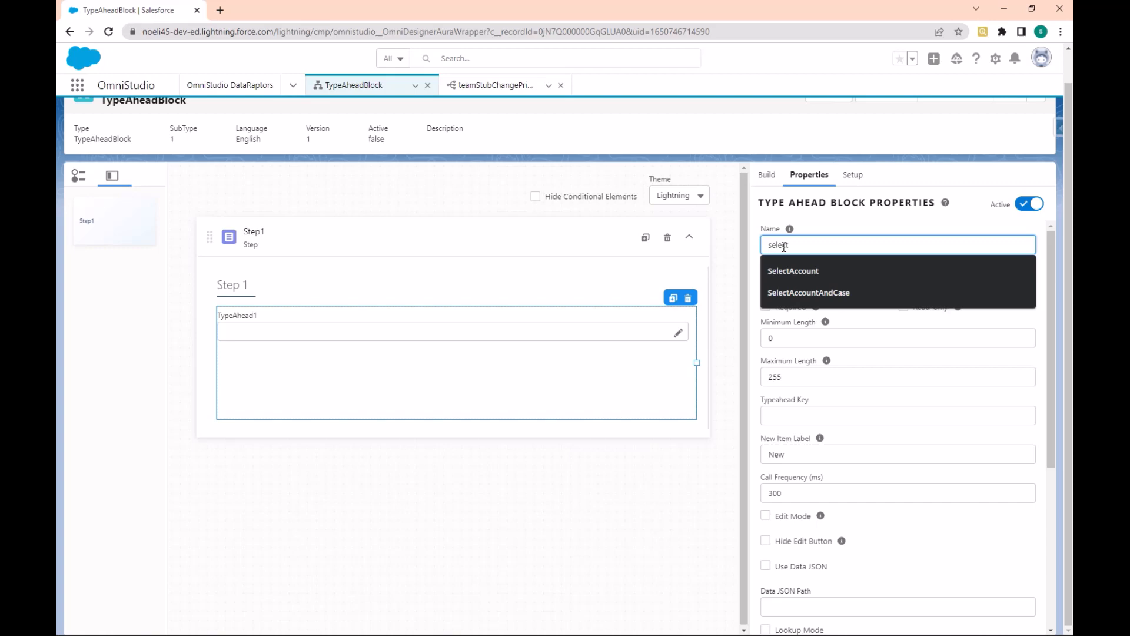
{"action": "type", "text": "Contact"}
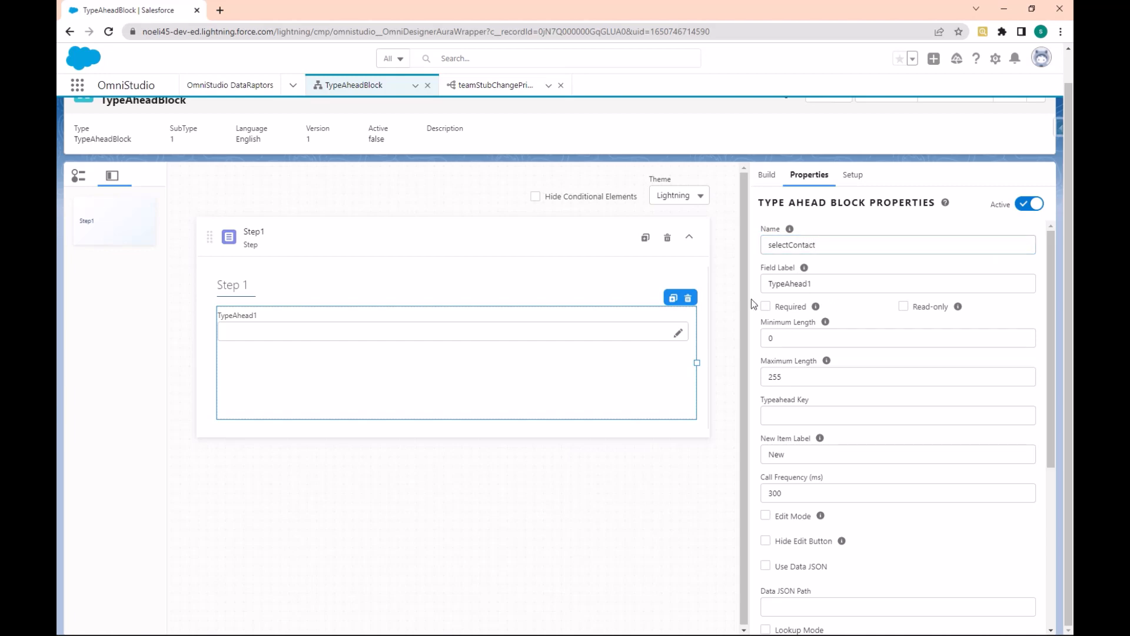
{"action": "left_click", "coordinate": [765, 305]}
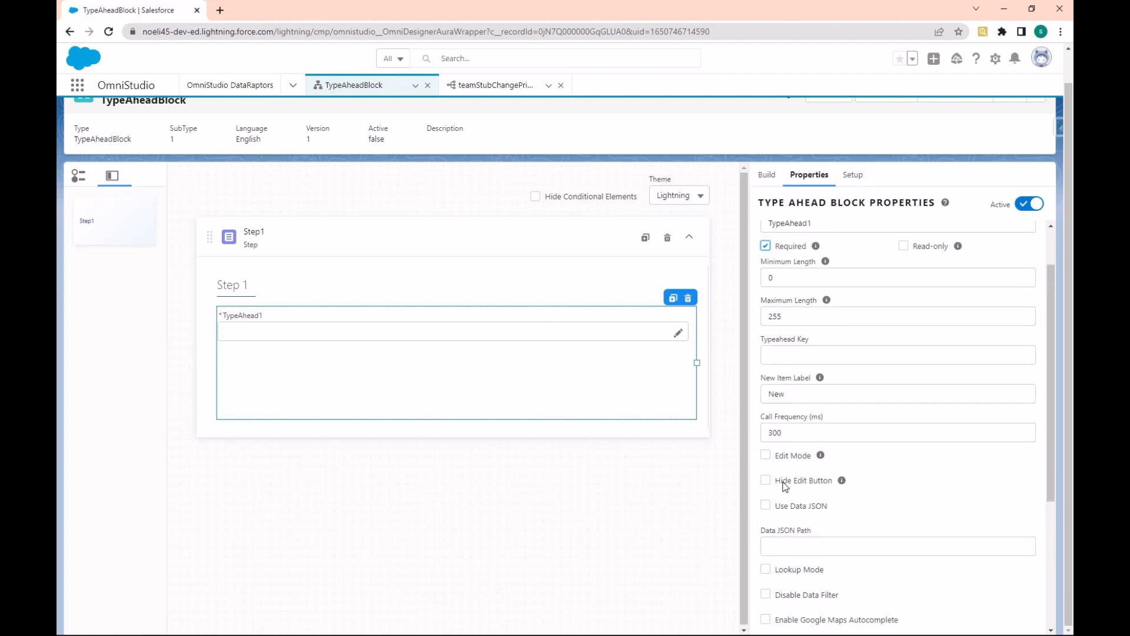
{"action": "scroll", "scroll_direction": "up", "scroll_amount": 3}
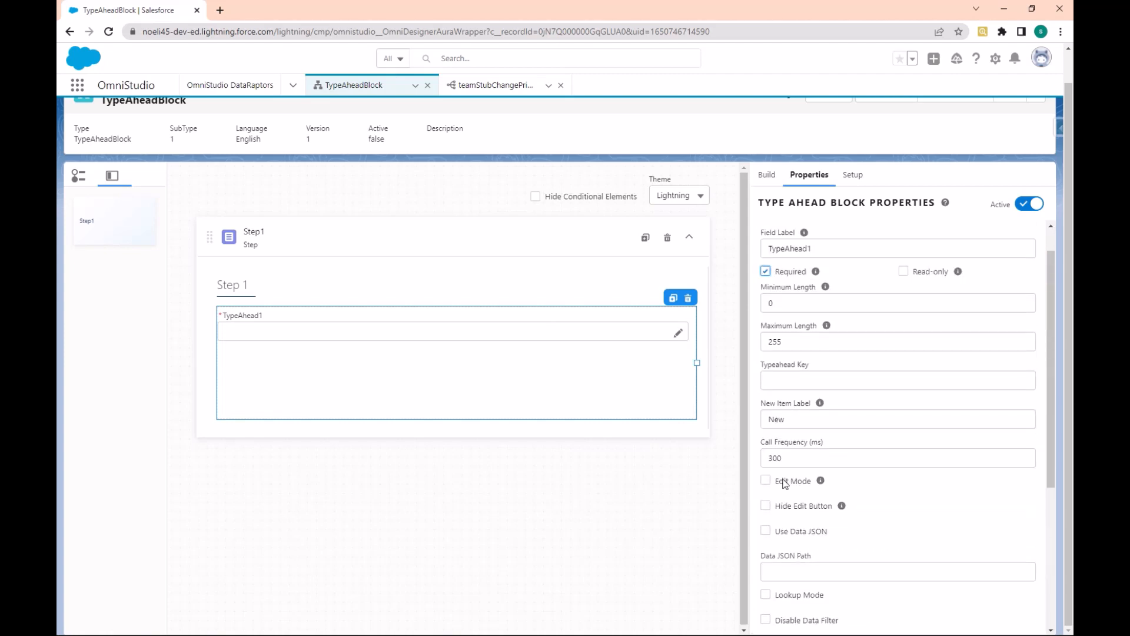
{"action": "left_click", "coordinate": [767, 175]}
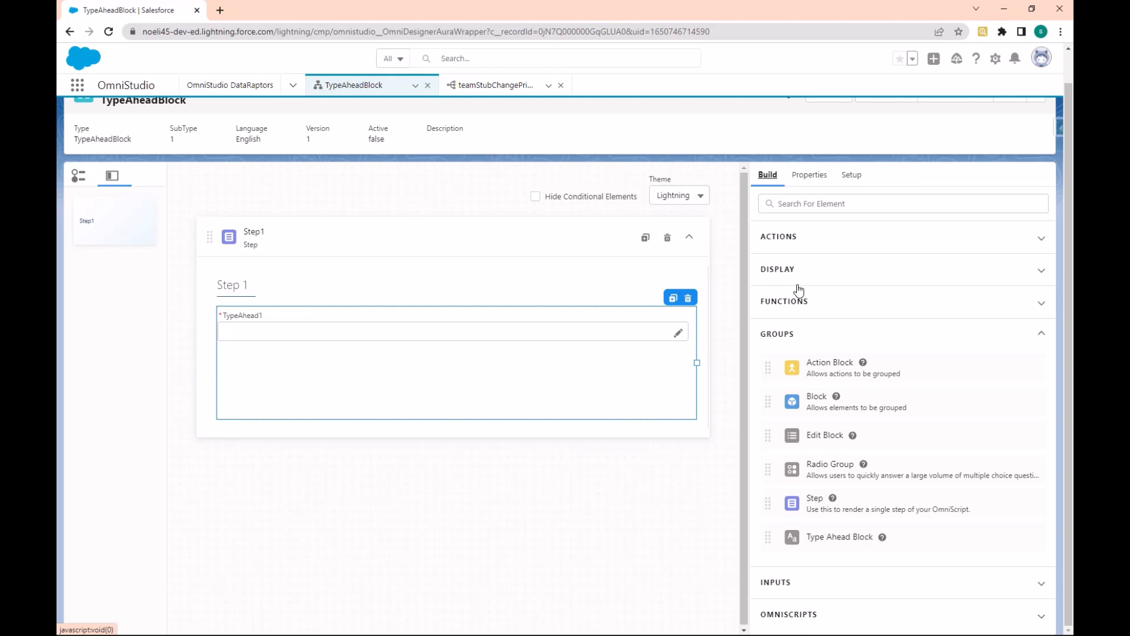
Drop a DataRaptor Turbo Action into the block, labelled 'Start Typing the contact name'
{"action": "left_click", "coordinate": [902, 203]}
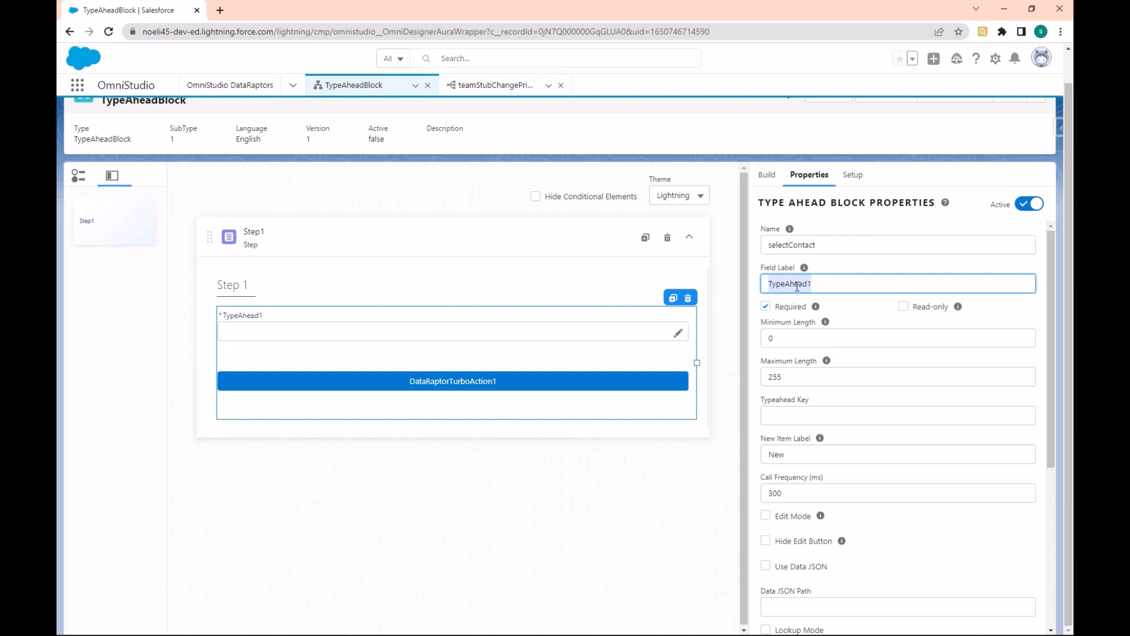
{"action": "type", "text": "star"}
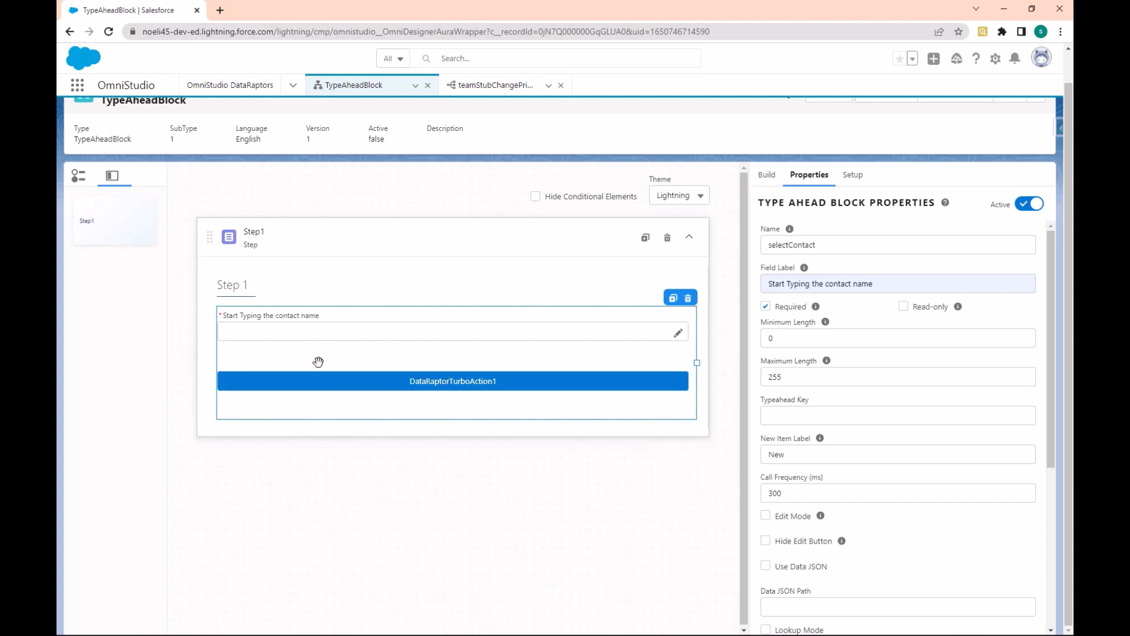
From the Turbo Action's settings, create a new DataRaptor named GetAllContactWithName
{"action": "left_click", "coordinate": [453, 381]}
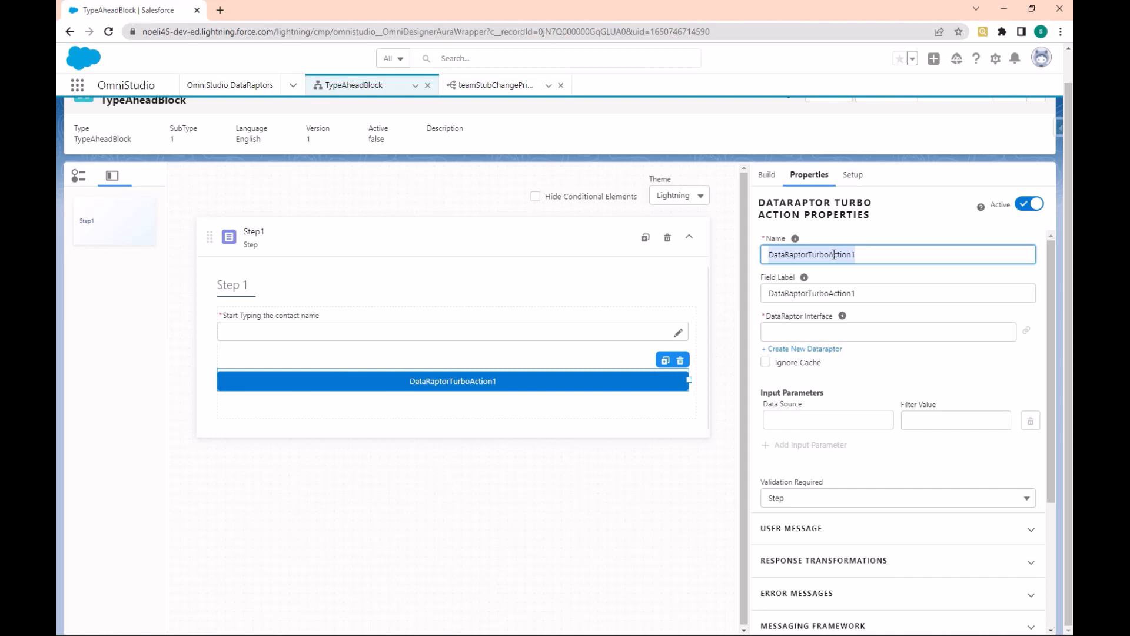
{"action": "left_click", "coordinate": [888, 331]}
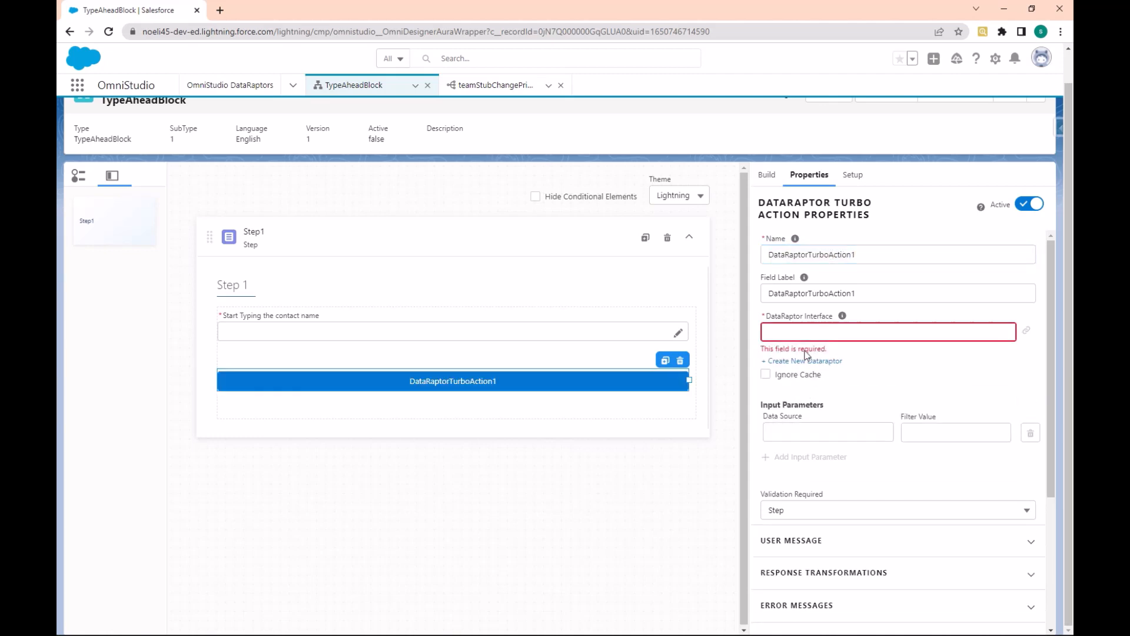
{"action": "left_click", "coordinate": [803, 360]}
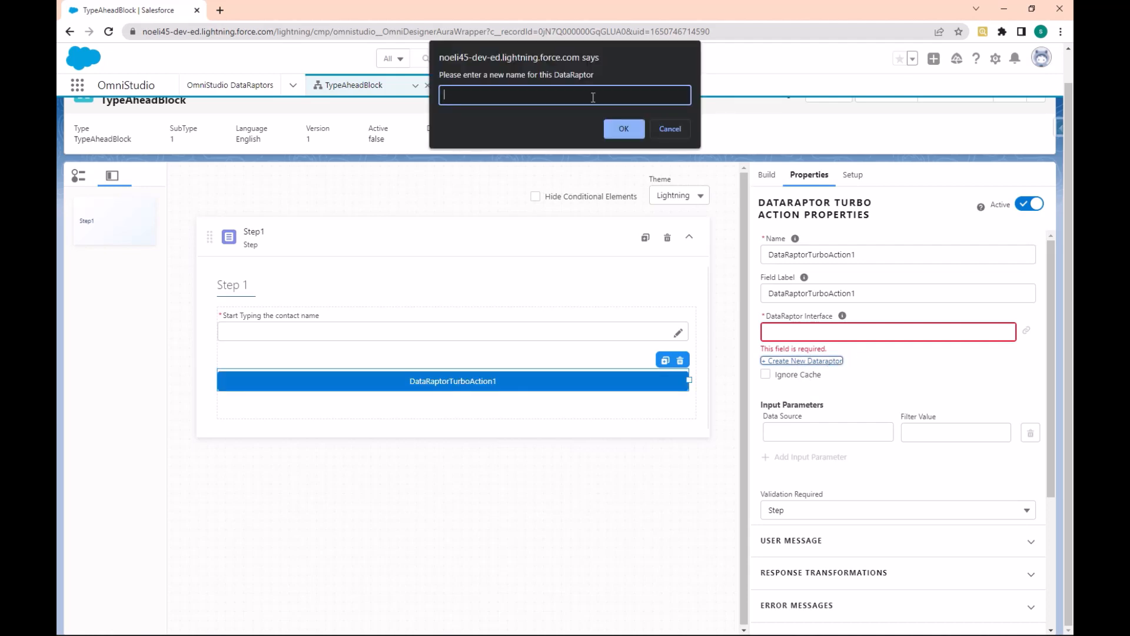
{"action": "type", "text": "Get"}
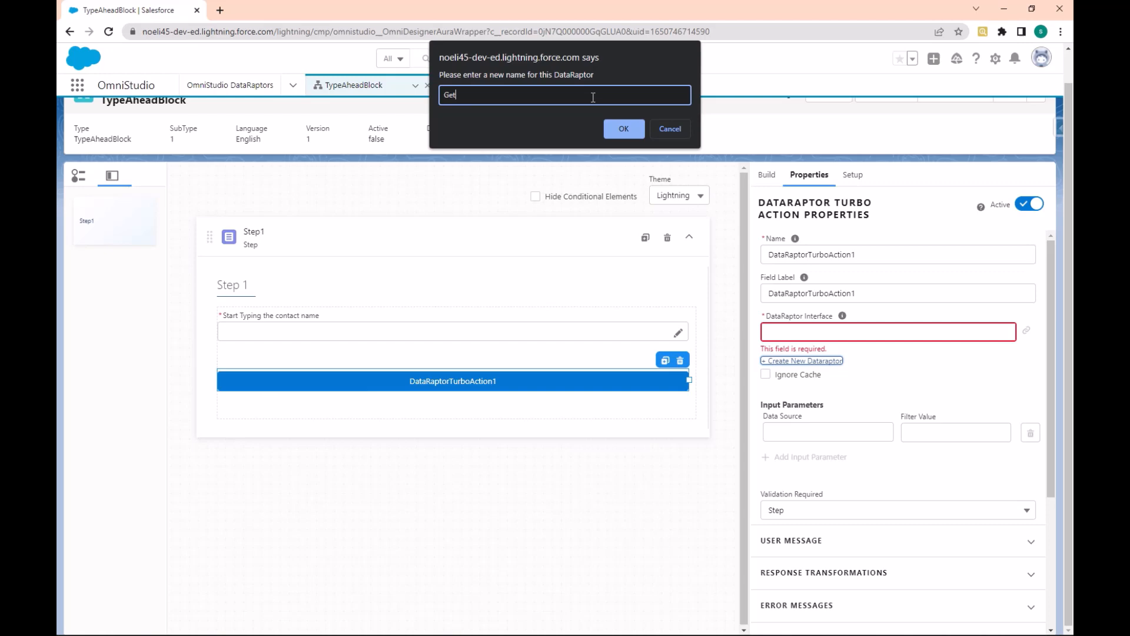
{"action": "type", "text": "Contact"}
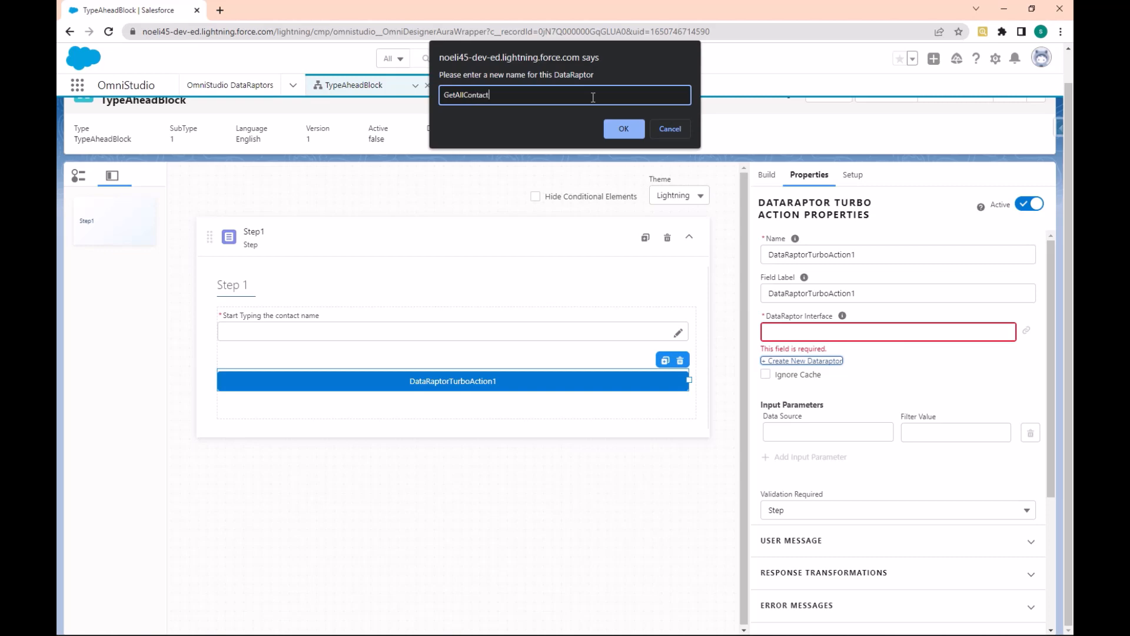
{"action": "type", "text": "WithN"}
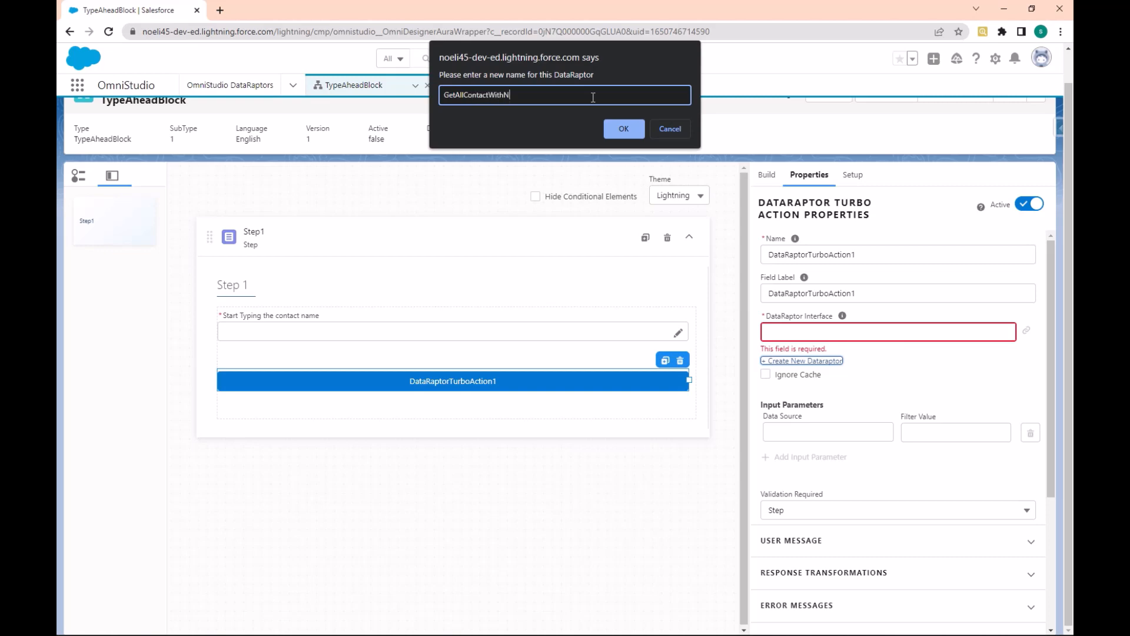
{"action": "type", "text": "ame"}
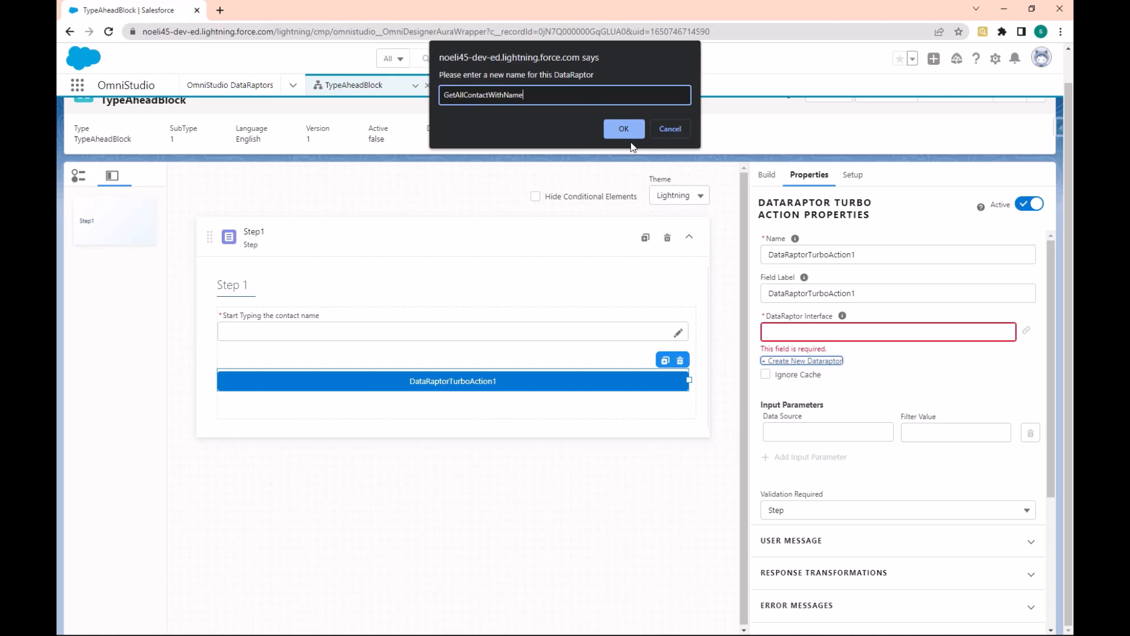
{"action": "left_click", "coordinate": [623, 128]}
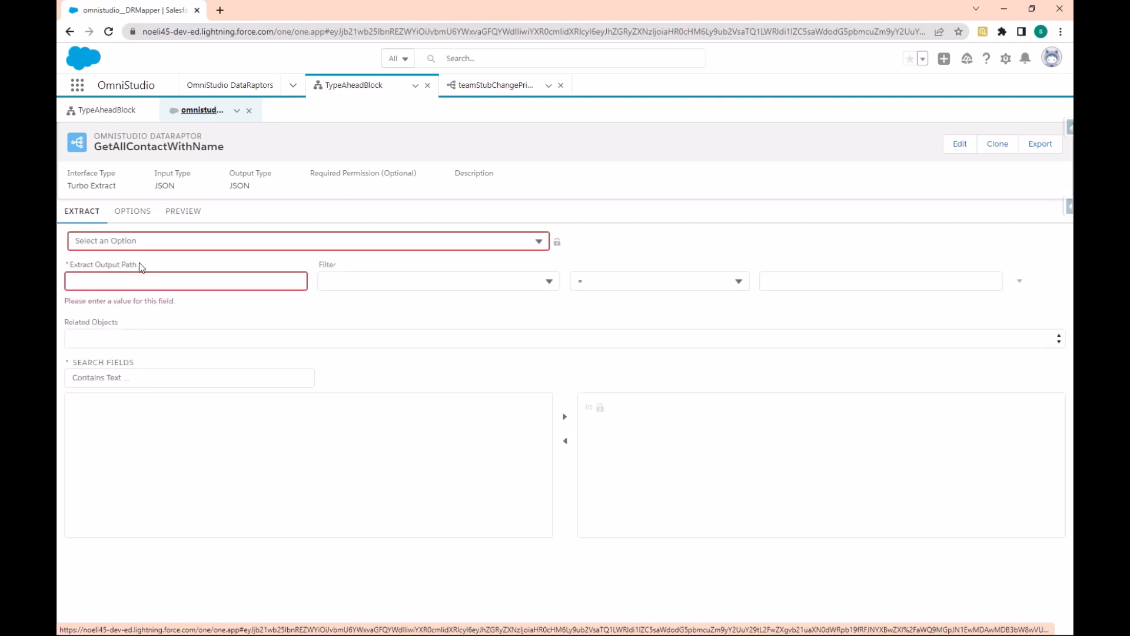
Extract from the Contact object into the Contacts output path
{"action": "left_click", "coordinate": [303, 240]}
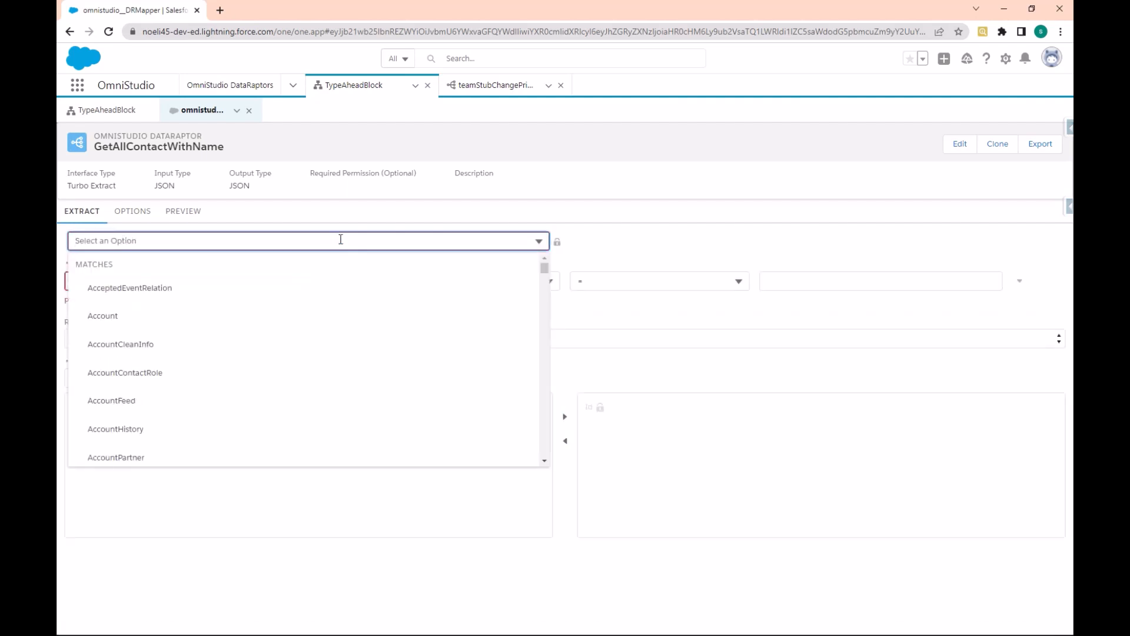
{"action": "mouse_move", "coordinate": [159, 315]}
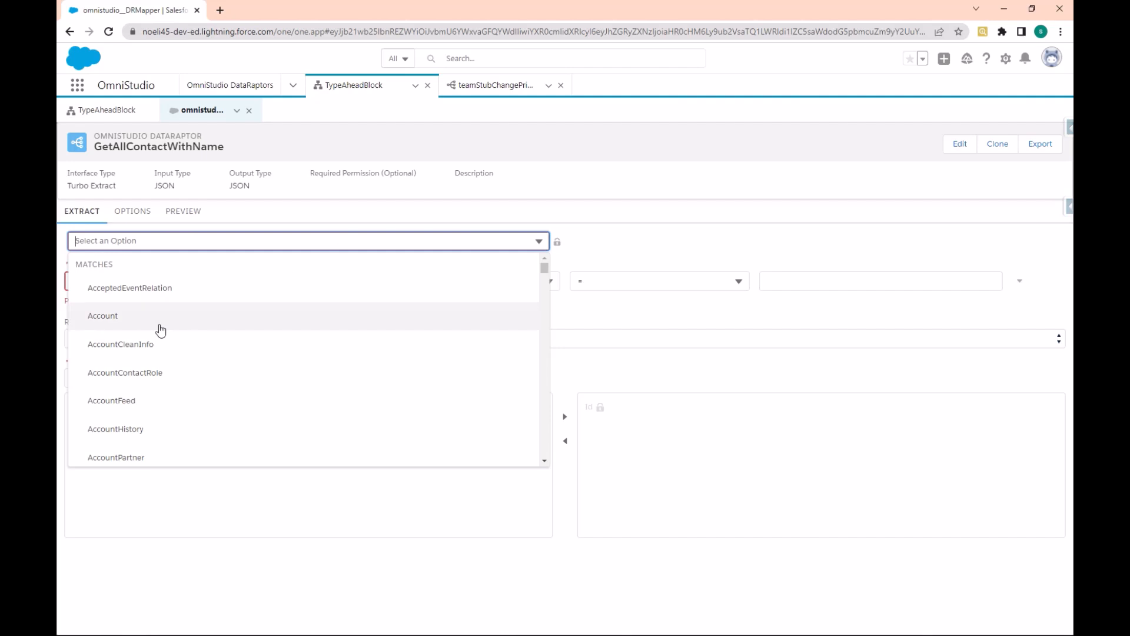
{"action": "type", "text": "contact"}
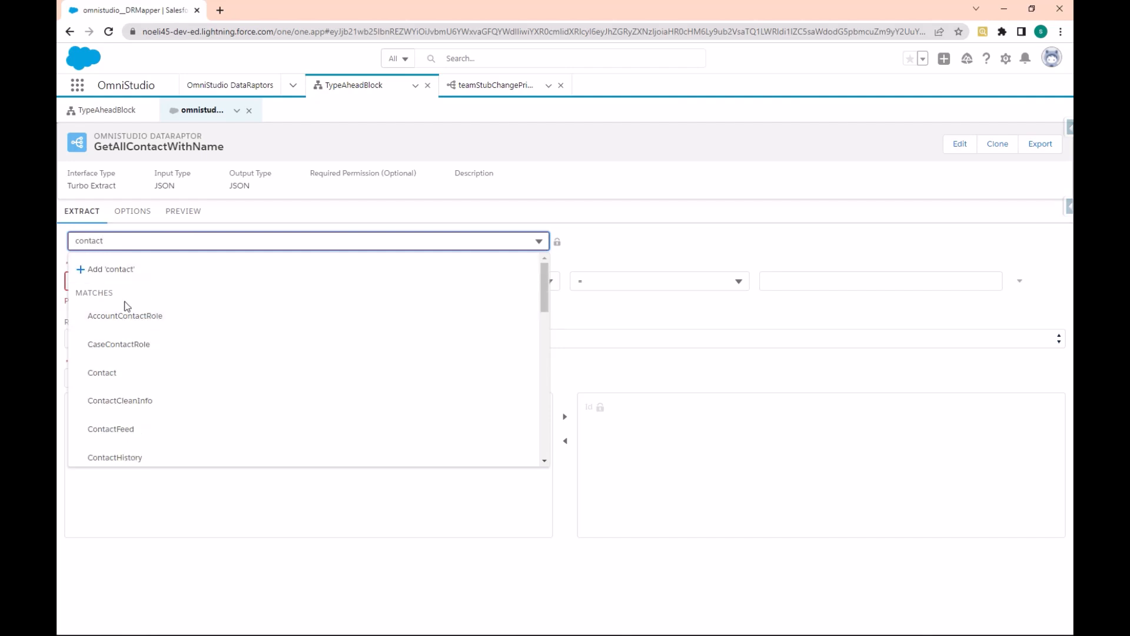
{"action": "left_click", "coordinate": [102, 373]}
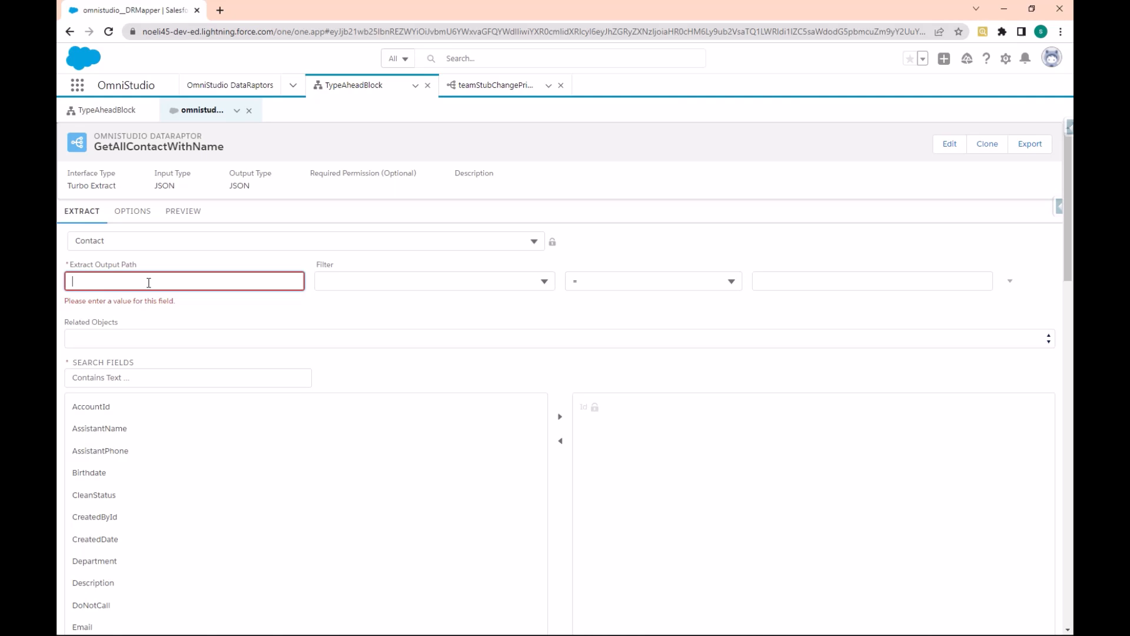
{"action": "type", "text": "Contacts"}
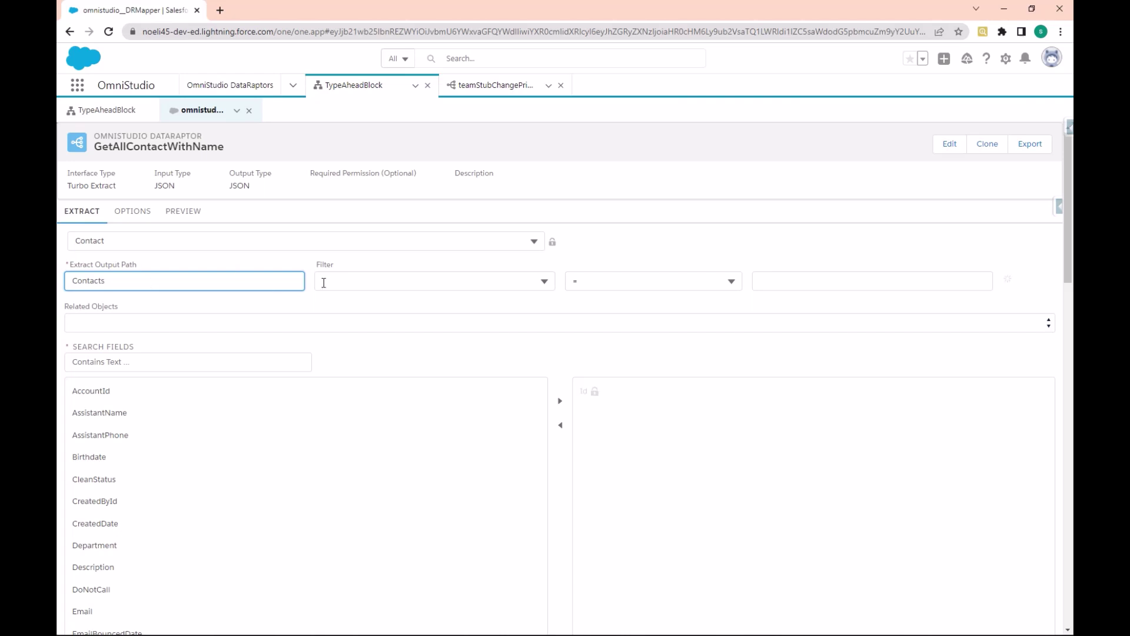
Filter the extract where Name LIKE contactName
{"action": "left_click", "coordinate": [429, 280]}
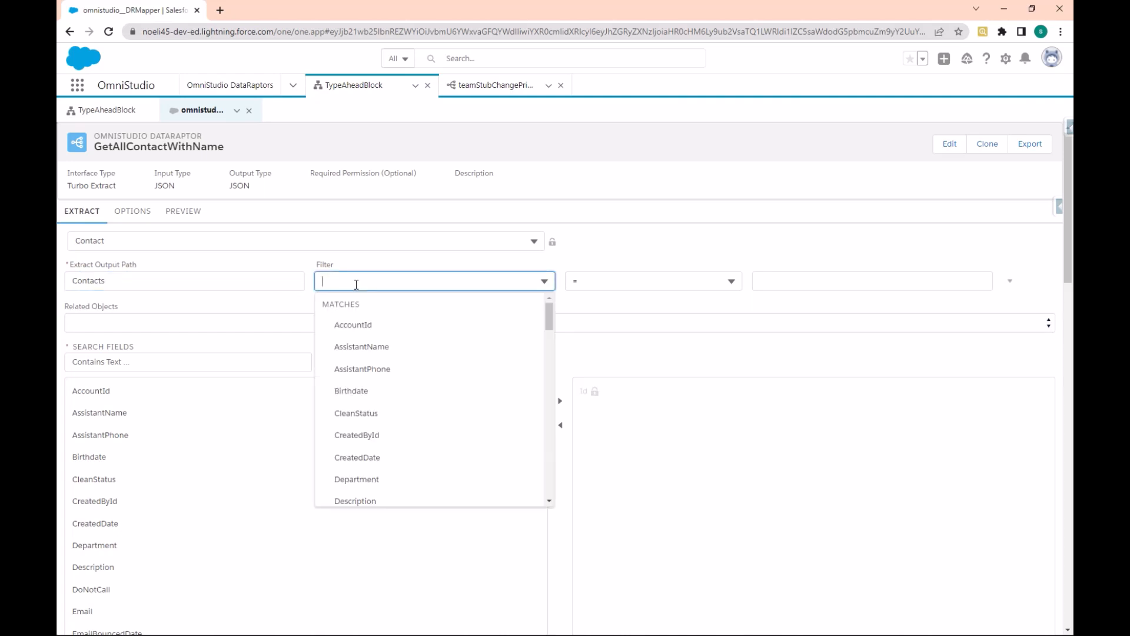
{"action": "type", "text": "name"}
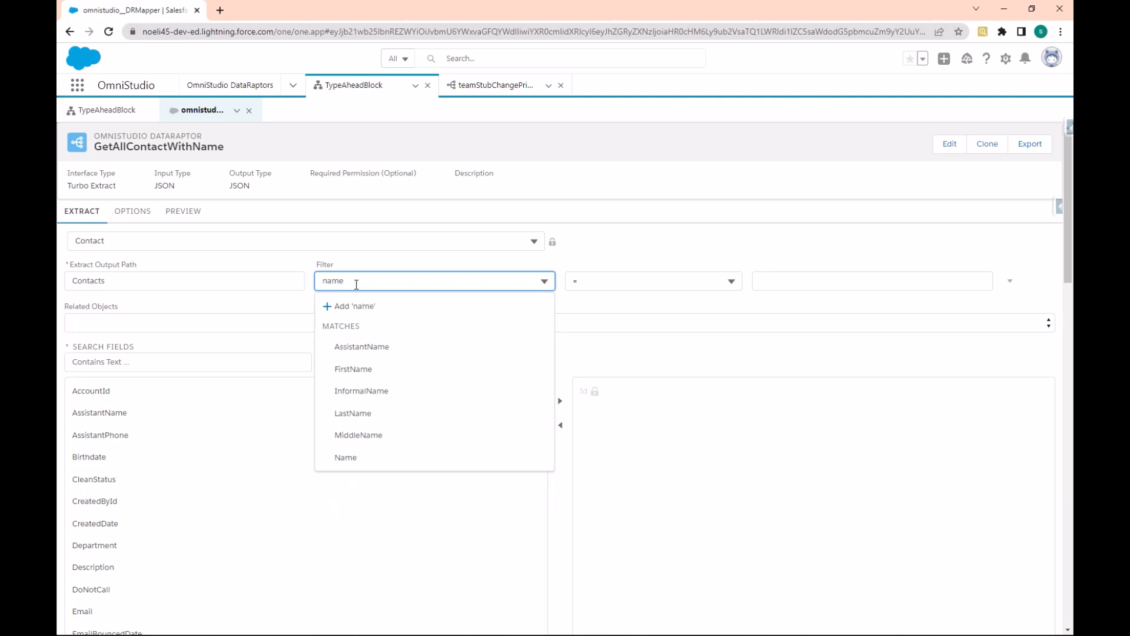
{"action": "left_click", "coordinate": [345, 457]}
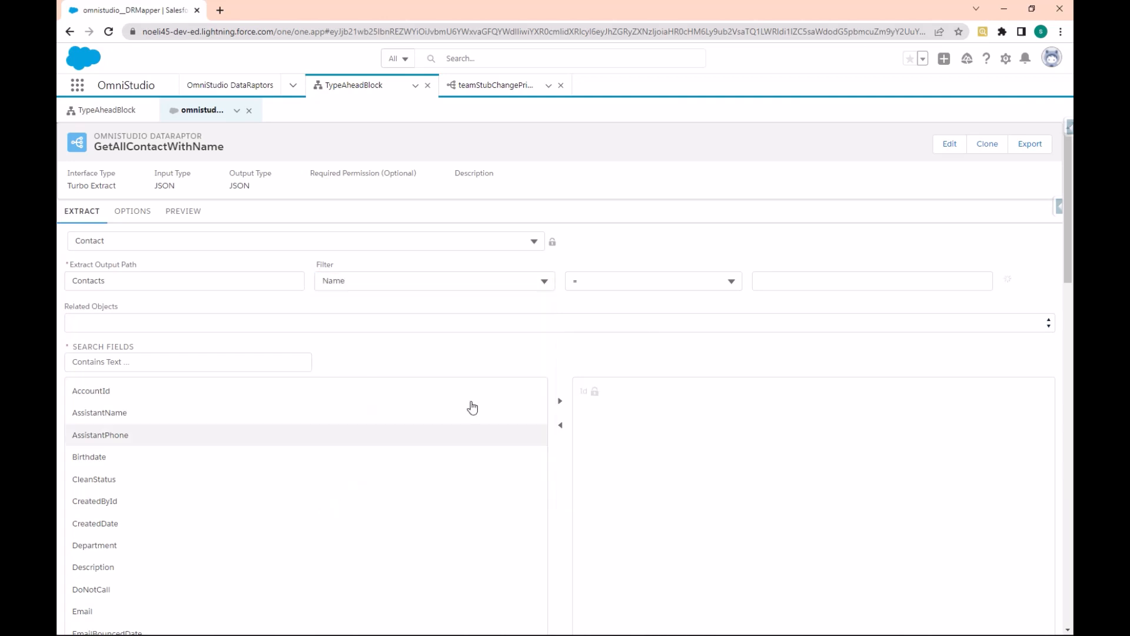
{"action": "left_click", "coordinate": [651, 280]}
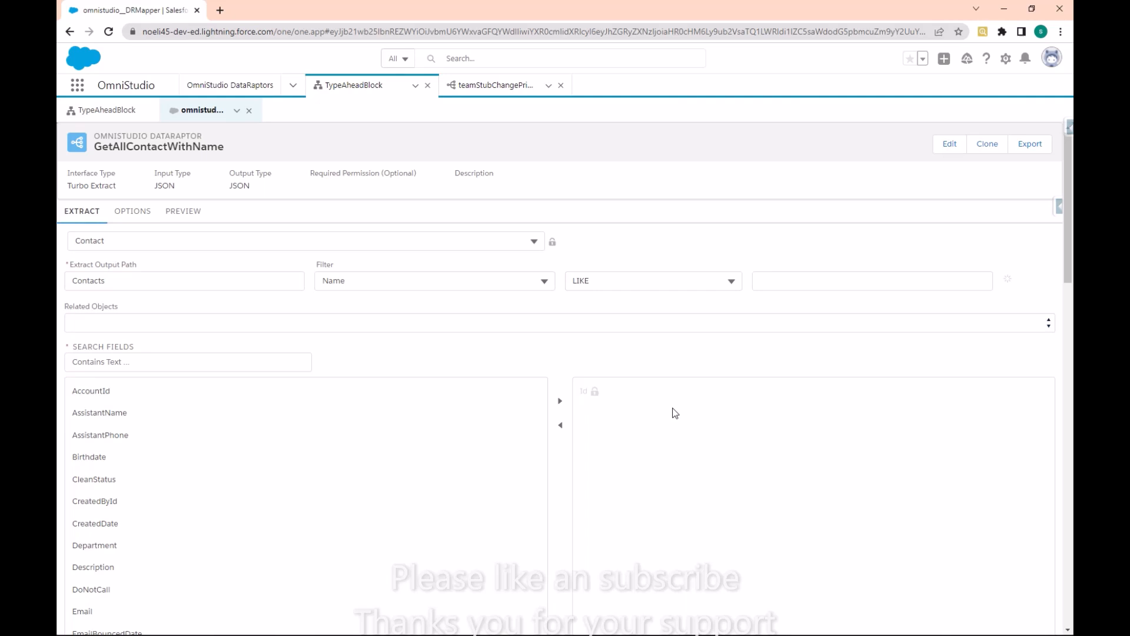
{"action": "left_click", "coordinate": [871, 280]}
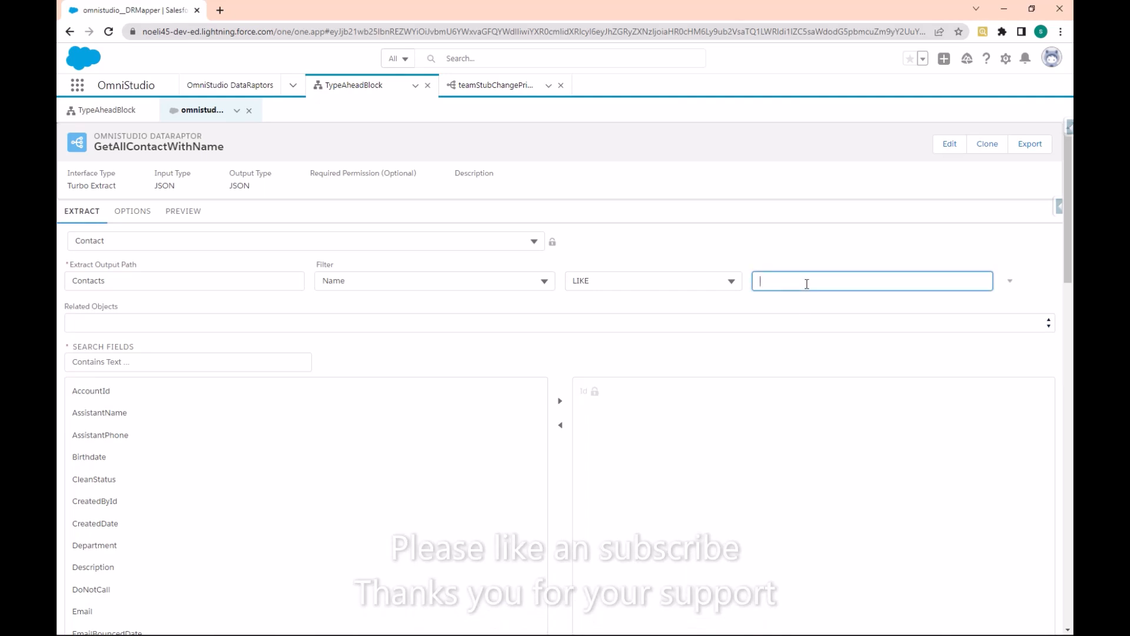
{"action": "type", "text": "contactNa"}
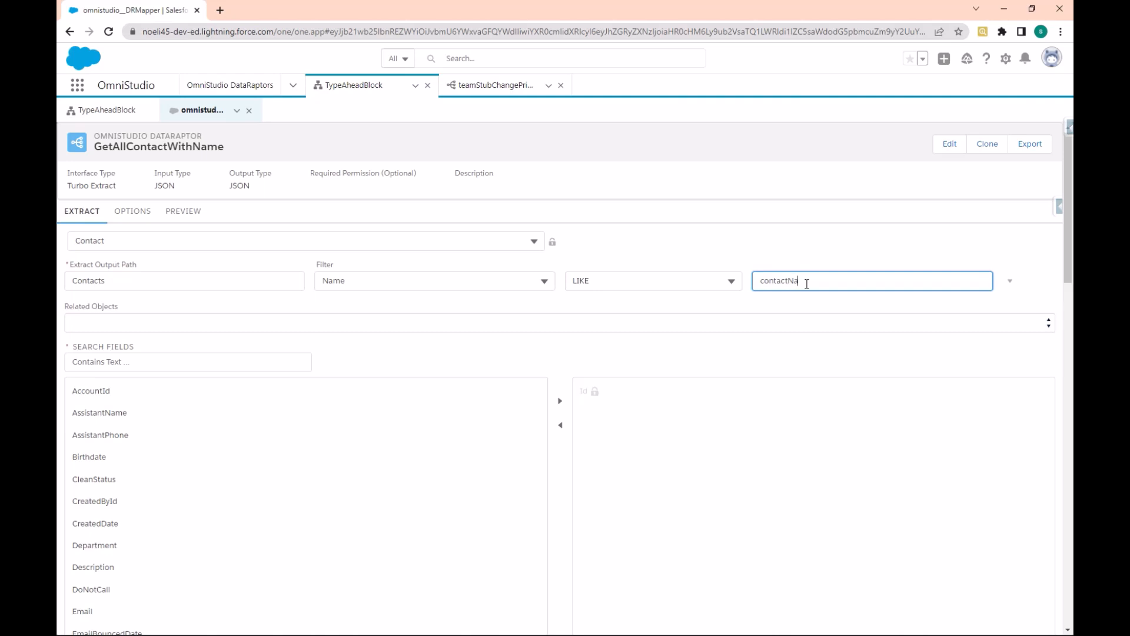
{"action": "type", "text": "me"}
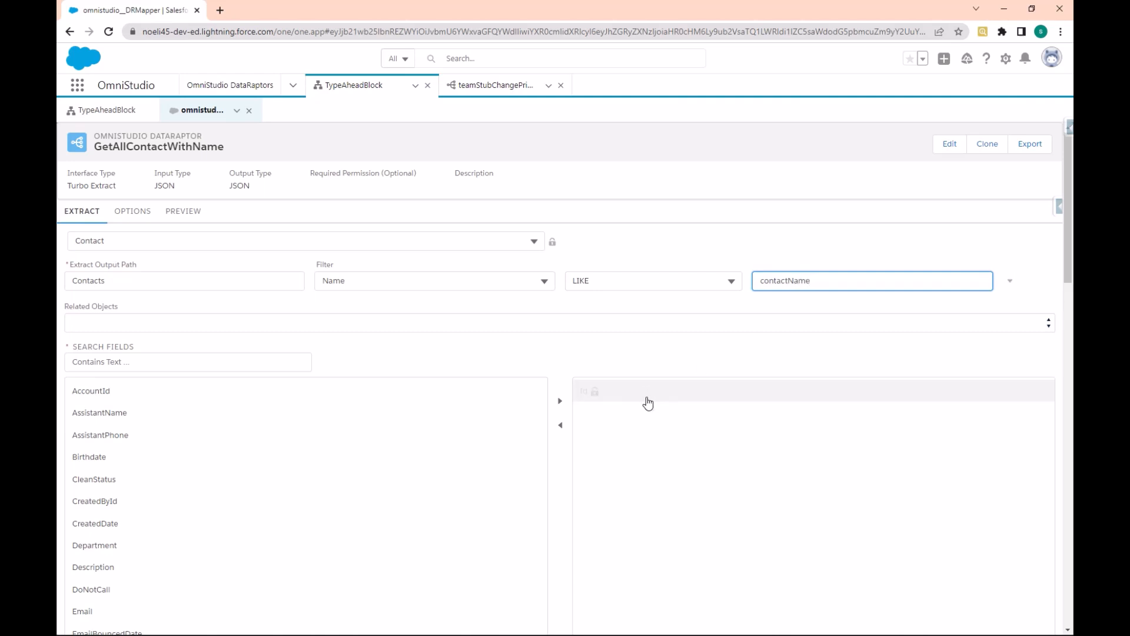
Return the Name, Phone and Email fields, and copy the contactName filter value
{"action": "left_click", "coordinate": [187, 362]}
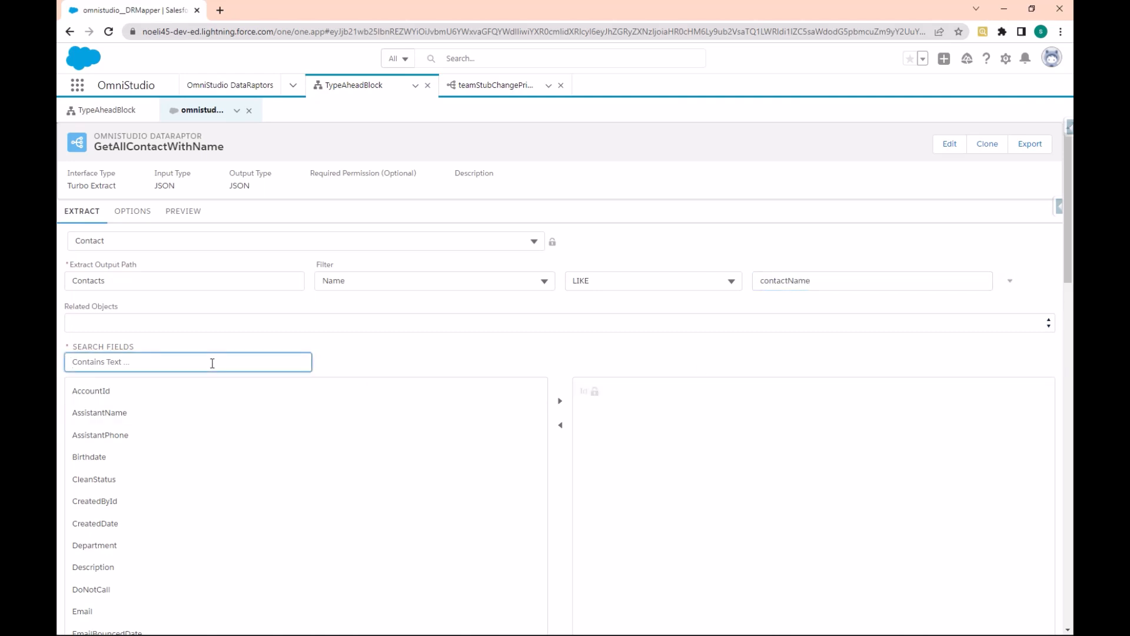
{"action": "type", "text": "Na"}
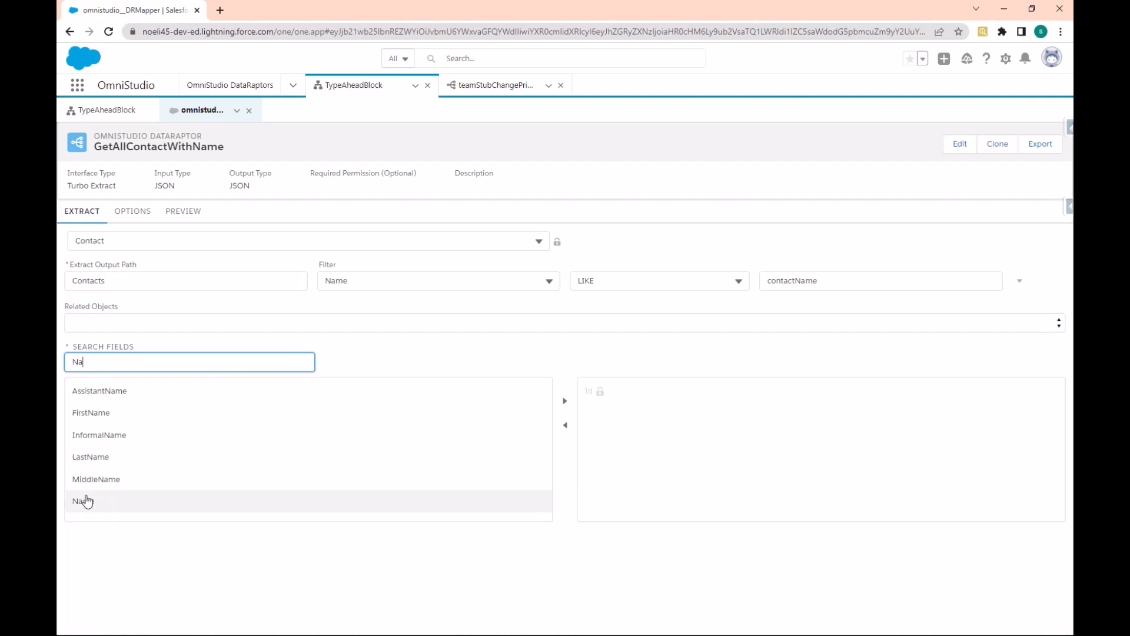
{"action": "left_click", "coordinate": [565, 401]}
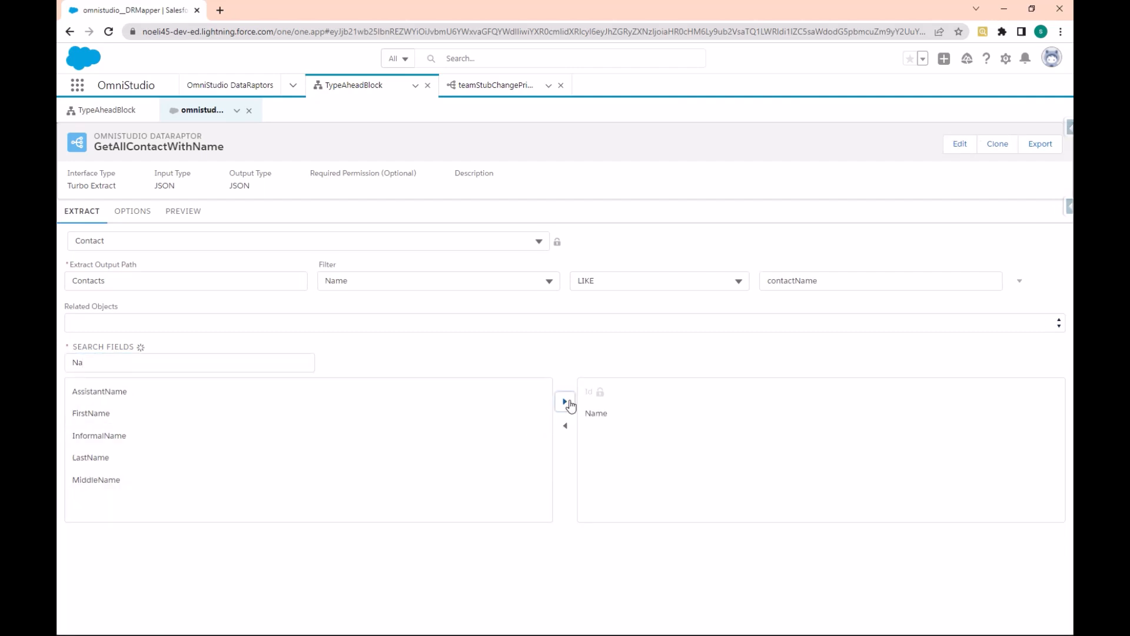
{"action": "left_click", "coordinate": [189, 361]}
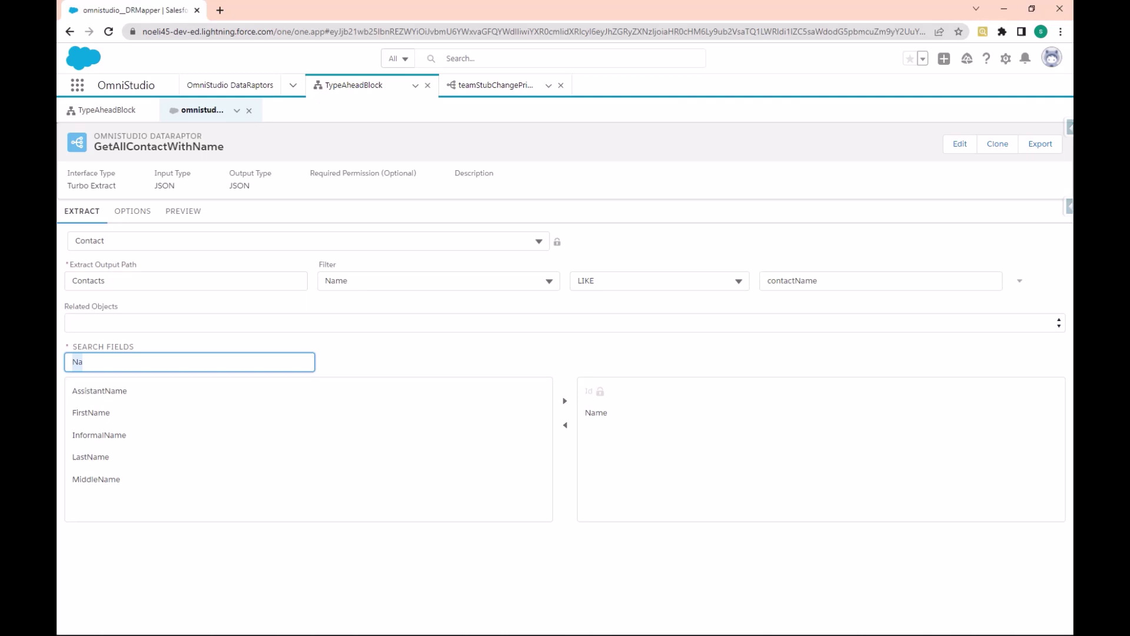
{"action": "type", "text": "phone"}
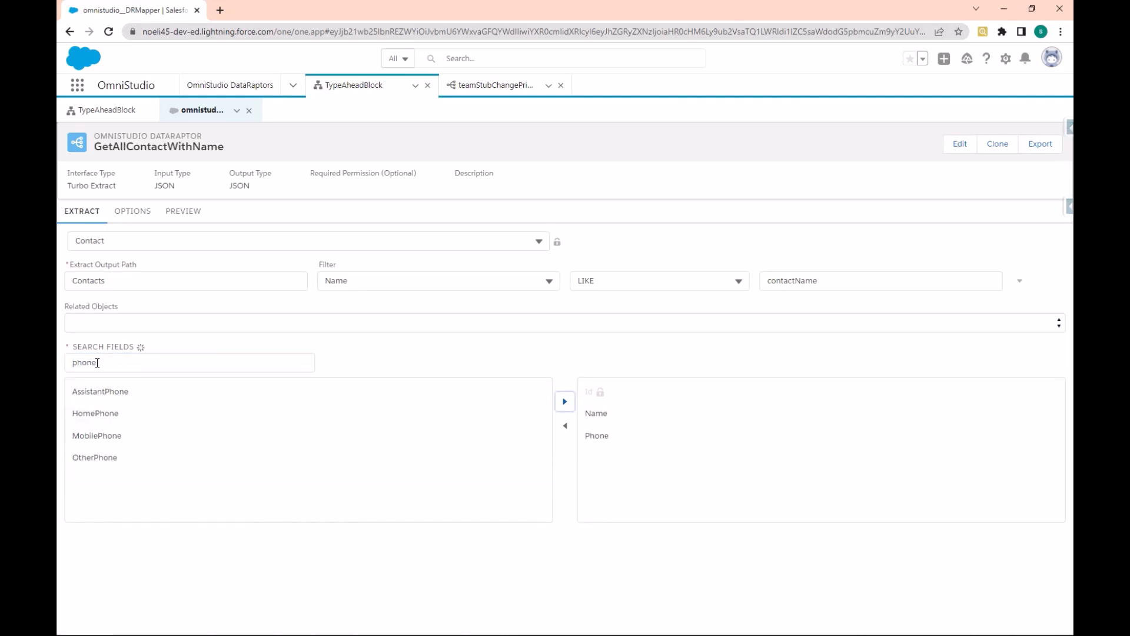
{"action": "type", "text": "ema"}
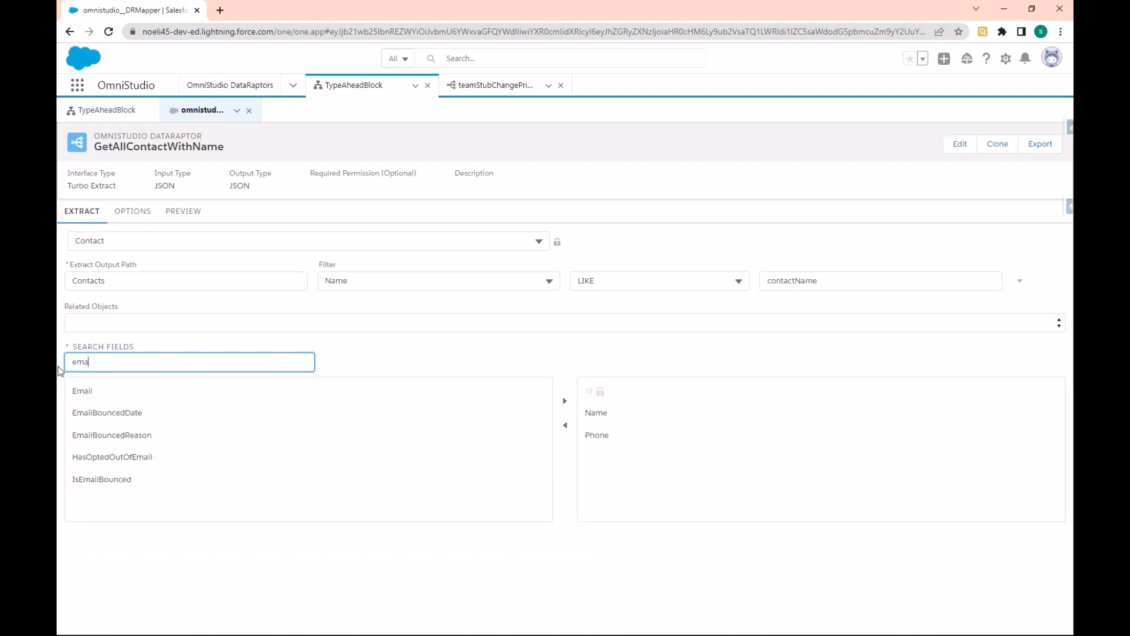
{"action": "left_click", "coordinate": [82, 391]}
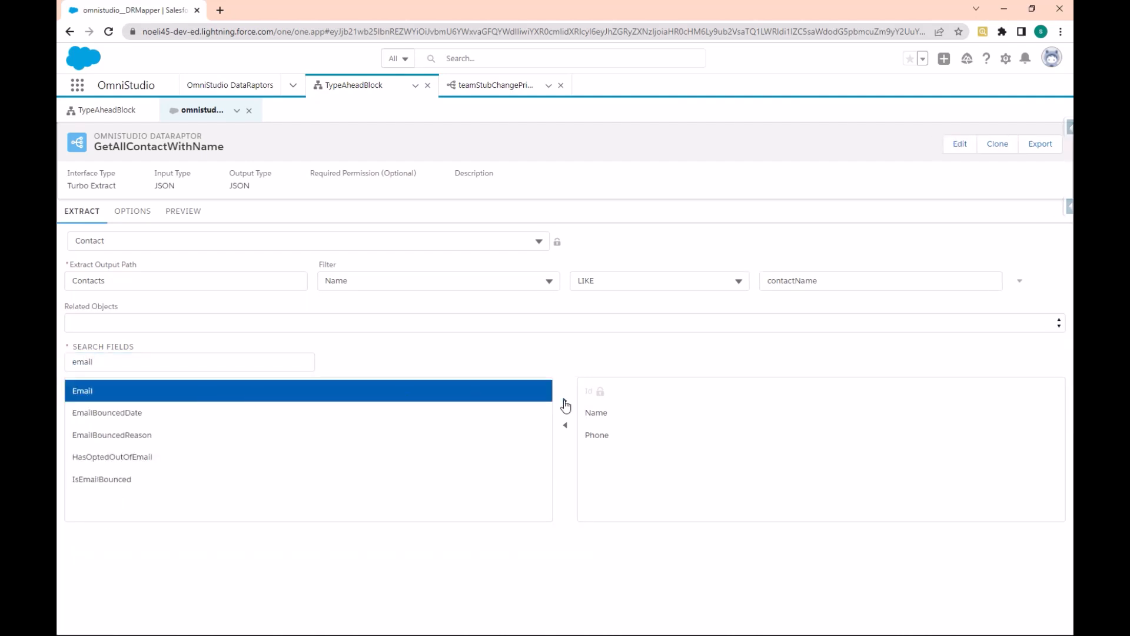
{"action": "left_click", "coordinate": [565, 401]}
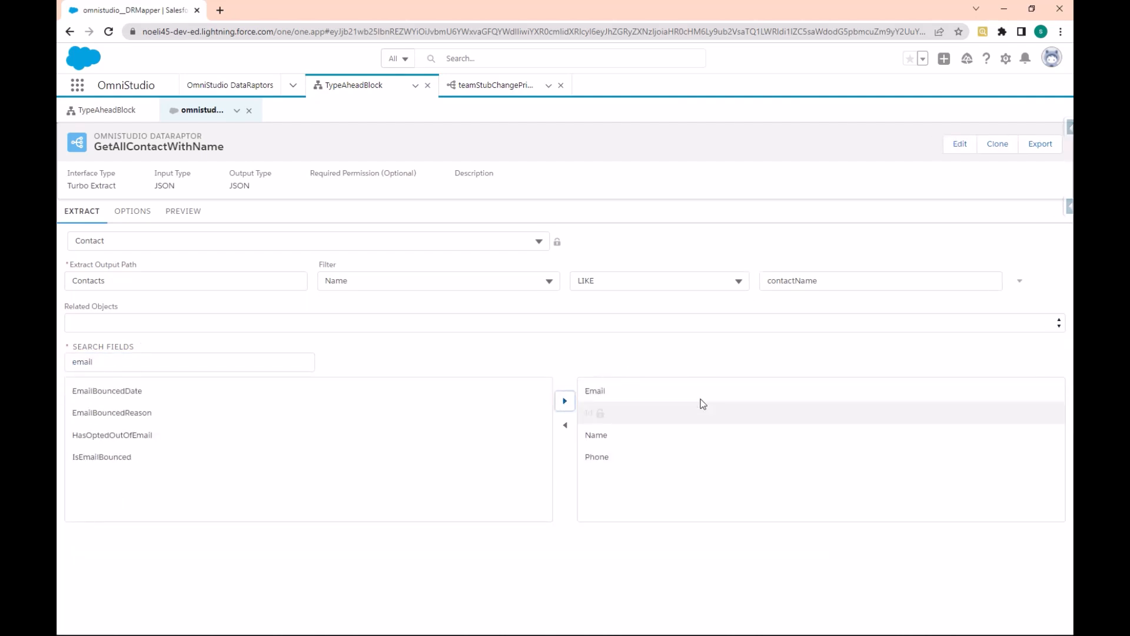
{"action": "mouse_move", "coordinate": [780, 364]}
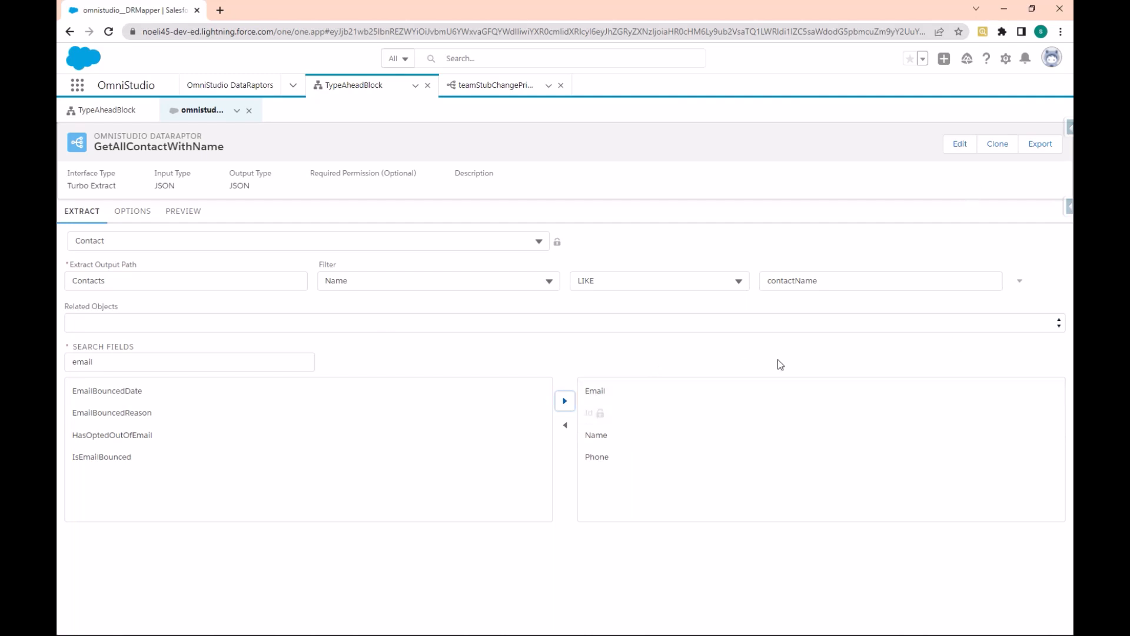
{"action": "left_click", "coordinate": [879, 280]}
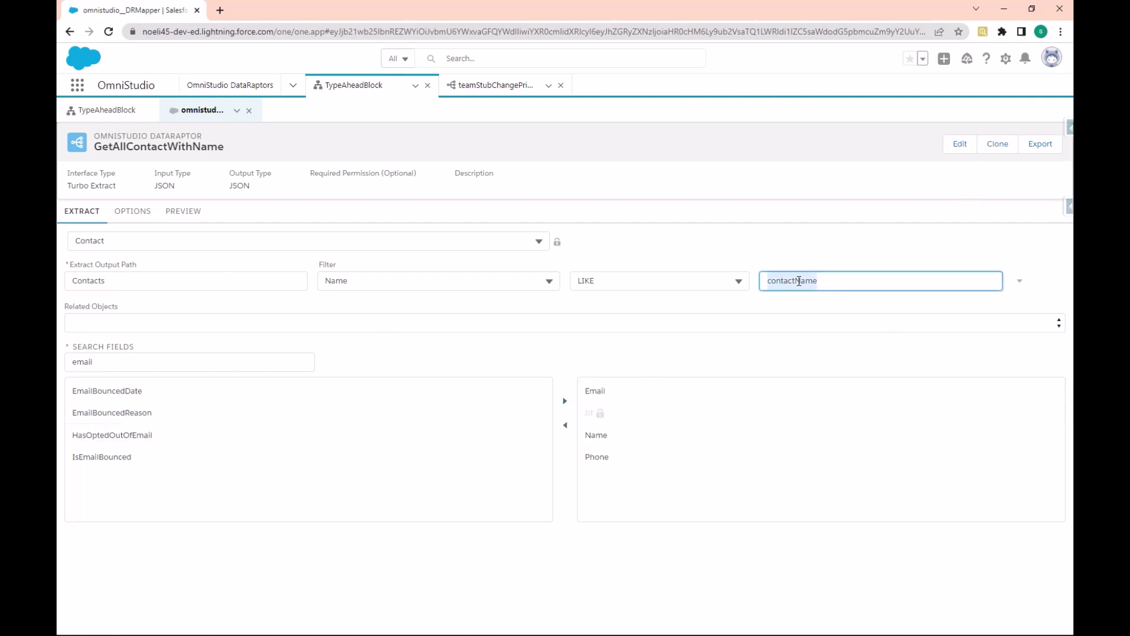
{"action": "mouse_move", "coordinate": [121, 298]}
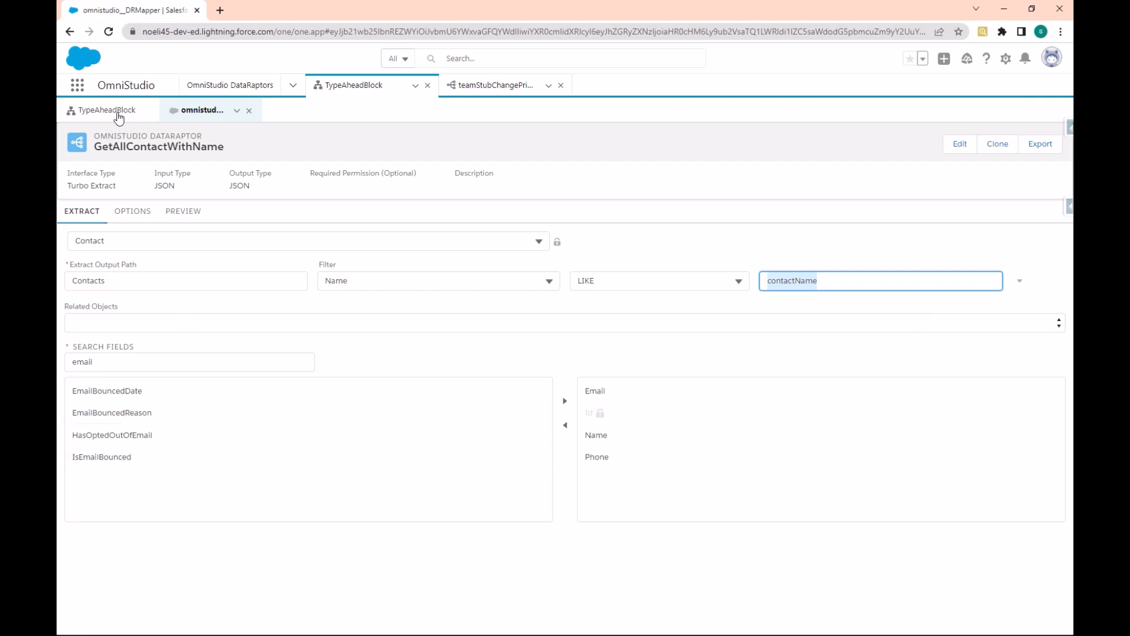
Use GetAllContactWithName, passing selectContact as contactName, with Contacts as the response node
{"action": "left_click", "coordinate": [110, 110]}
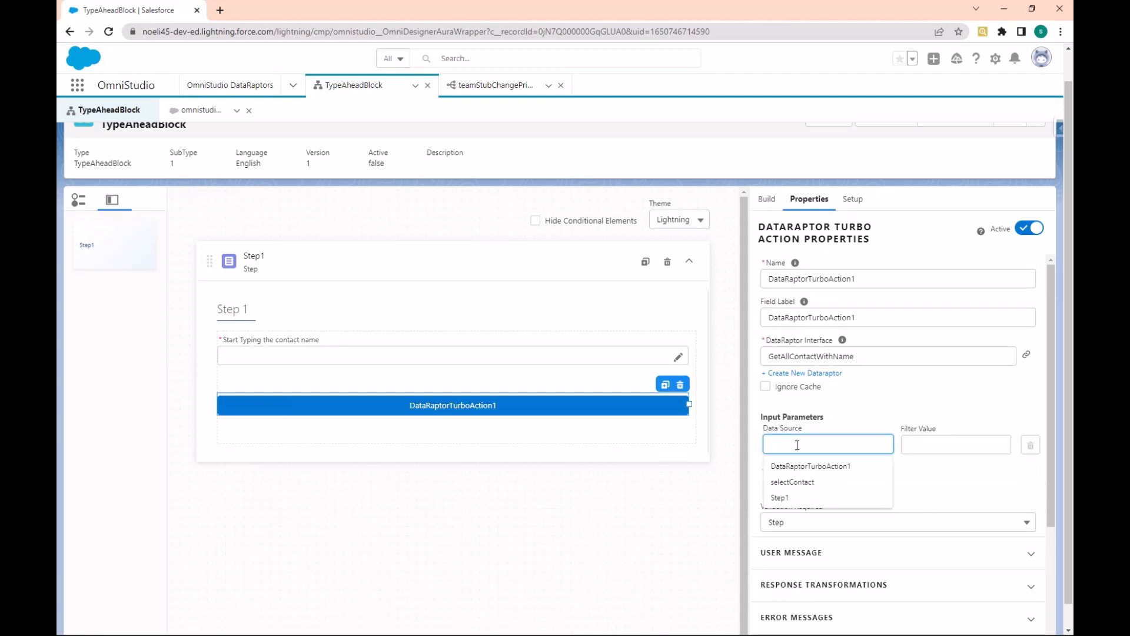
{"action": "type", "text": "contactName"}
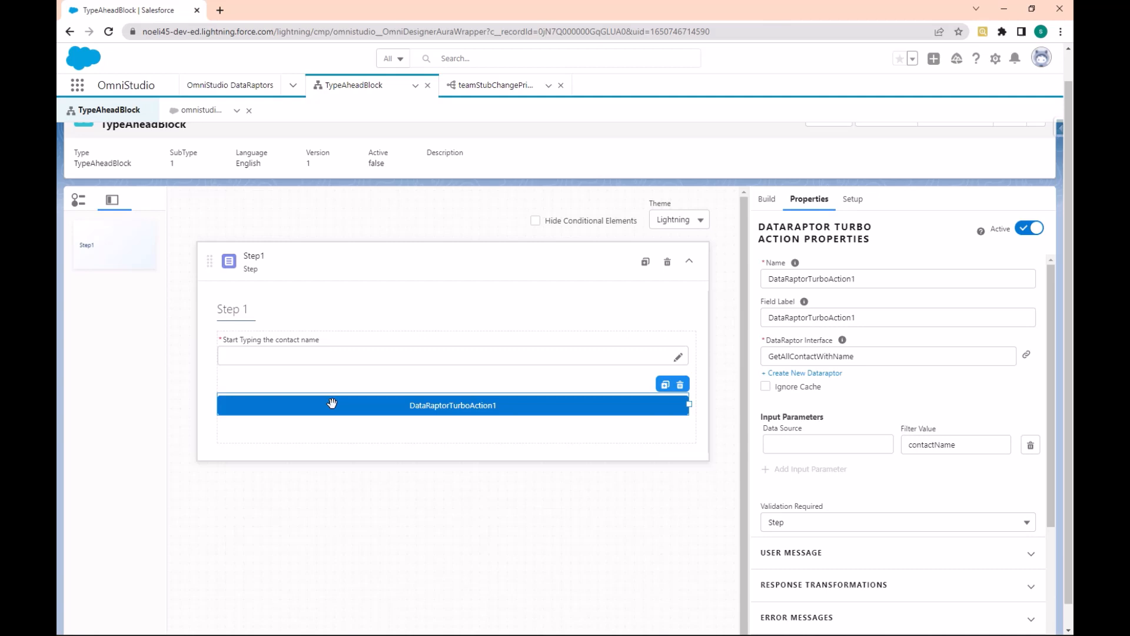
{"action": "mouse_move", "coordinate": [327, 318]}
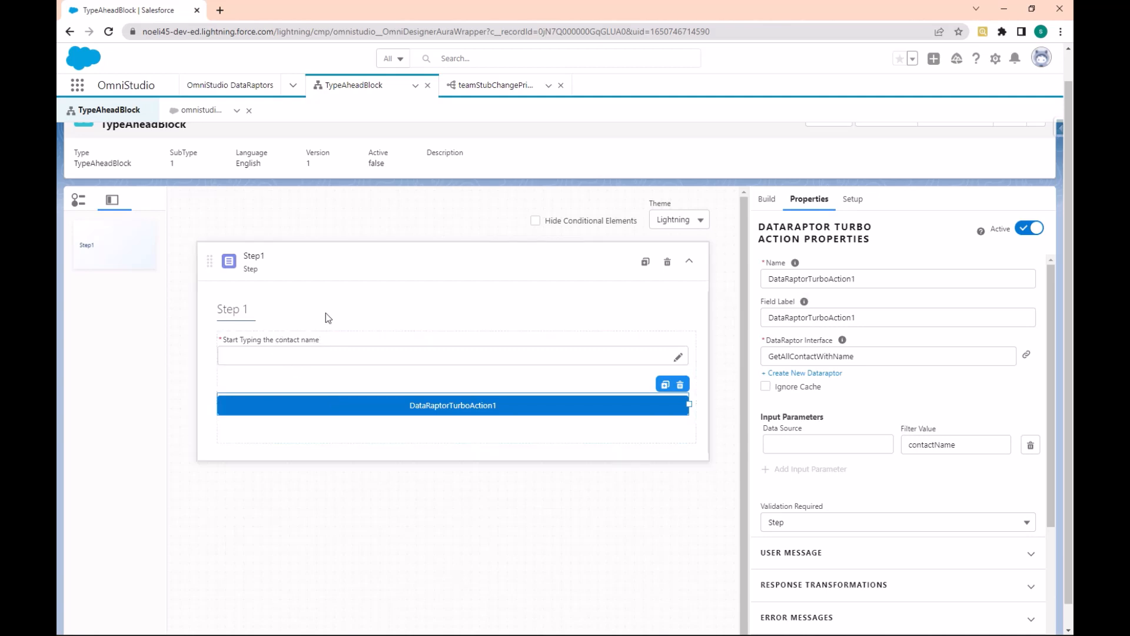
{"action": "left_click", "coordinate": [453, 355]}
{"action": "type", "text": "selectContact"}
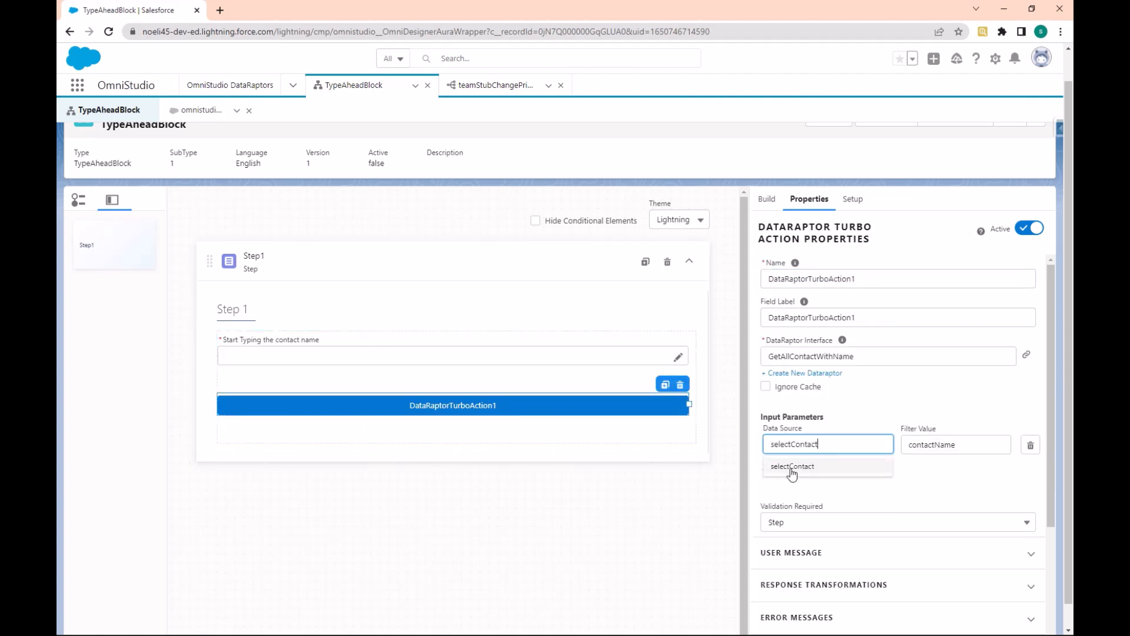
{"action": "left_click", "coordinate": [791, 466]}
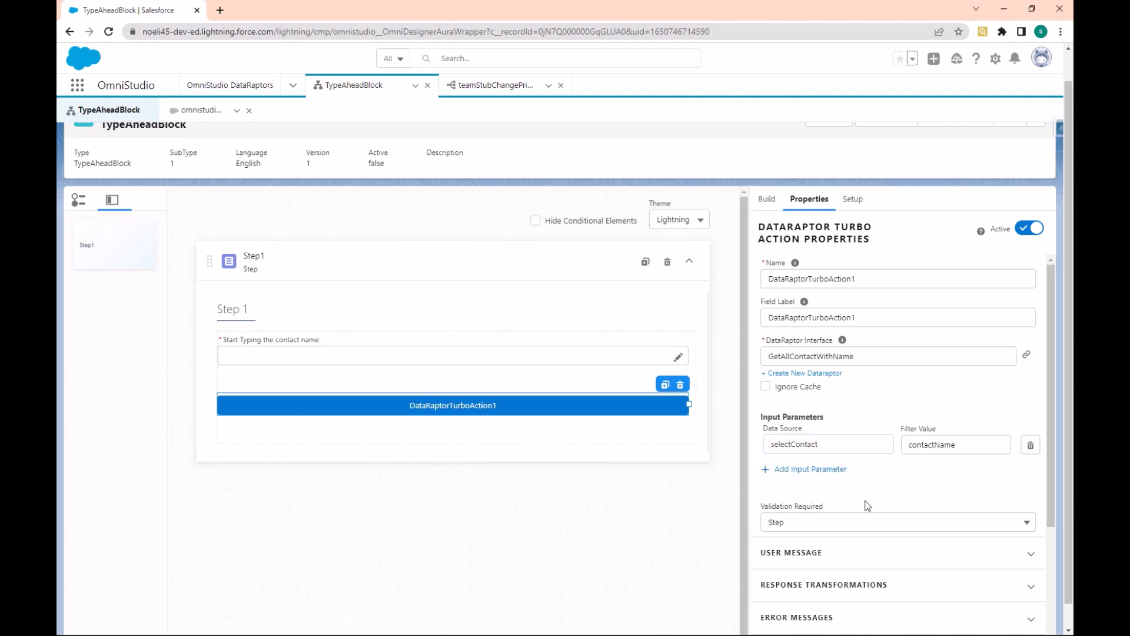
{"action": "scroll", "scroll_direction": "down", "scroll_amount": 3}
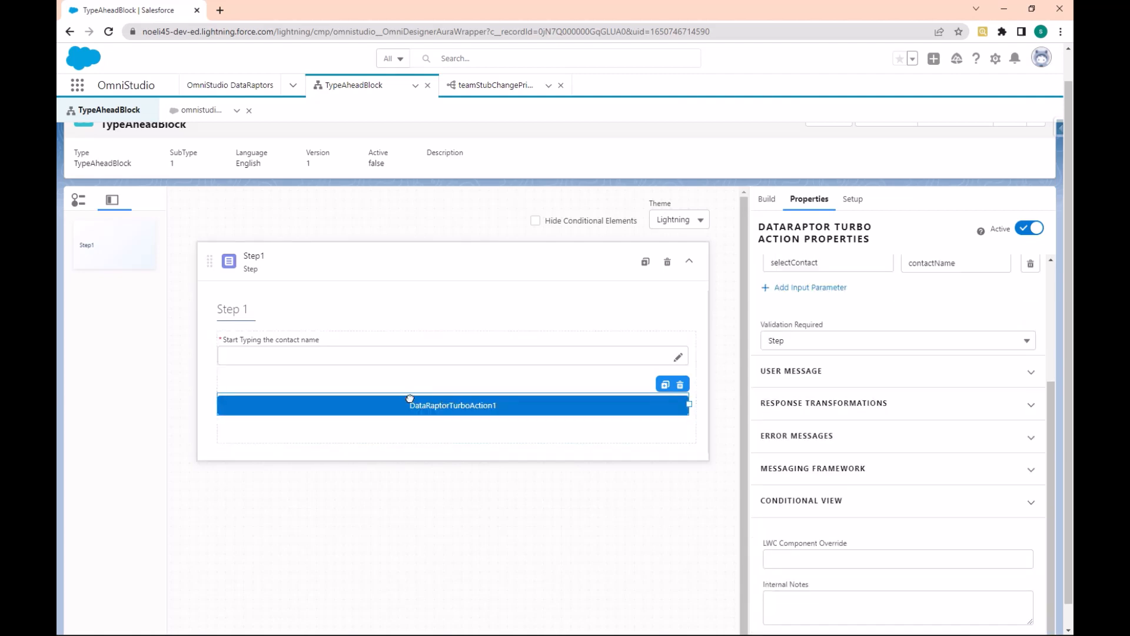
{"action": "mouse_move", "coordinate": [505, 404]}
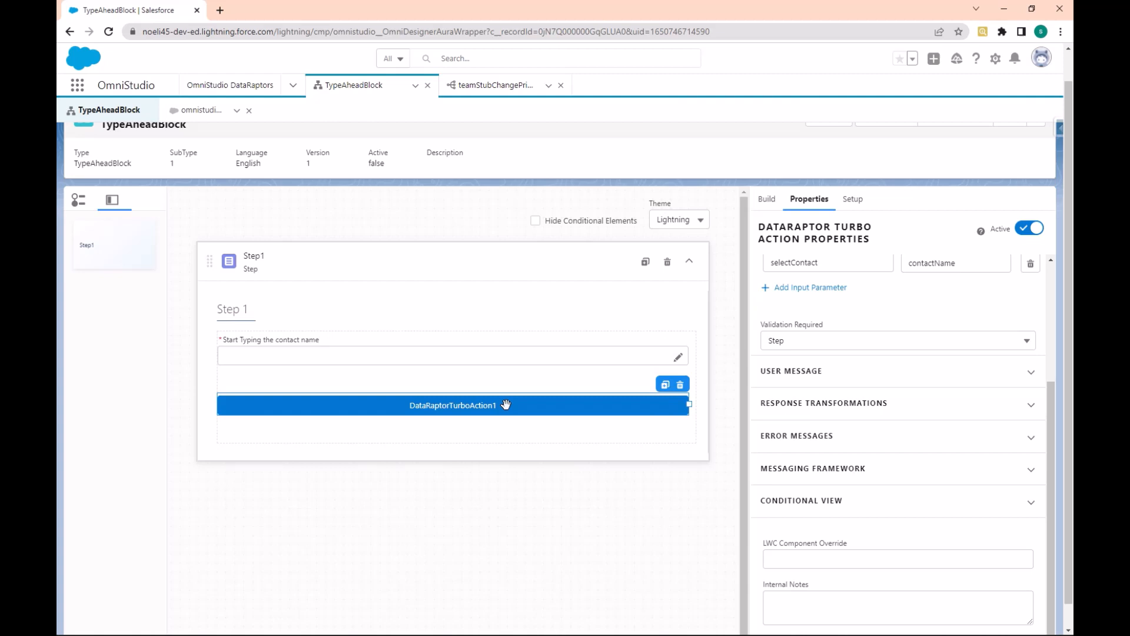
{"action": "scroll", "scroll_direction": "up", "scroll_amount": 3}
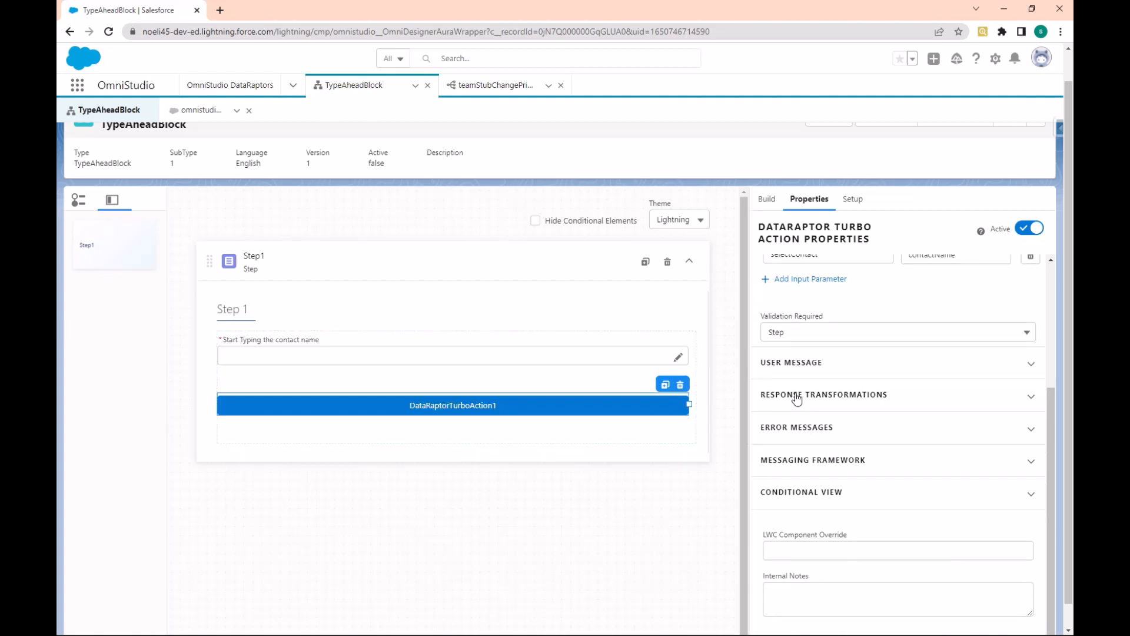
{"action": "left_click", "coordinate": [824, 395]}
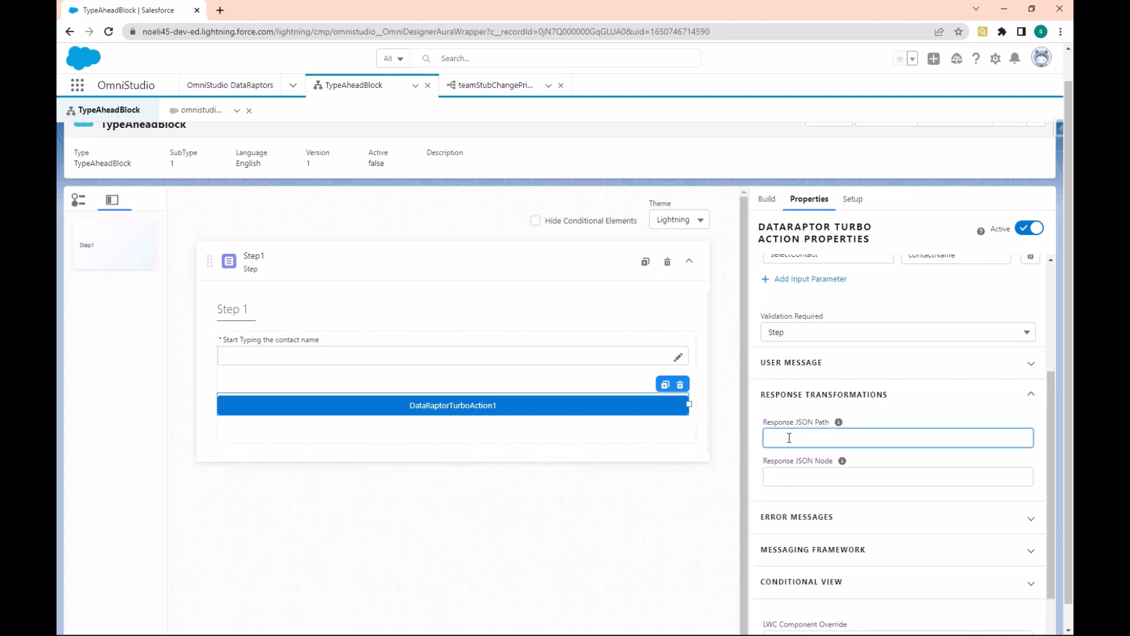
{"action": "type", "text": "Cont"}
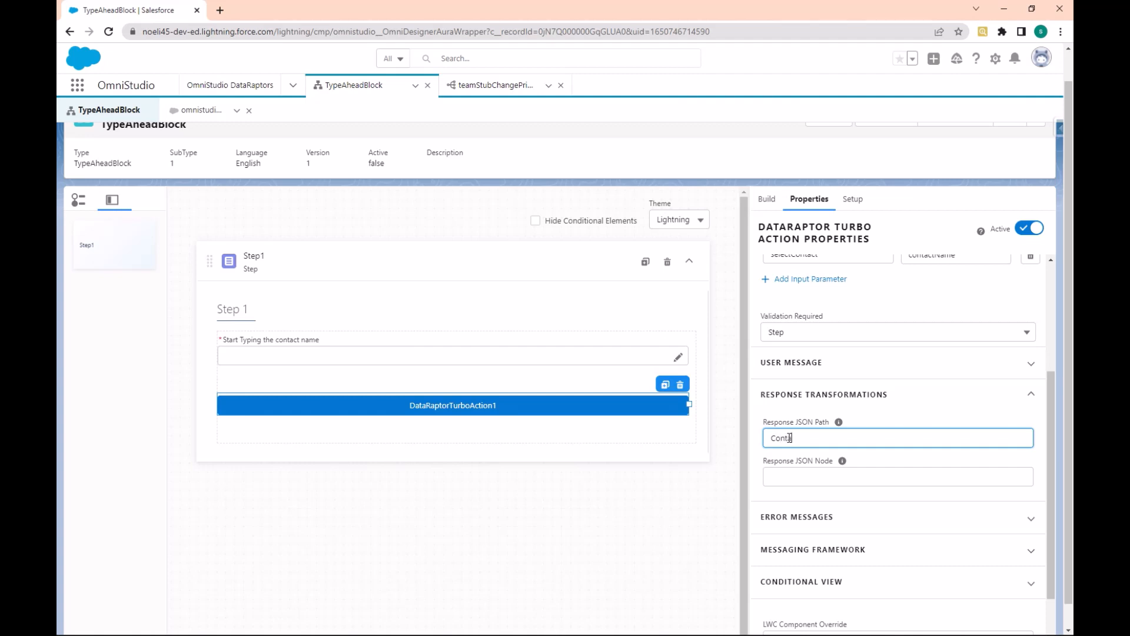
{"action": "type", "text": "Contacts"}
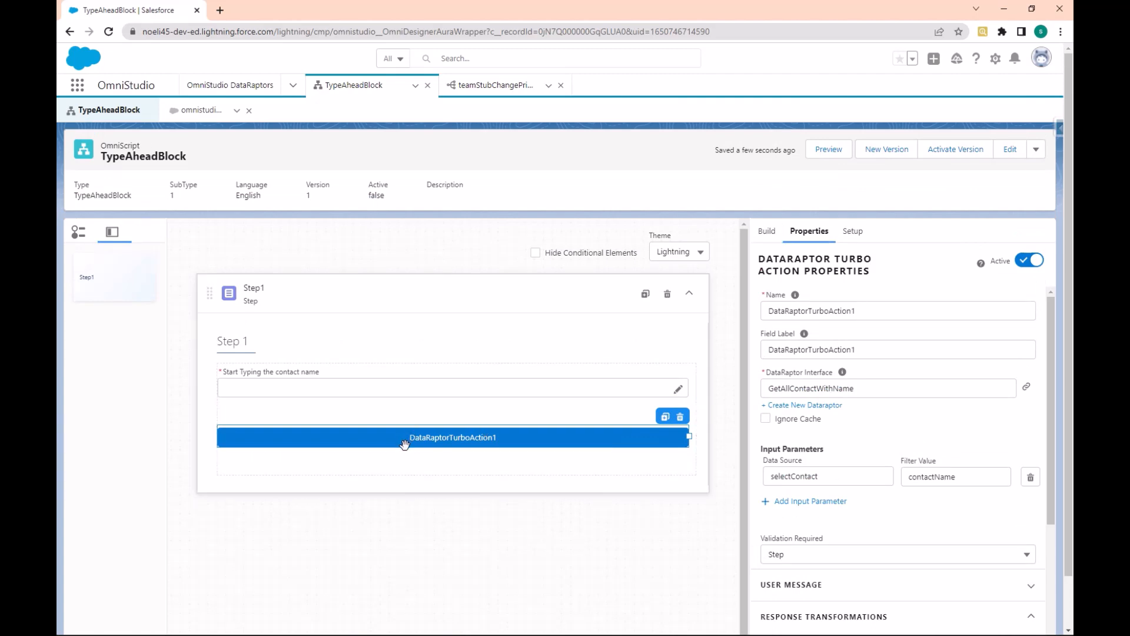
Set the selectContact block's Typeahead Key to Name and open Preview
{"action": "left_click", "coordinate": [453, 388]}
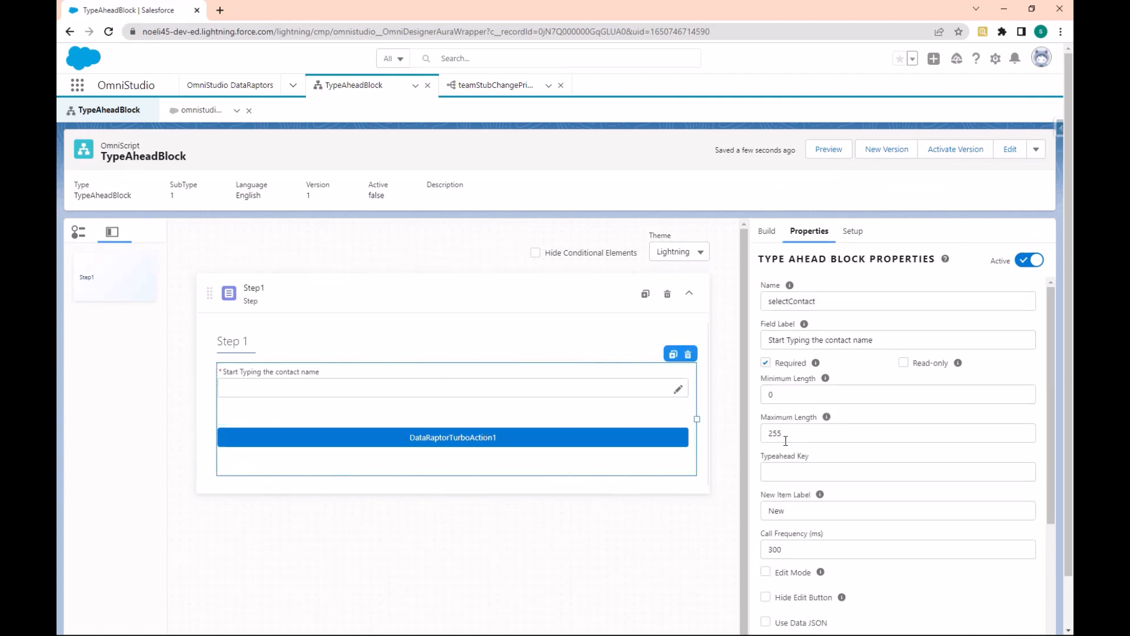
{"action": "scroll", "scroll_direction": "down", "scroll_amount": 3}
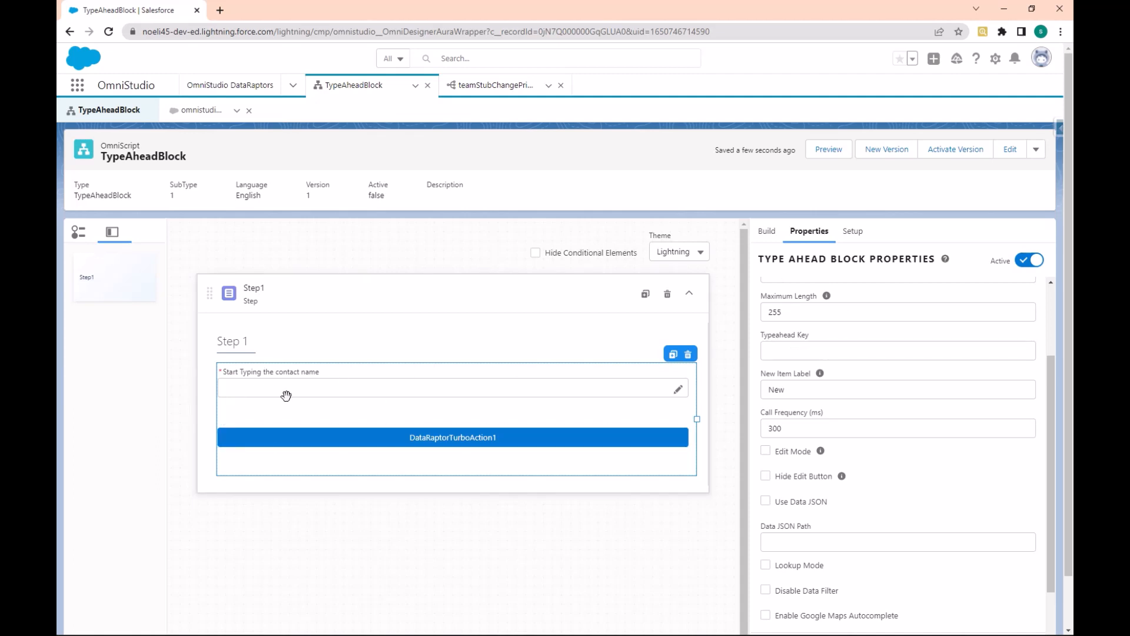
{"action": "mouse_move", "coordinate": [237, 392]}
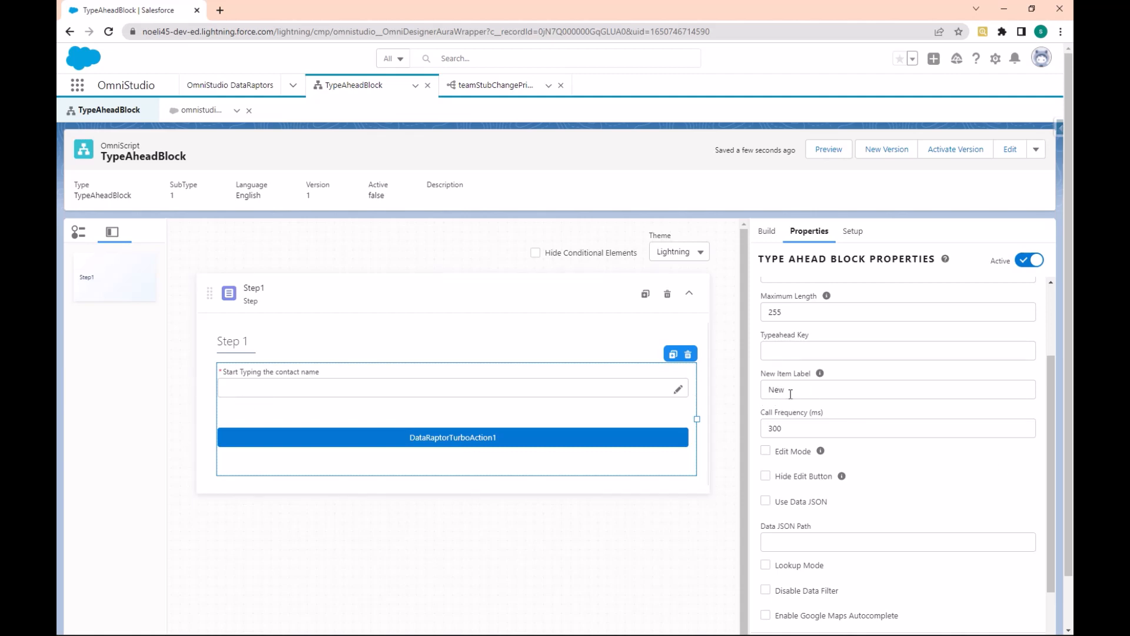
{"action": "scroll", "scroll_direction": "up", "scroll_amount": 3}
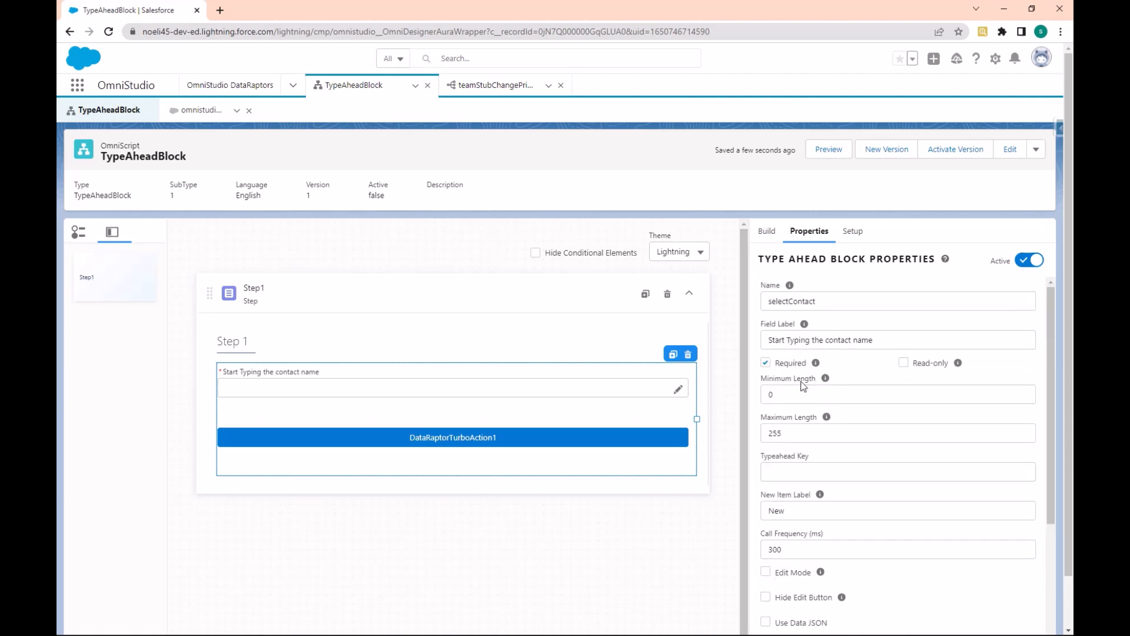
{"action": "left_click", "coordinate": [897, 472]}
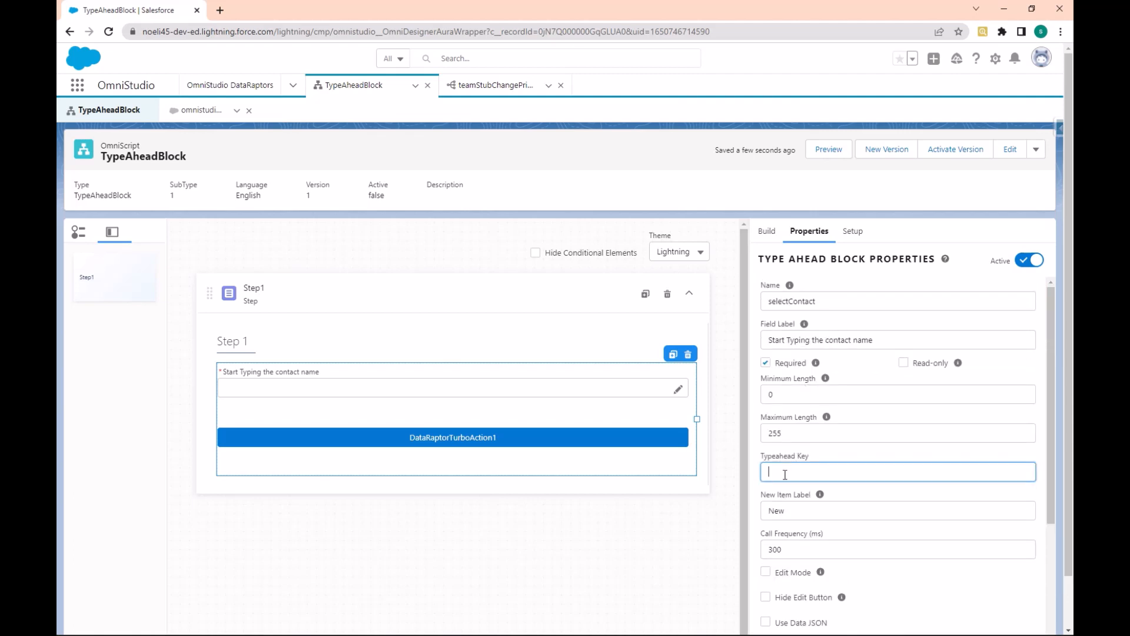
{"action": "left_click", "coordinate": [896, 471]}
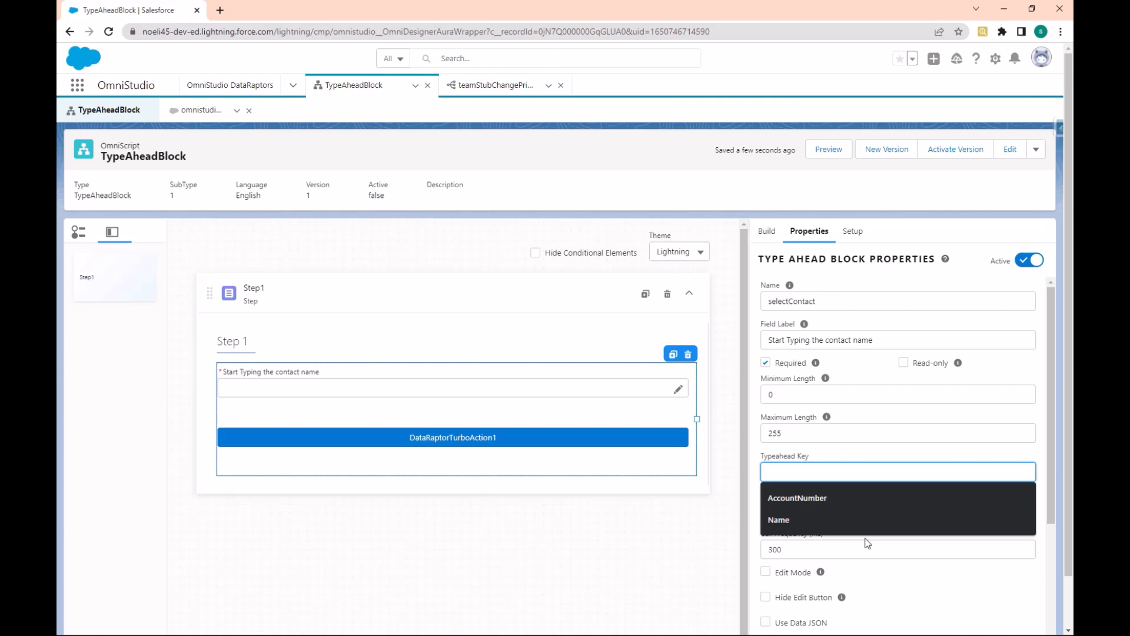
{"action": "left_click", "coordinate": [797, 497]}
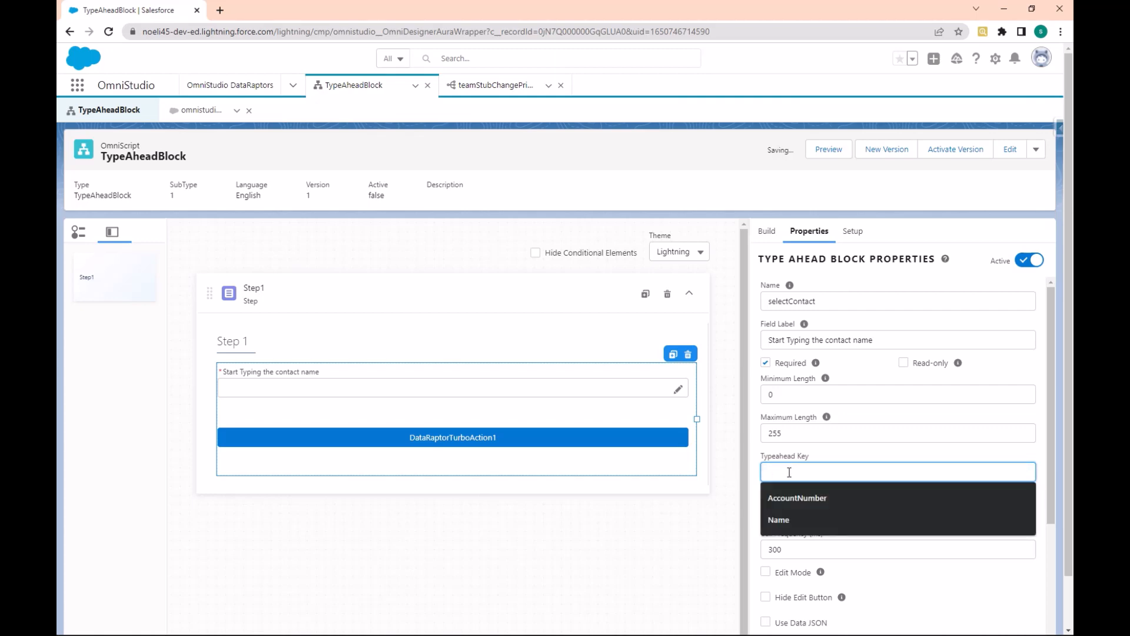
{"action": "left_click", "coordinate": [778, 519]}
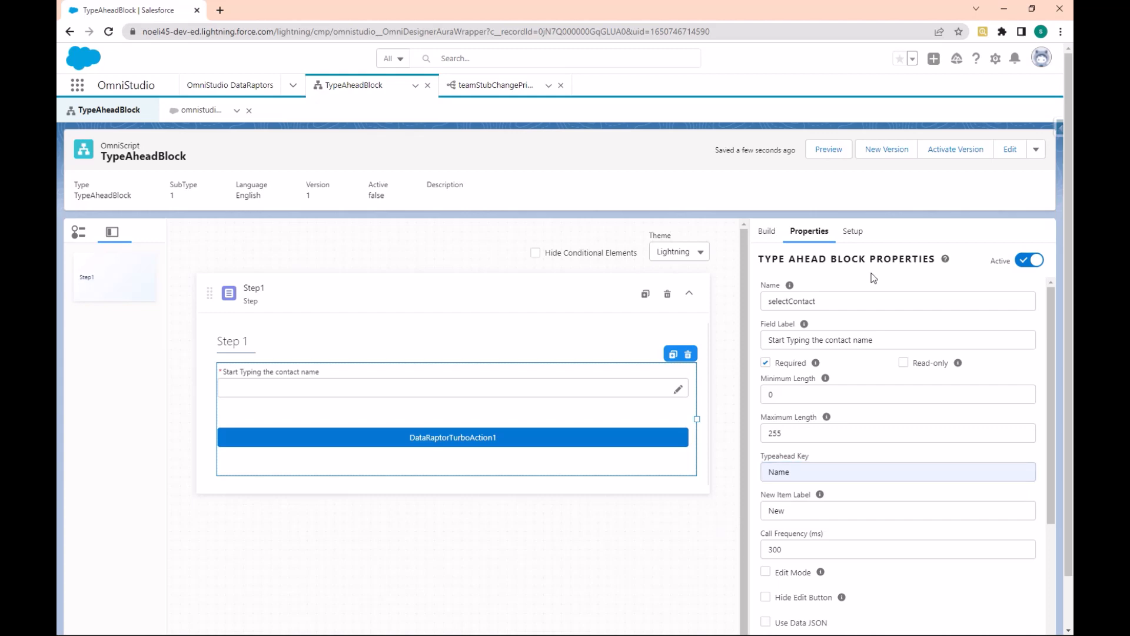
{"action": "left_click", "coordinate": [828, 149]}
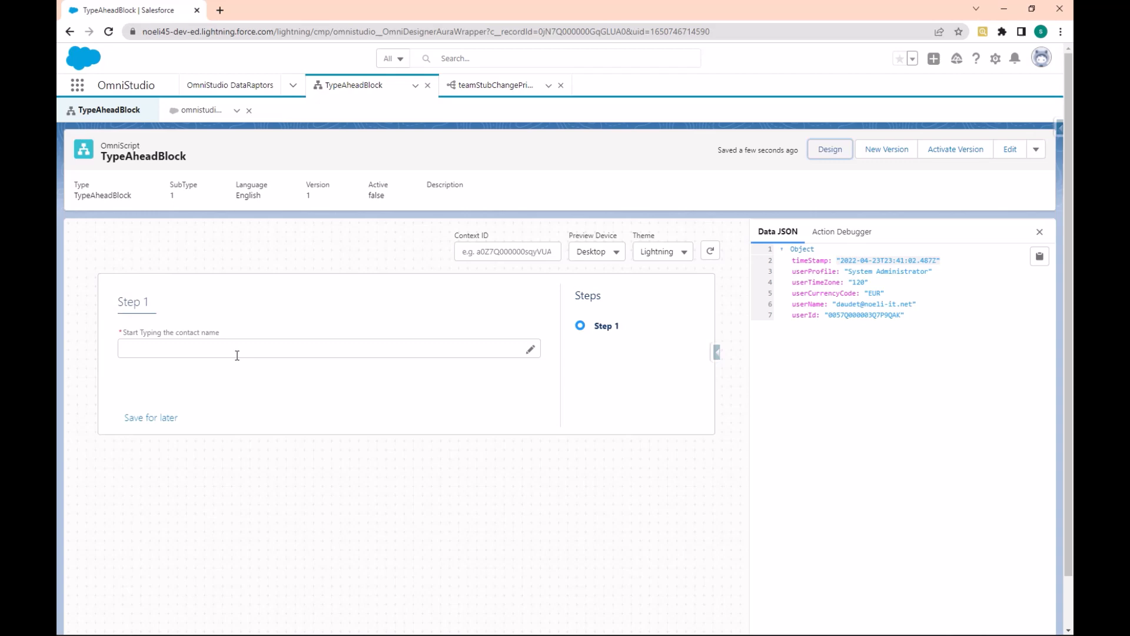
Search 'rose', pick Rose Gonzalez and check her Phone and Email, then return to Design
{"action": "type", "text": "rose"}
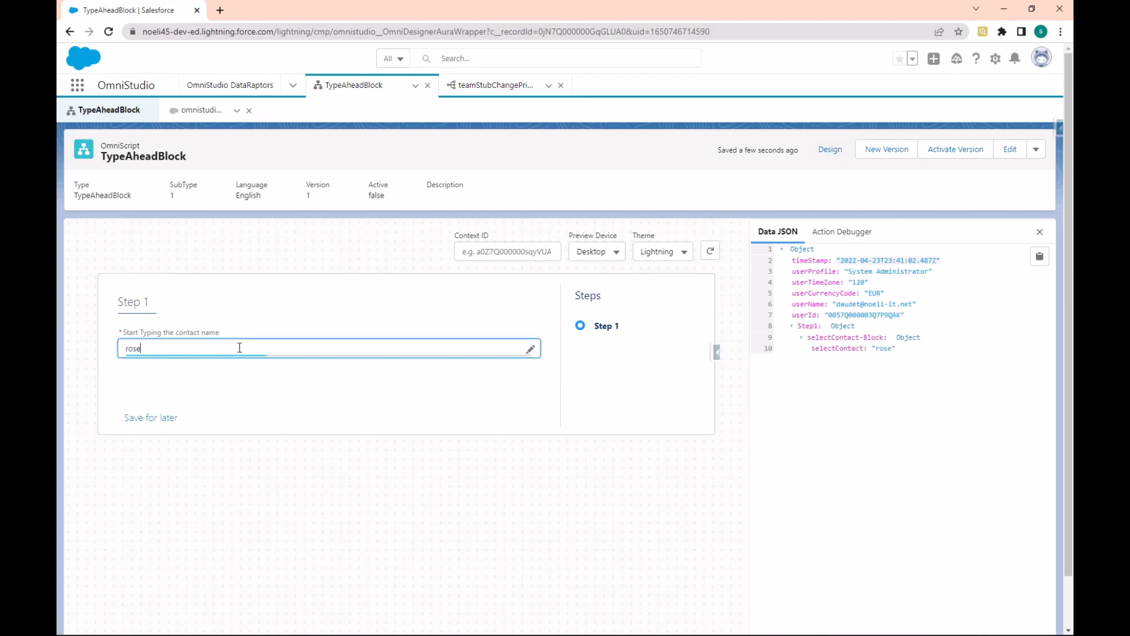
{"action": "left_click", "coordinate": [240, 348]}
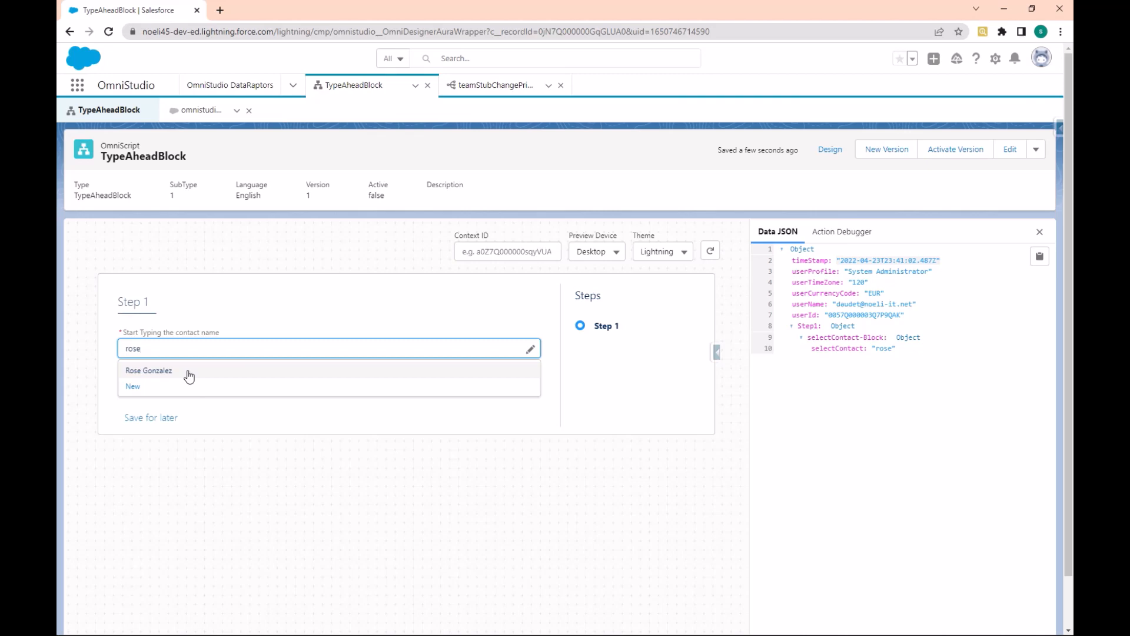
{"action": "left_click", "coordinate": [148, 370]}
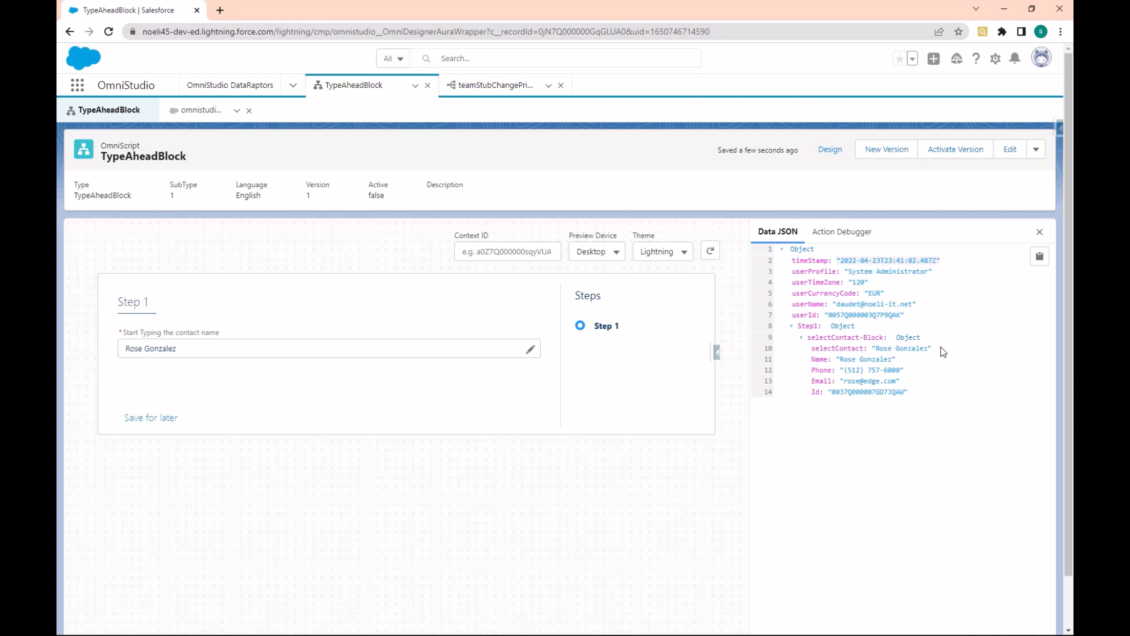
{"action": "mouse_move", "coordinate": [824, 368]}
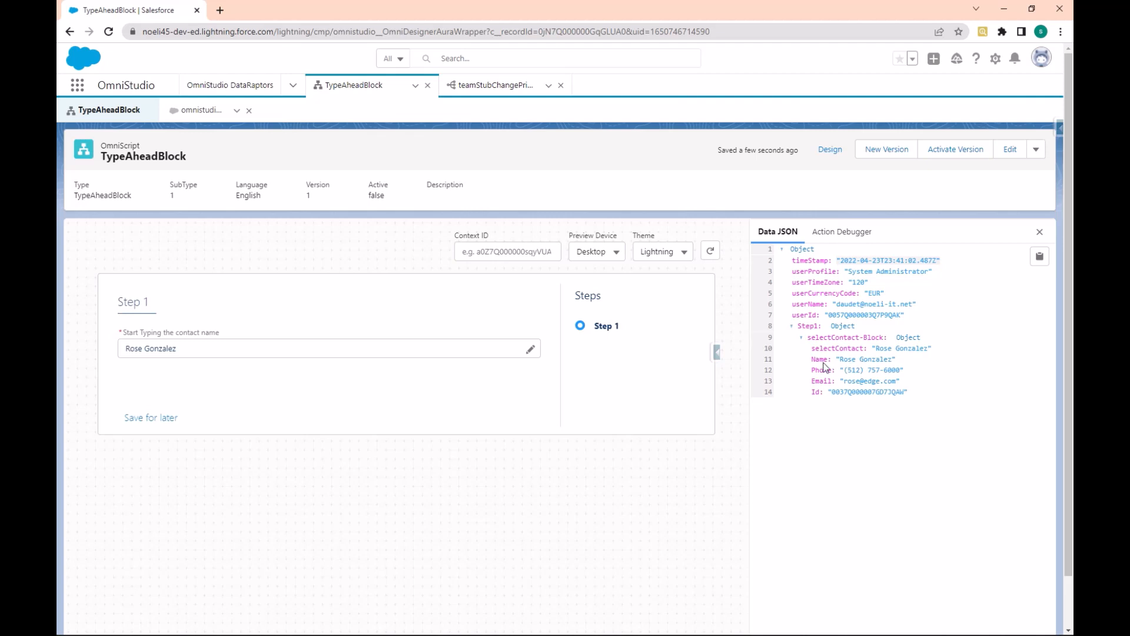
{"action": "mouse_move", "coordinate": [825, 363]}
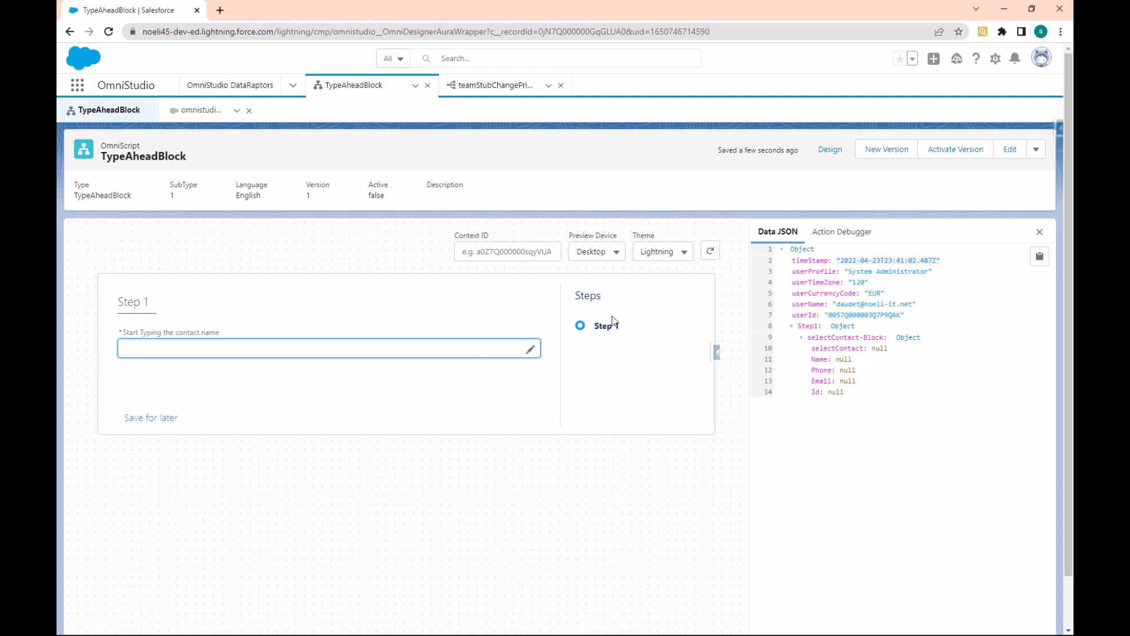
{"action": "left_click", "coordinate": [829, 149]}
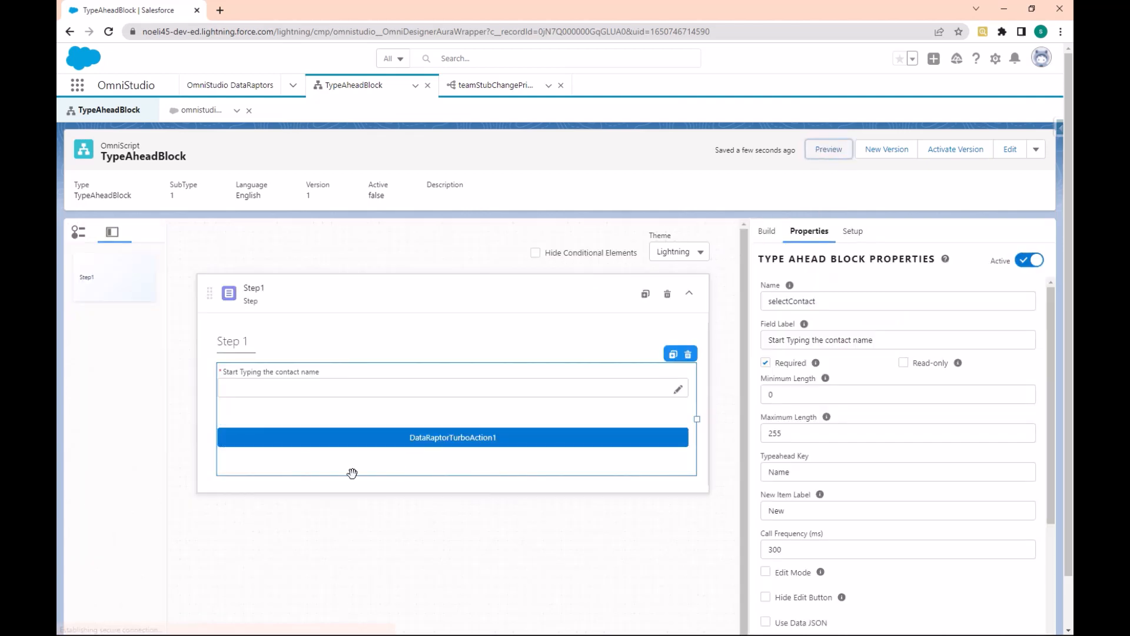
{"action": "mouse_move", "coordinate": [652, 389]}
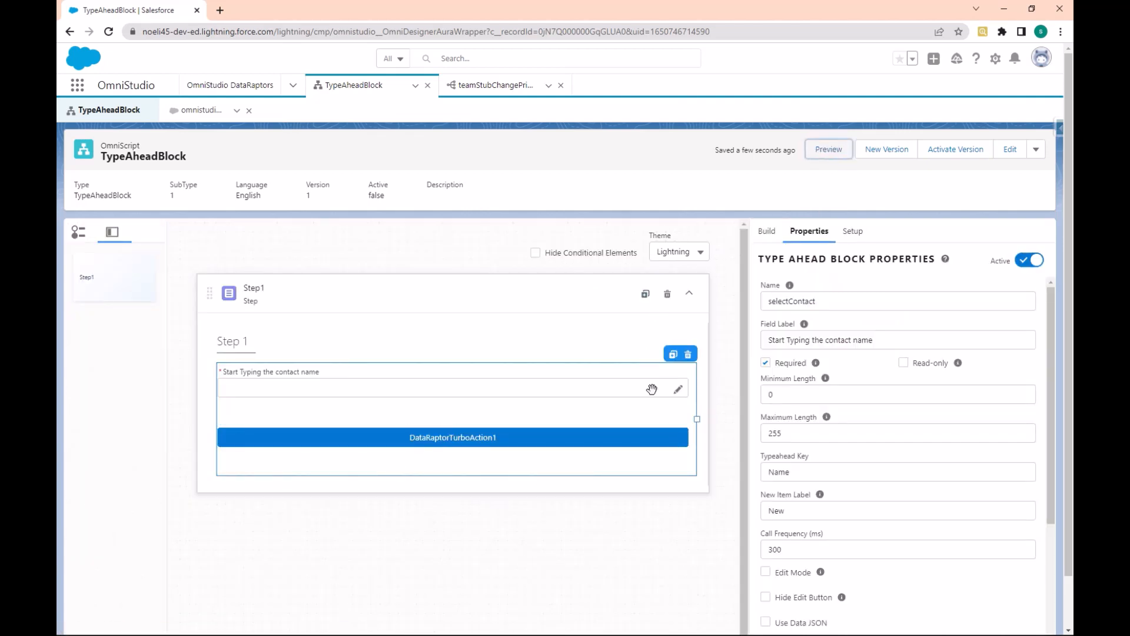
Add a Text input element below the DataRaptor Turbo Action
{"action": "left_click", "coordinate": [767, 231]}
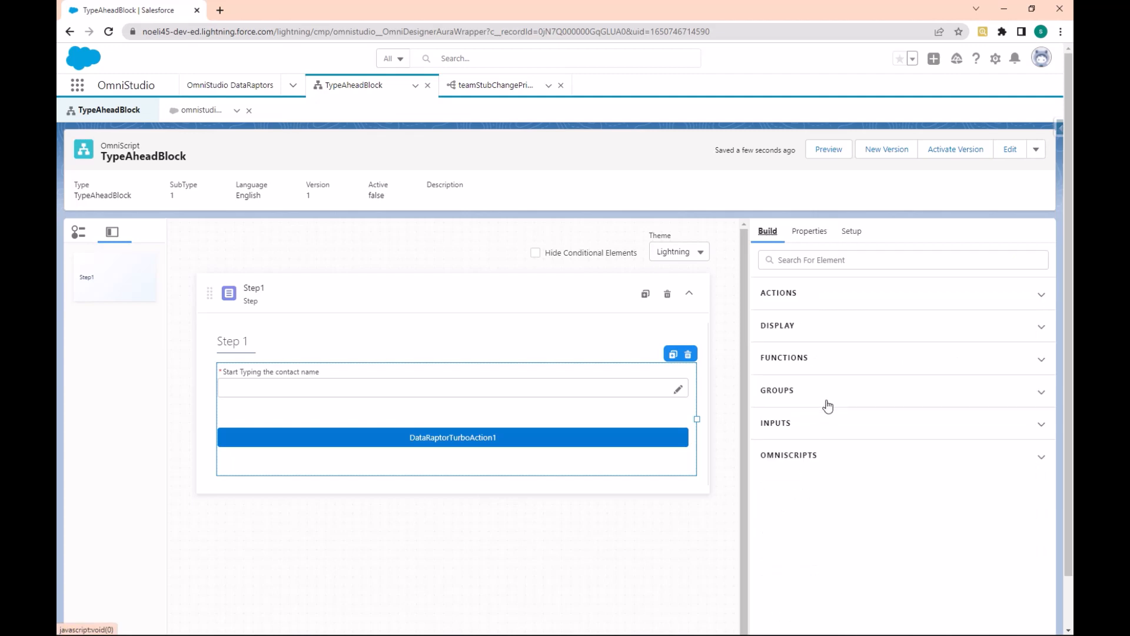
{"action": "left_click", "coordinate": [776, 423]}
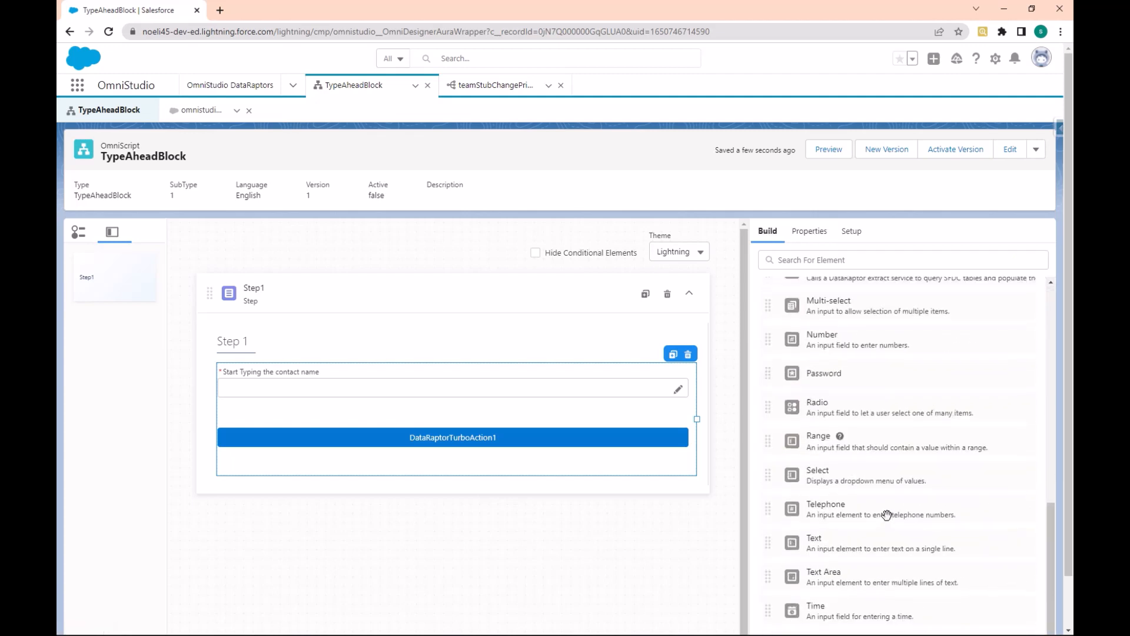
{"action": "scroll", "scroll_direction": "down", "scroll_amount": 3}
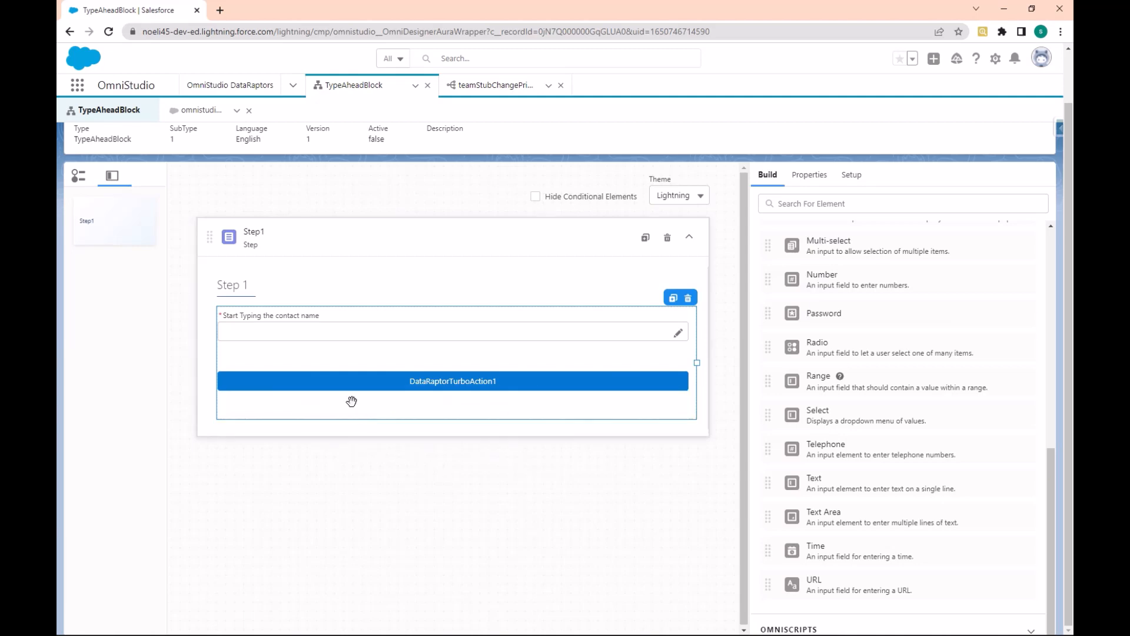
{"action": "left_click", "coordinate": [452, 331]}
{"action": "type", "text": "P"}
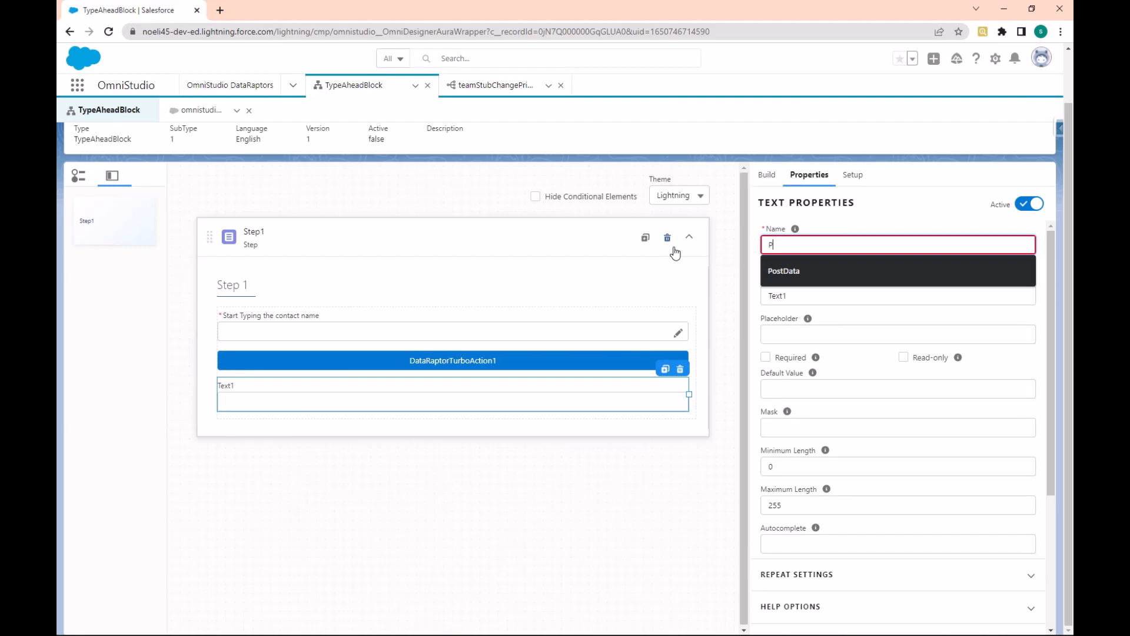
Name and label the text field Phone, with default value %Phone%
{"action": "type", "text": "hone"}
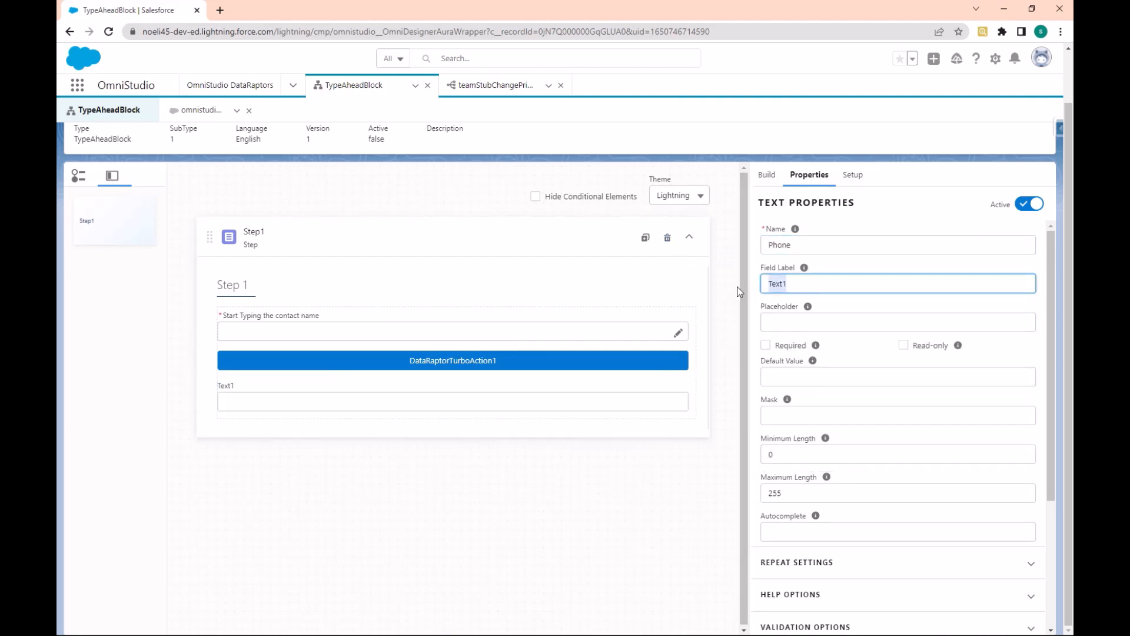
{"action": "type", "text": "Phon"}
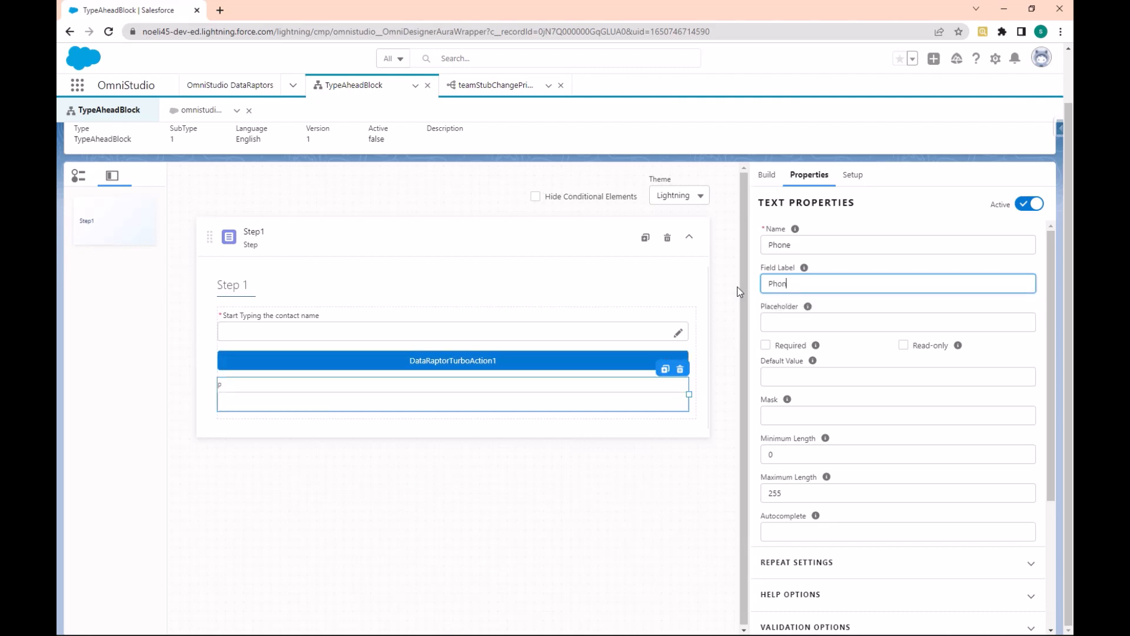
{"action": "type", "text": "e"}
{"action": "left_click", "coordinate": [898, 377]}
{"action": "type", "text": "%"}
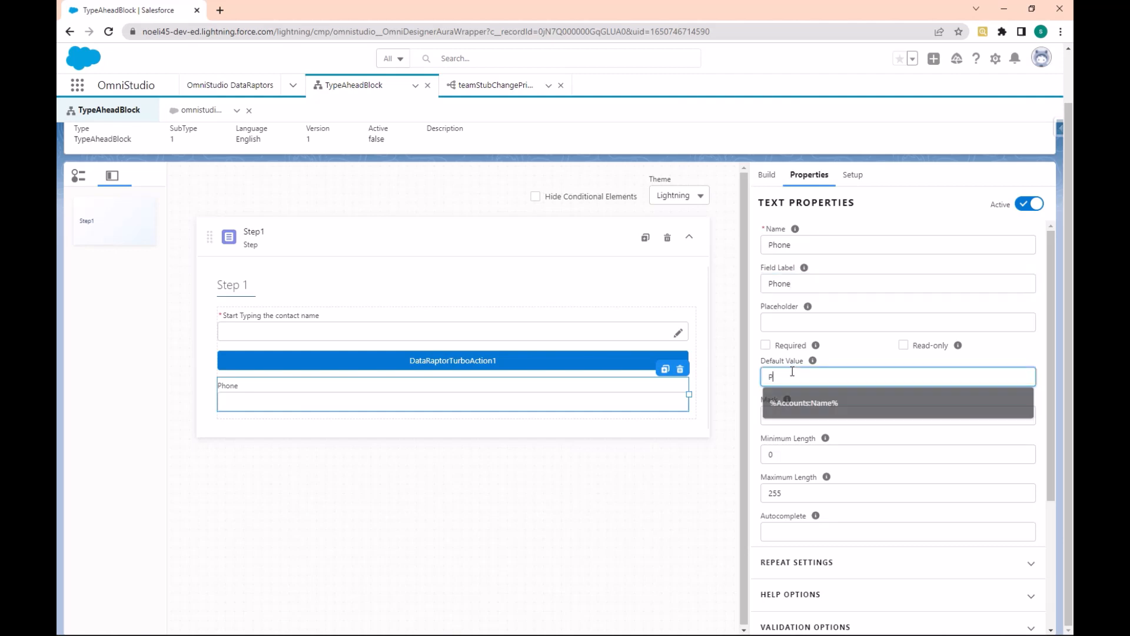
{"action": "type", "text": "Phone"}
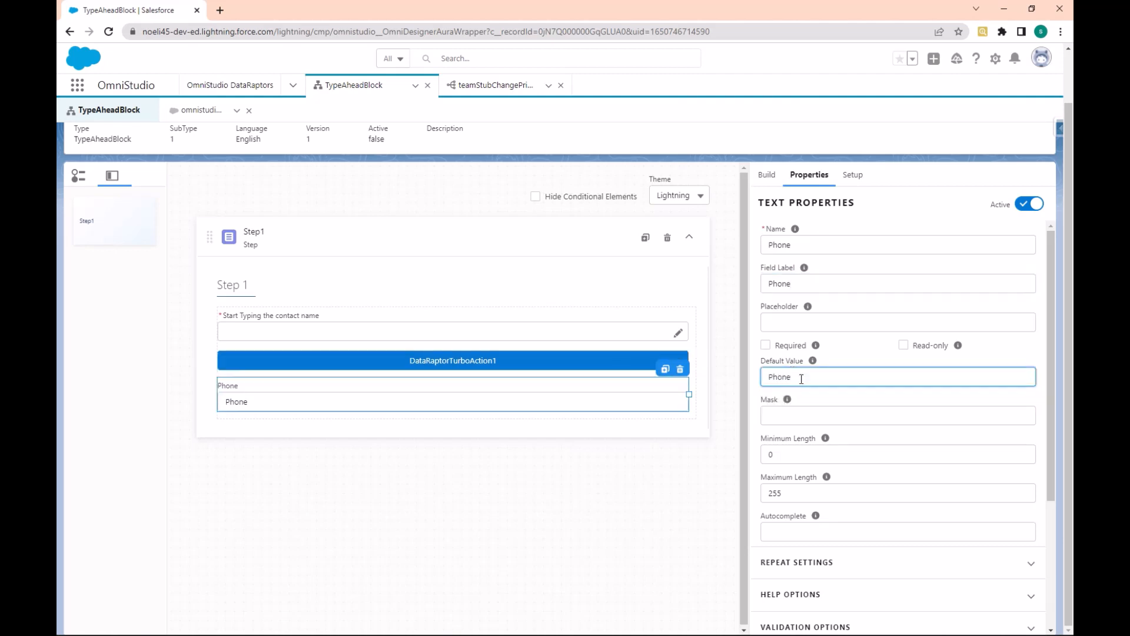
{"action": "left_click", "coordinate": [325, 435]}
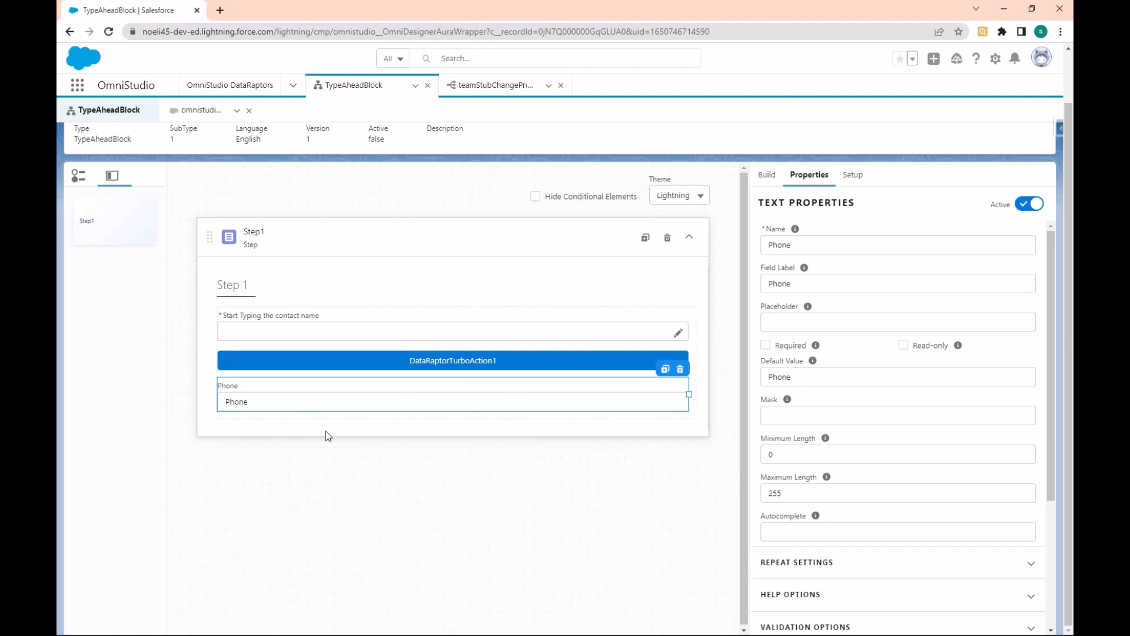
{"action": "left_click", "coordinate": [896, 376]}
{"action": "type", "text": "%"}
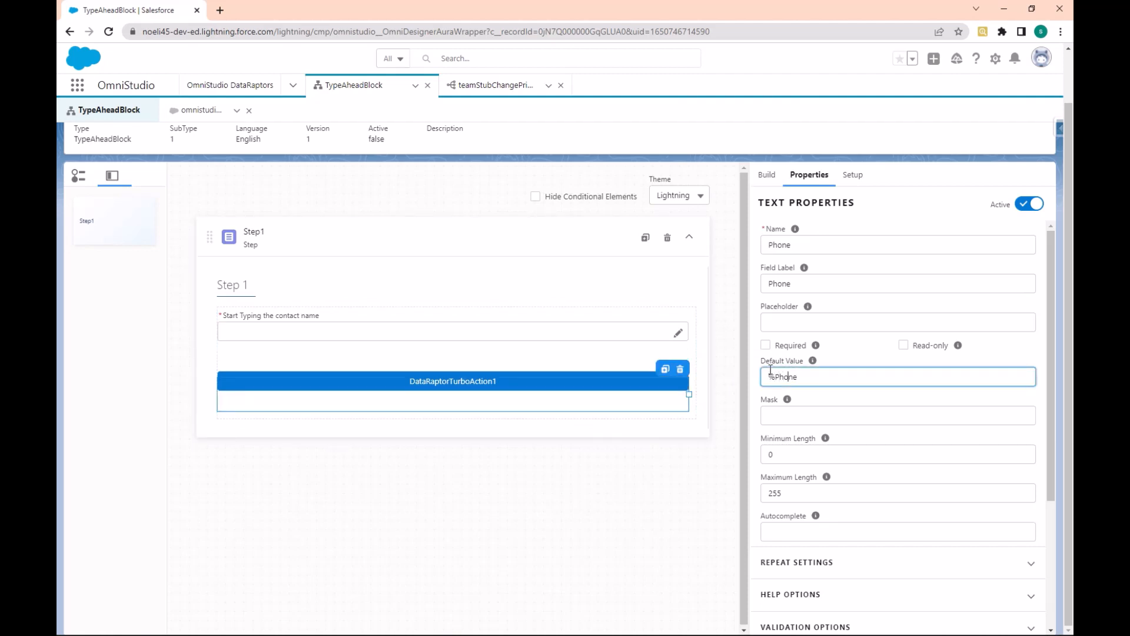
{"action": "type", "text": "M"}
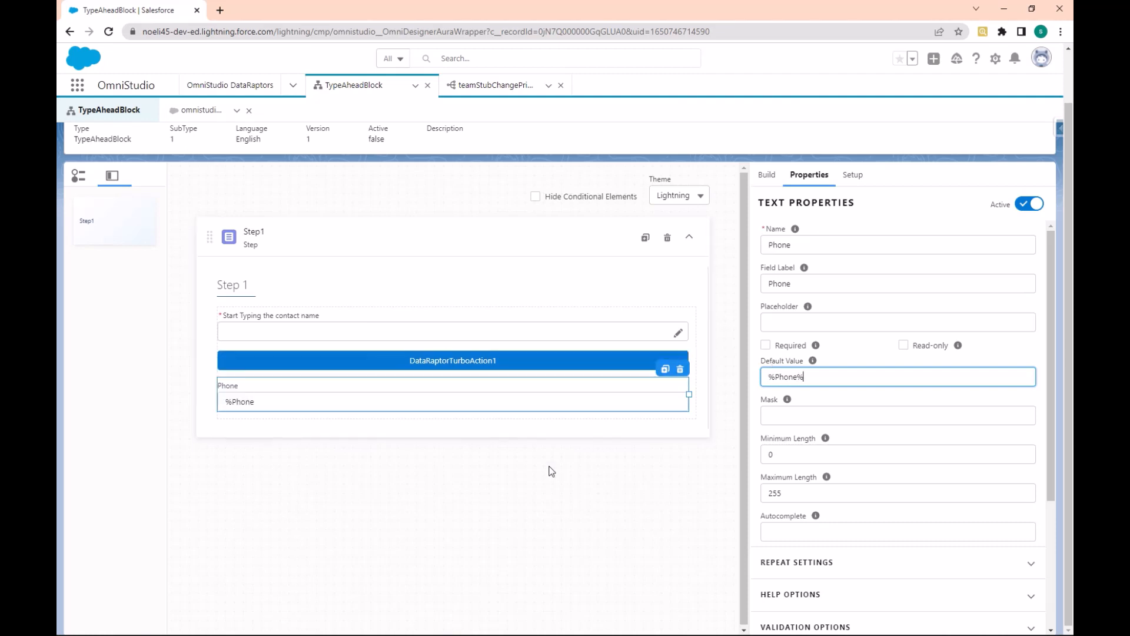
{"action": "left_click", "coordinate": [767, 174]}
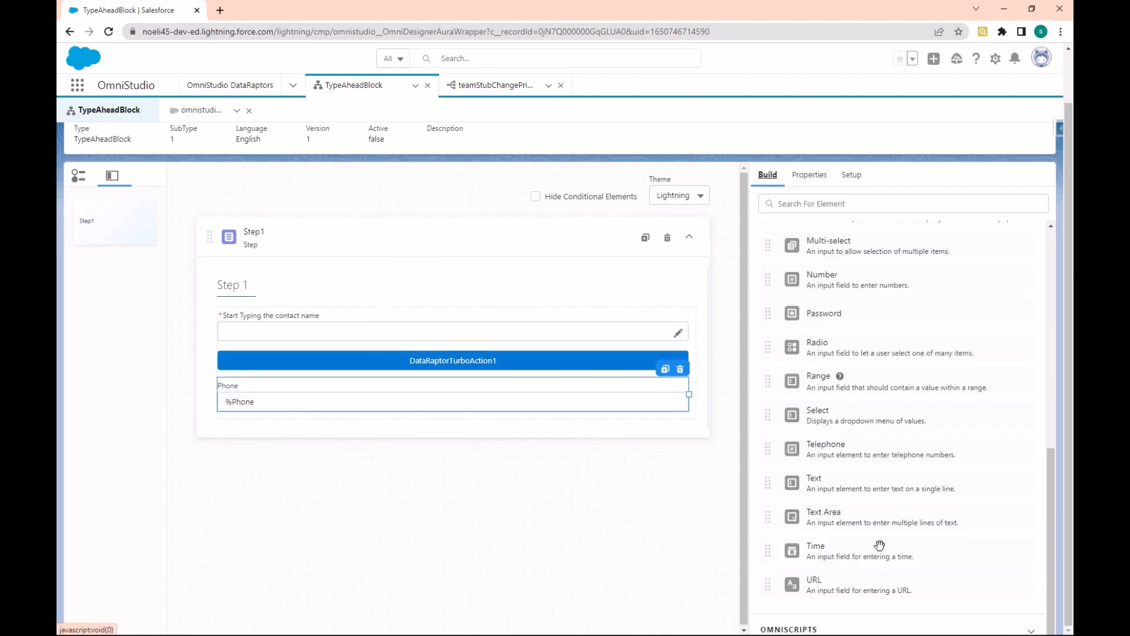
Name the field Email, default it to %Email%, and fix the misspelled Emil label
{"action": "scroll", "scroll_direction": "up", "scroll_amount": 3}
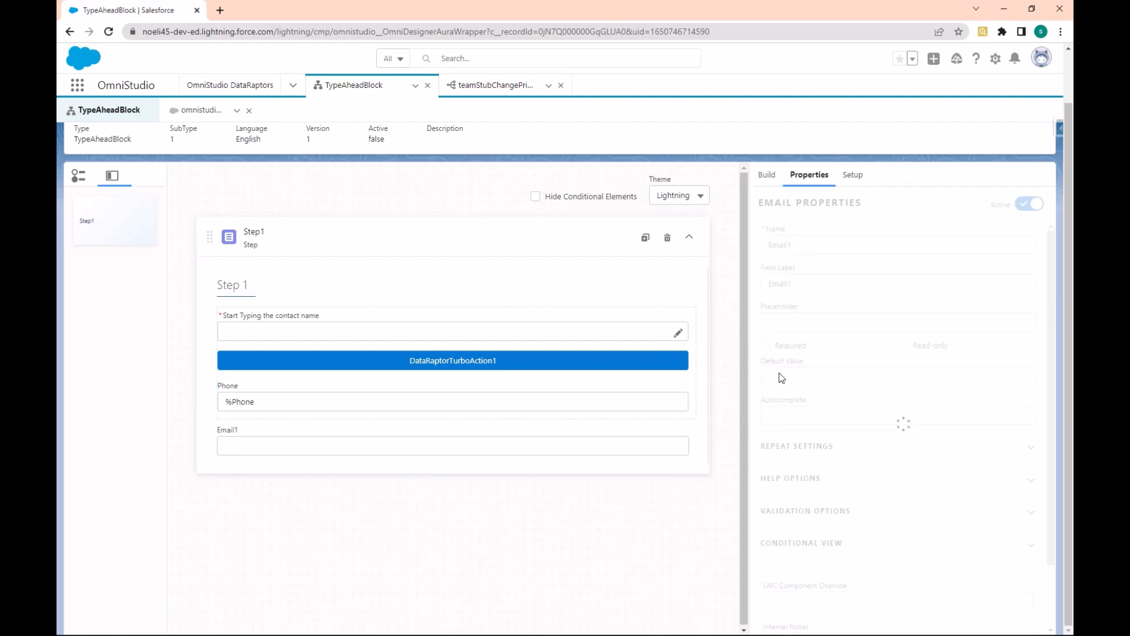
{"action": "left_click", "coordinate": [451, 440]}
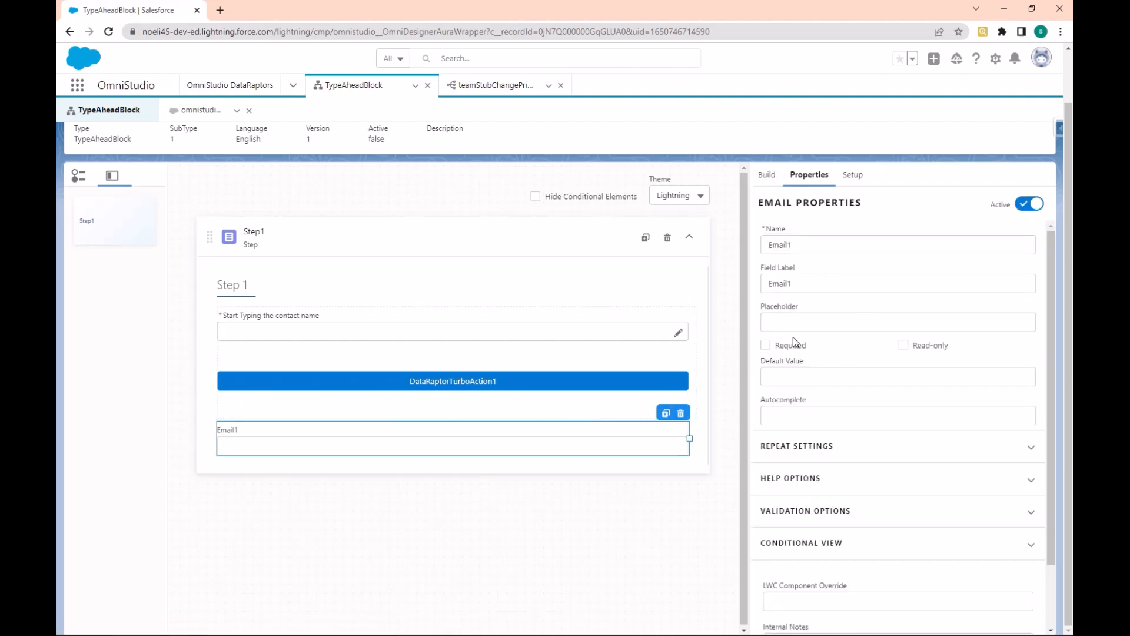
{"action": "left_click", "coordinate": [897, 244]}
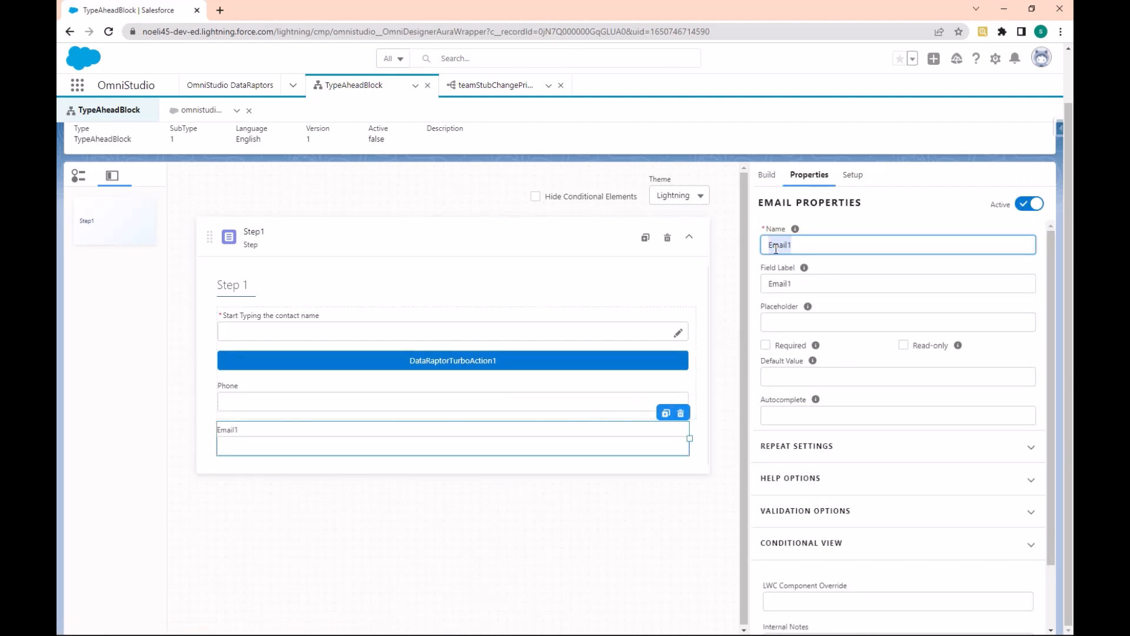
{"action": "key", "text": "Backspace"}
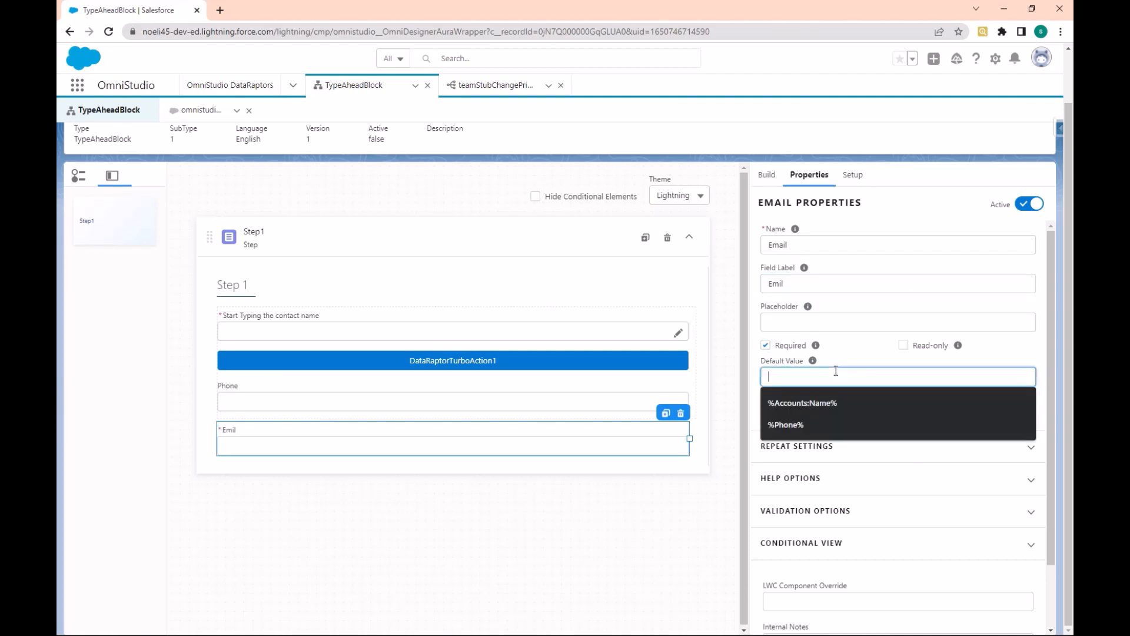
{"action": "left_click", "coordinate": [784, 424]}
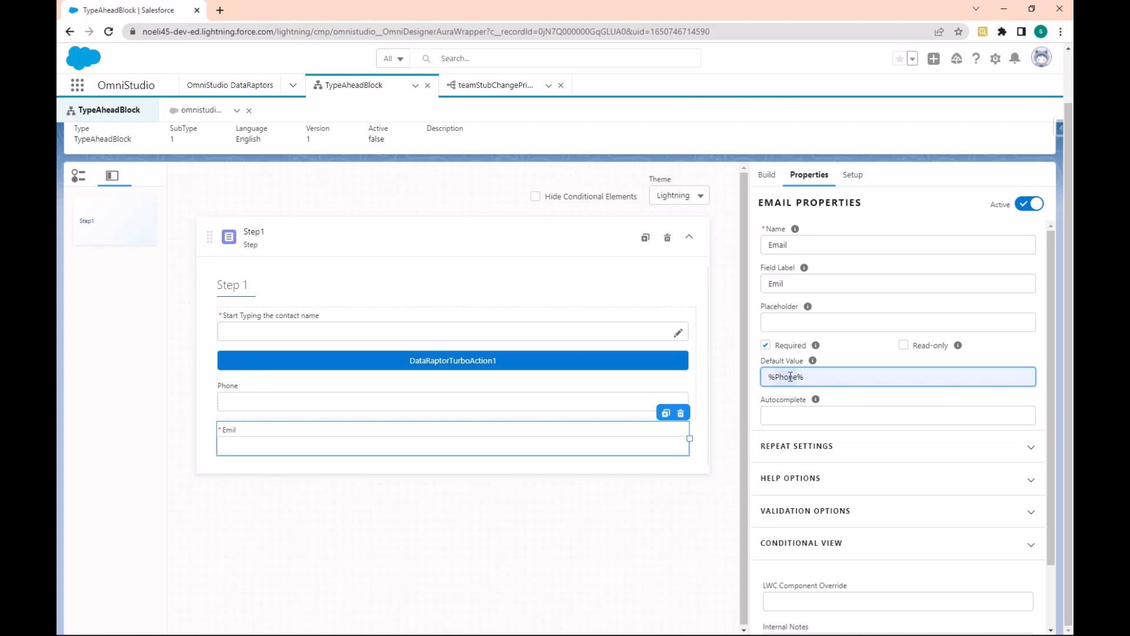
{"action": "type", "text": "%Email%"}
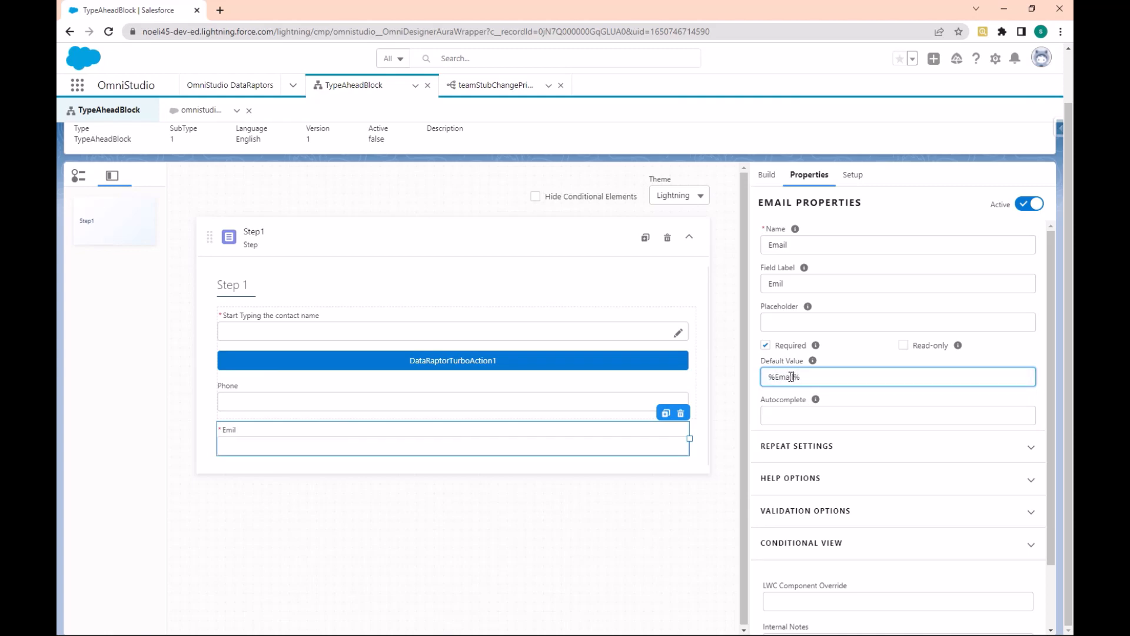
{"action": "mouse_move", "coordinate": [816, 399]}
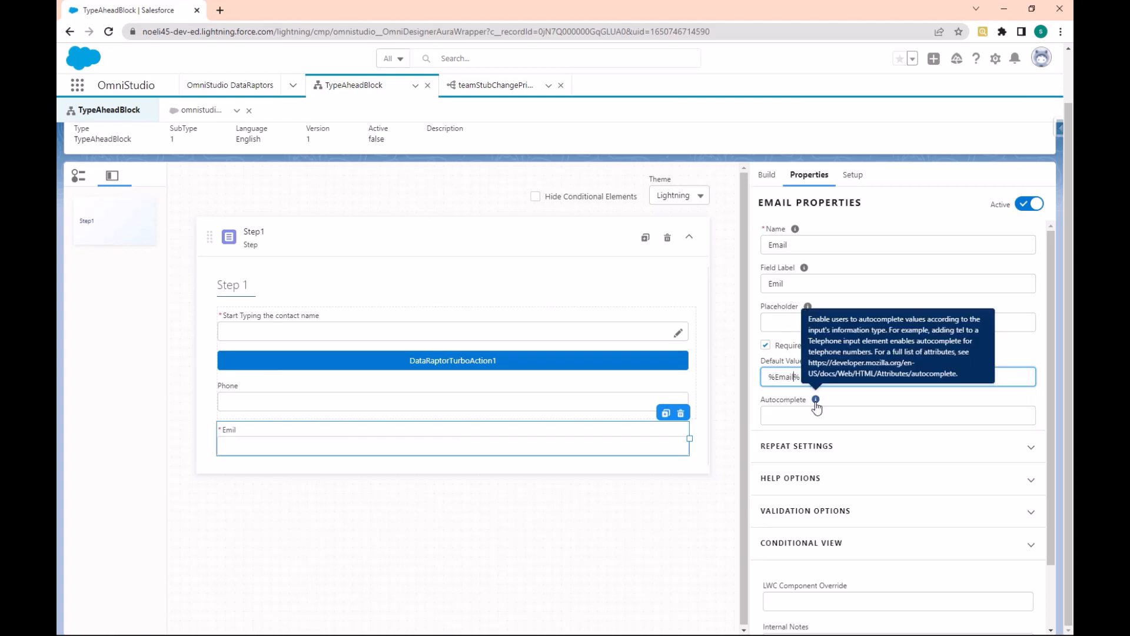
{"action": "left_click", "coordinate": [897, 282]}
{"action": "type", "text": "a"}
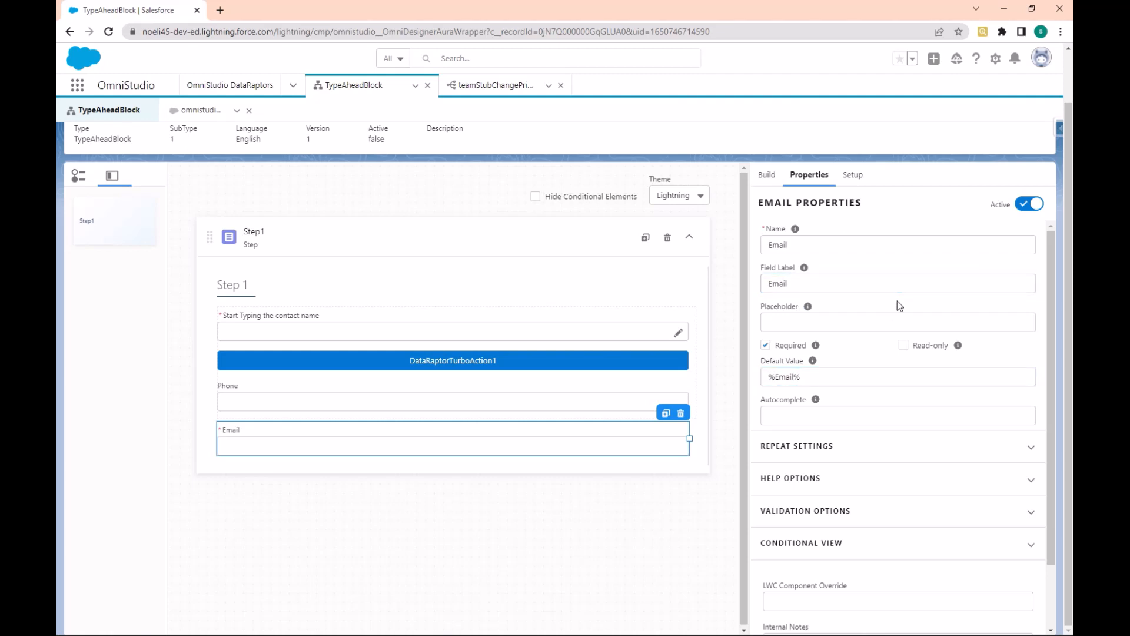
{"action": "mouse_move", "coordinate": [290, 412]}
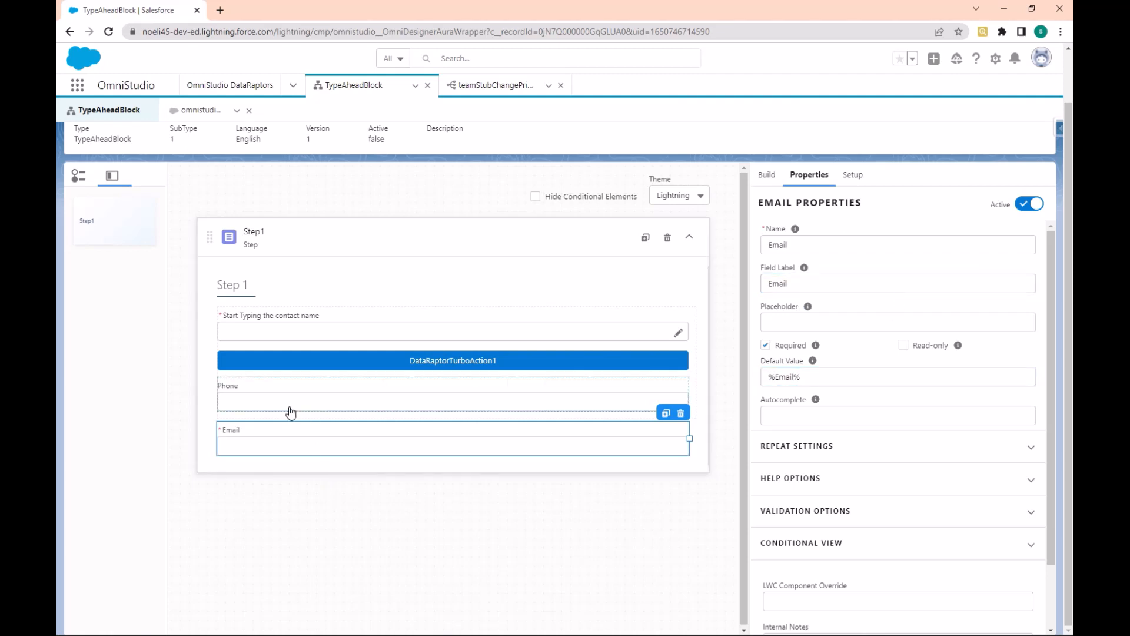
{"action": "mouse_move", "coordinate": [533, 503]}
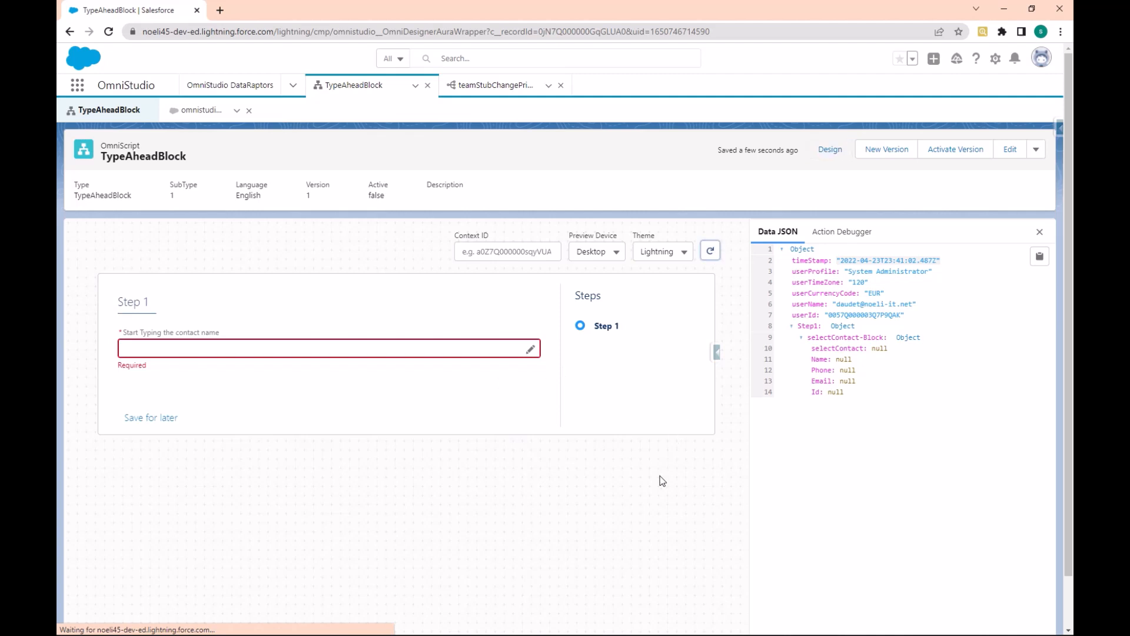
Refresh the preview, search 'rose', select Rose Gonzalez and switch to edit mode
{"action": "left_click", "coordinate": [709, 250]}
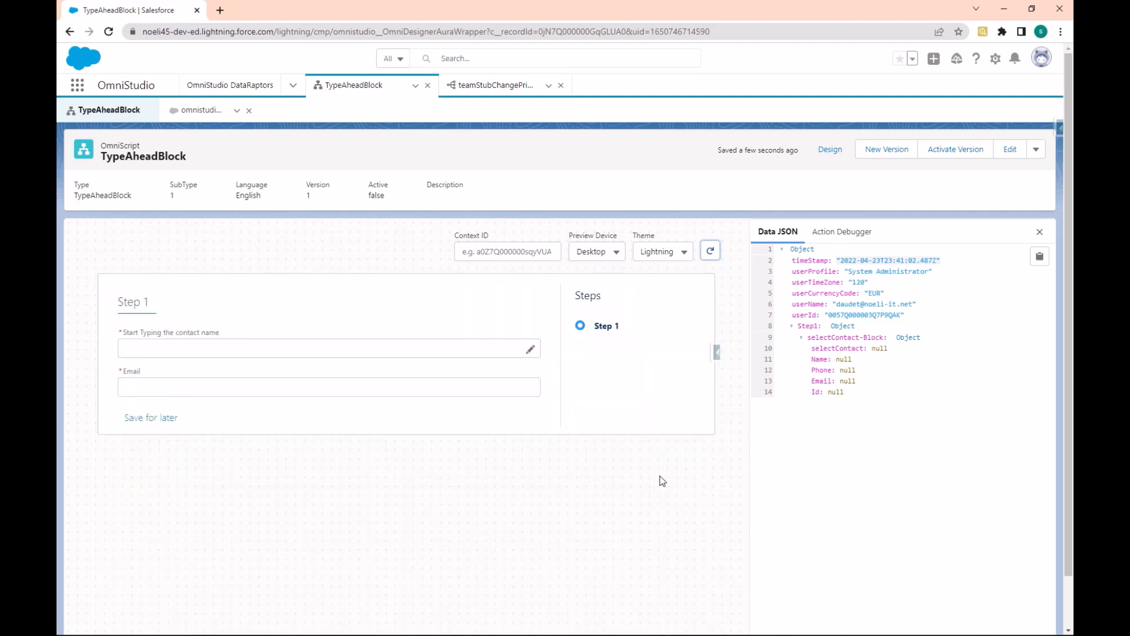
{"action": "left_click", "coordinate": [710, 250]}
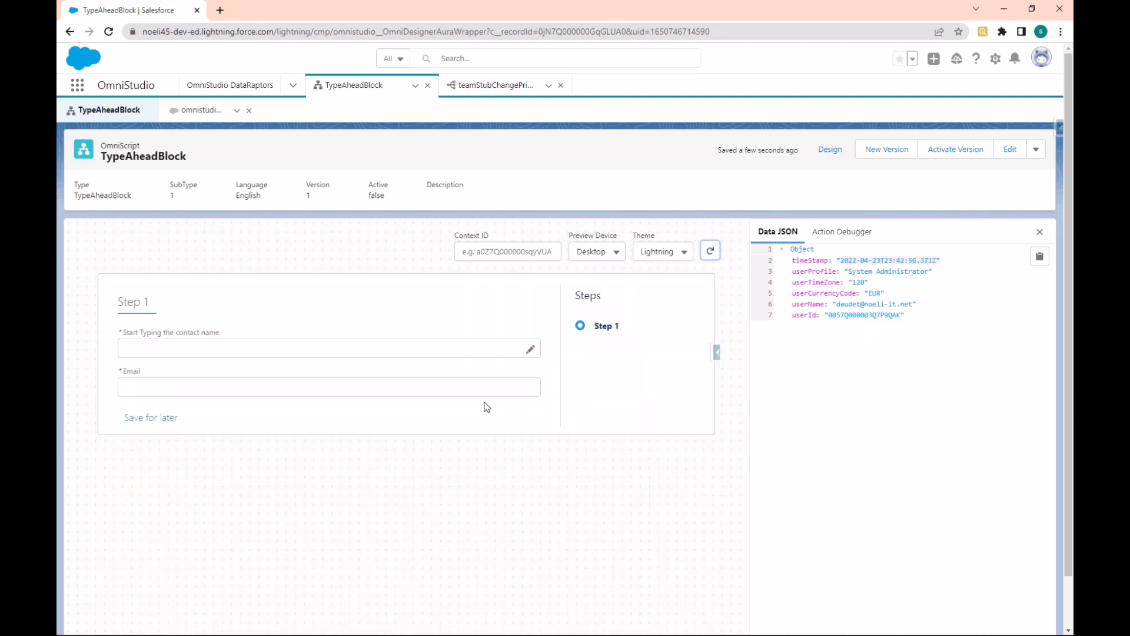
{"action": "mouse_move", "coordinate": [272, 414]}
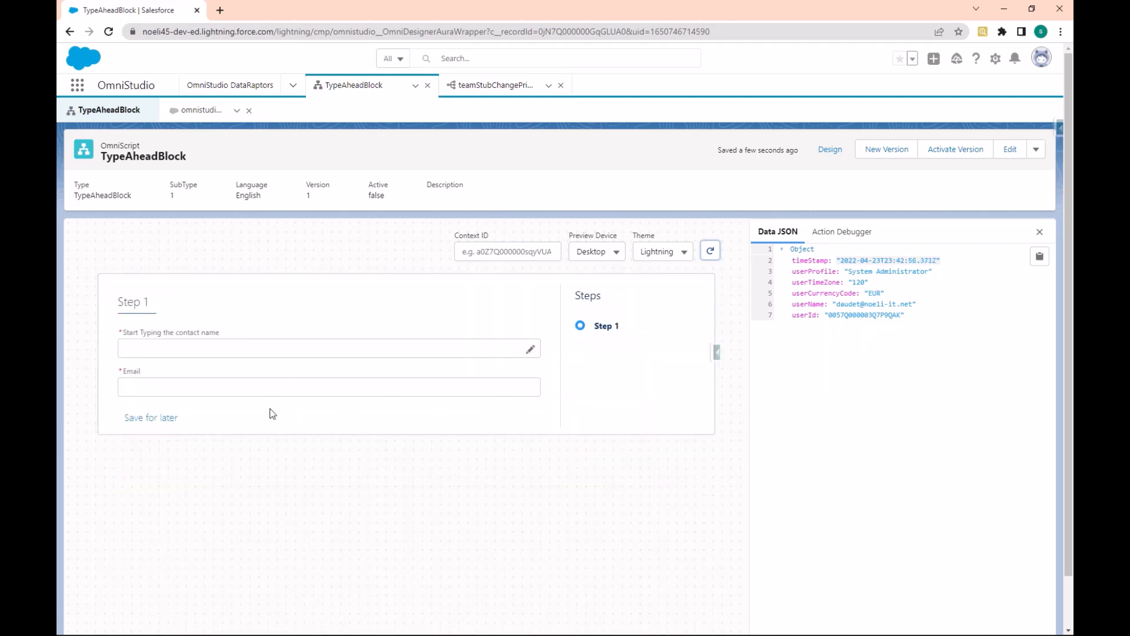
{"action": "left_click", "coordinate": [324, 347]}
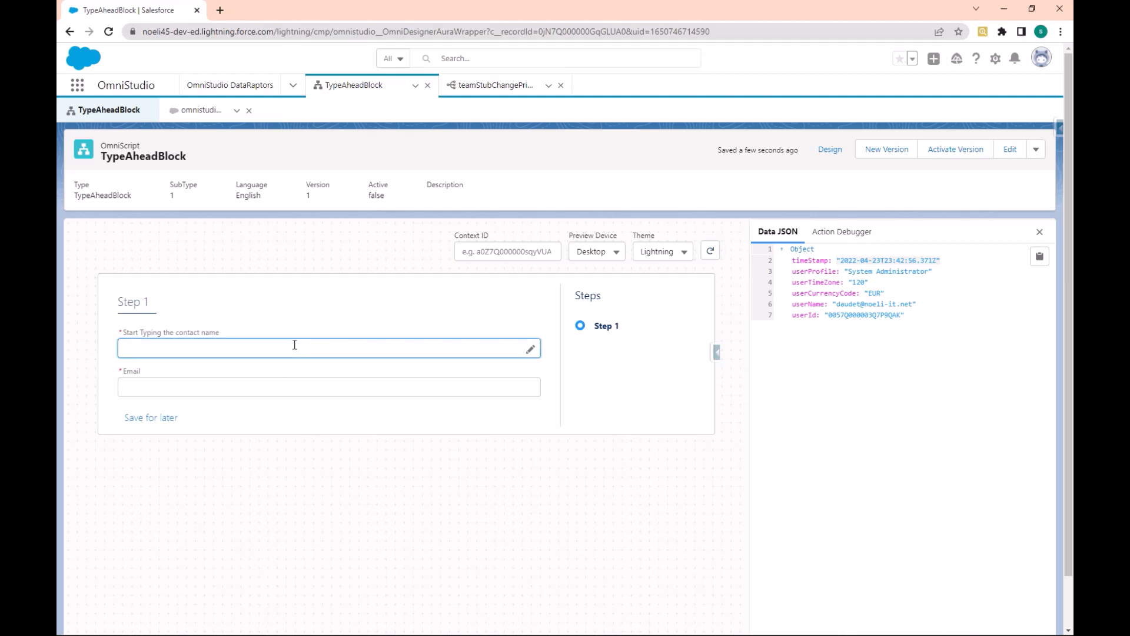
{"action": "left_click", "coordinate": [288, 348]}
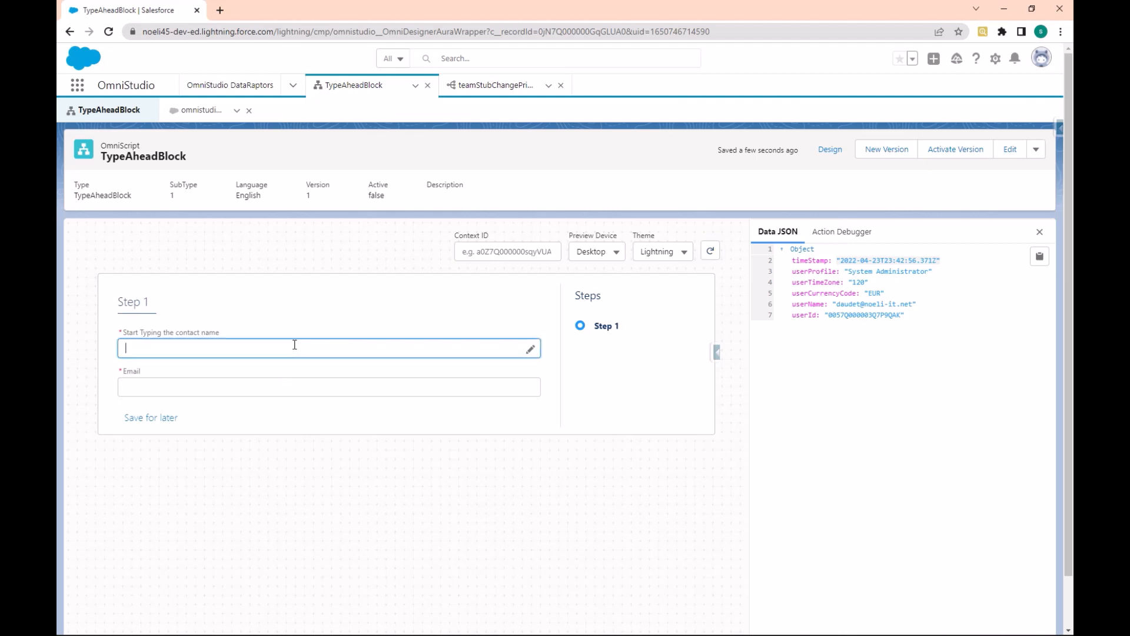
{"action": "type", "text": "rose"}
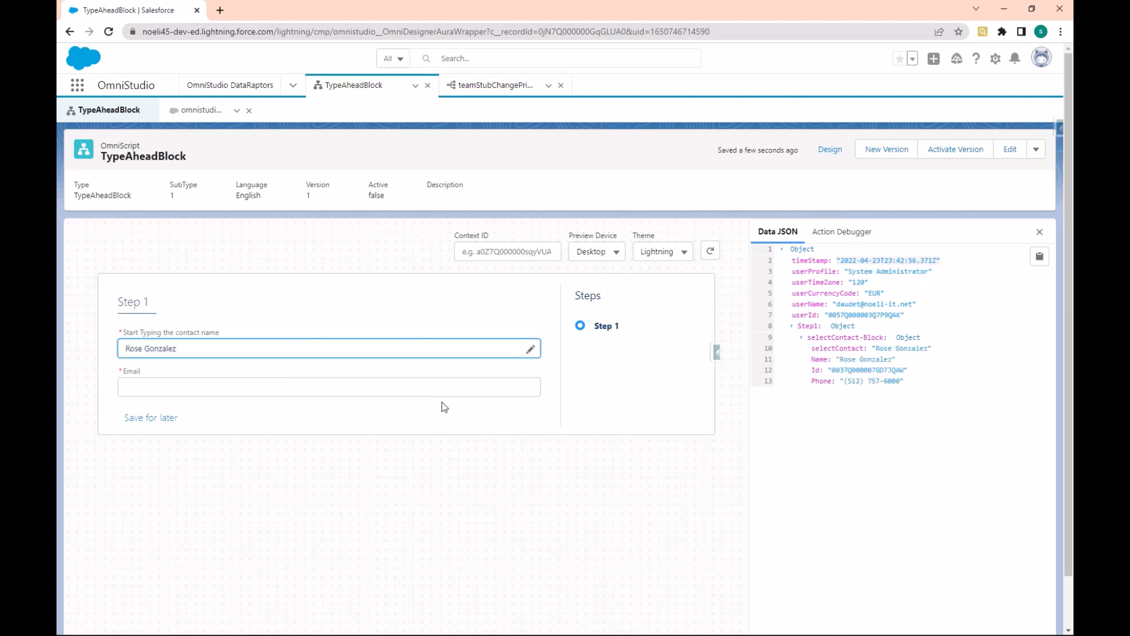
{"action": "mouse_move", "coordinate": [826, 344]}
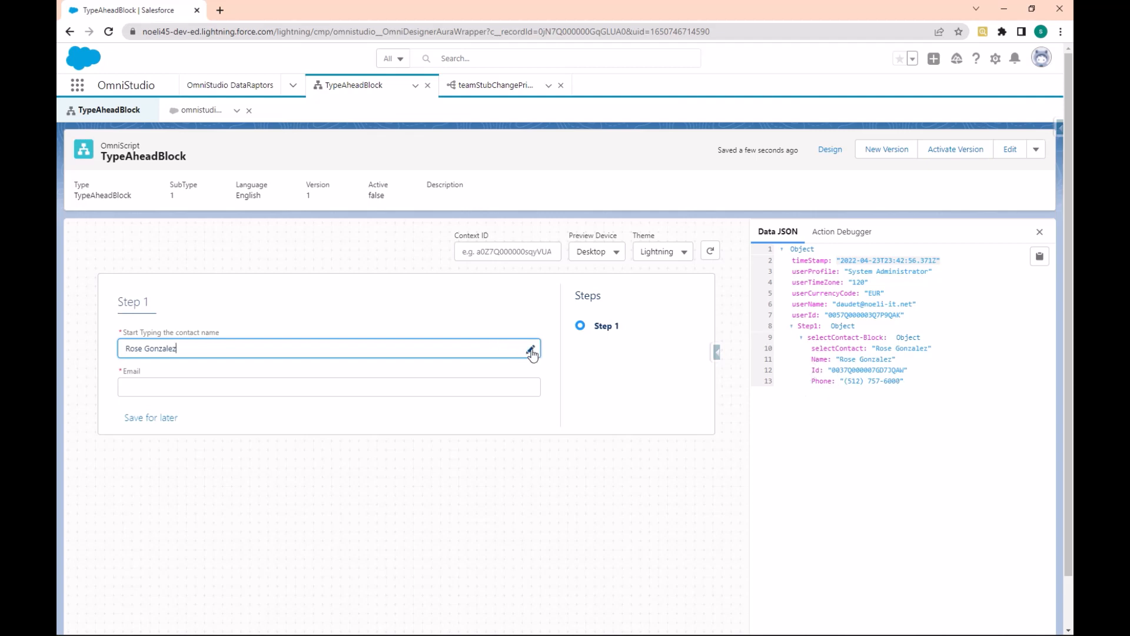
{"action": "left_click", "coordinate": [530, 349]}
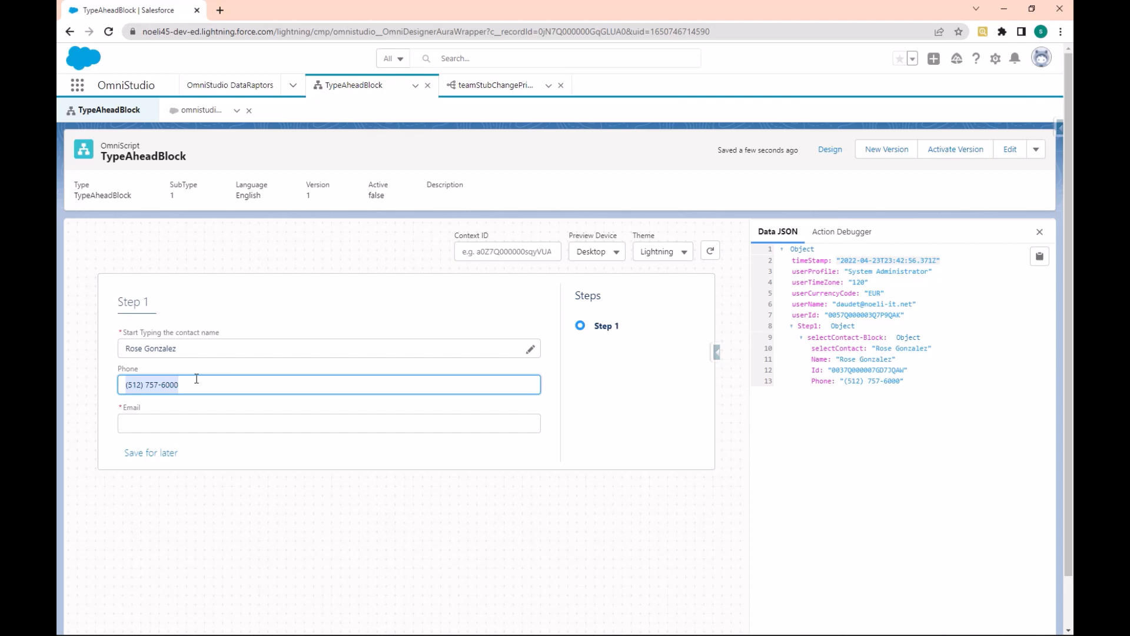
{"action": "mouse_move", "coordinate": [171, 374]}
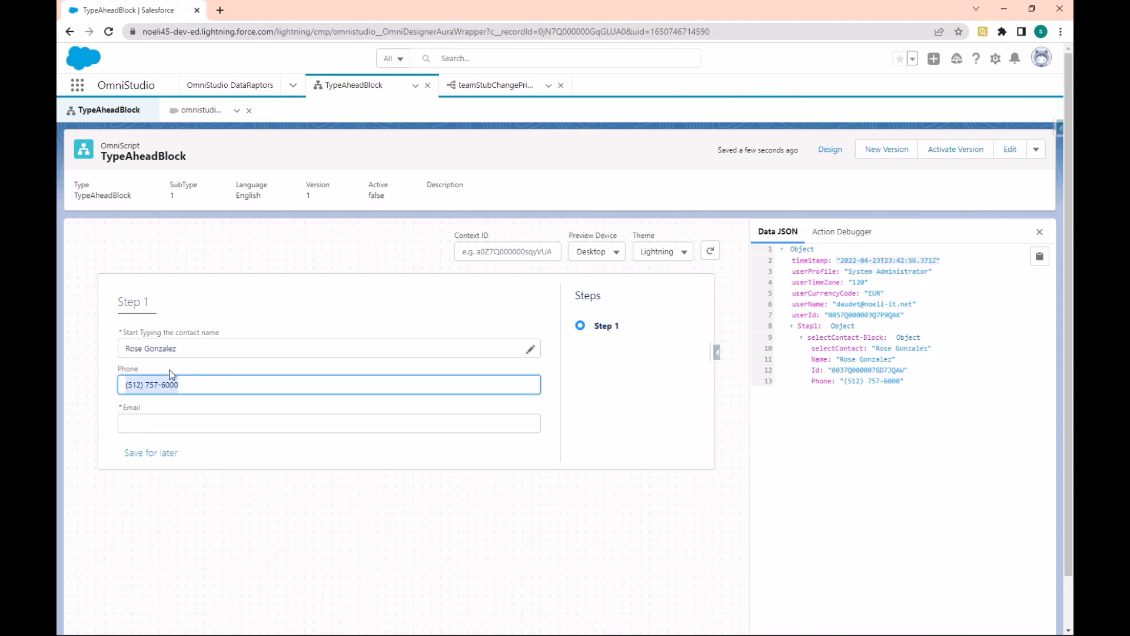
{"action": "mouse_move", "coordinate": [96, 426]}
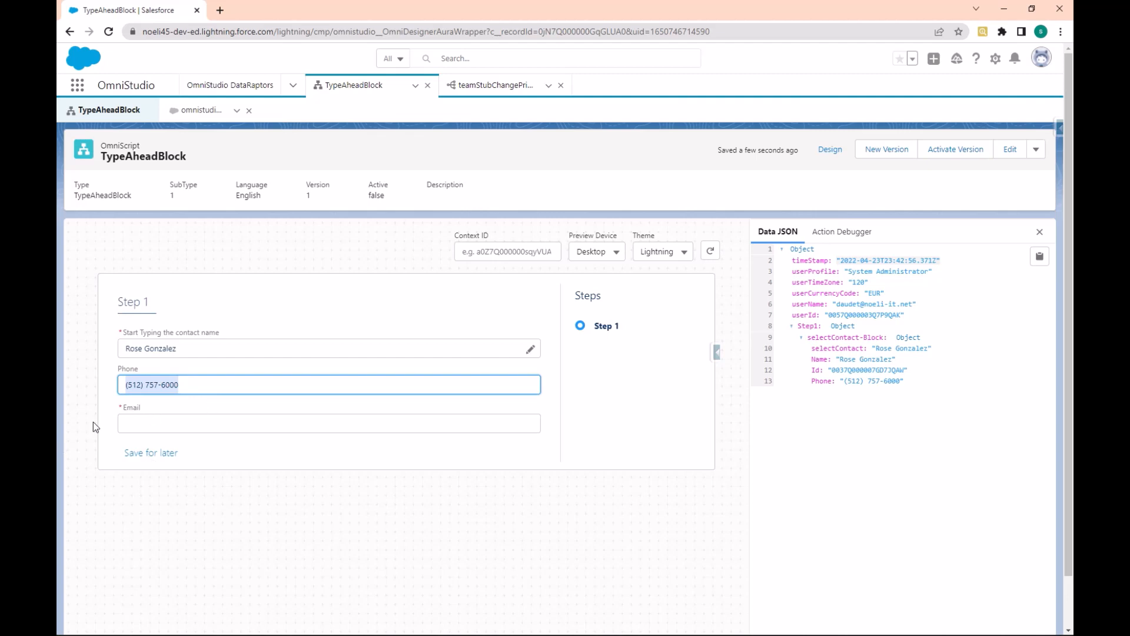
{"action": "mouse_move", "coordinate": [189, 414]}
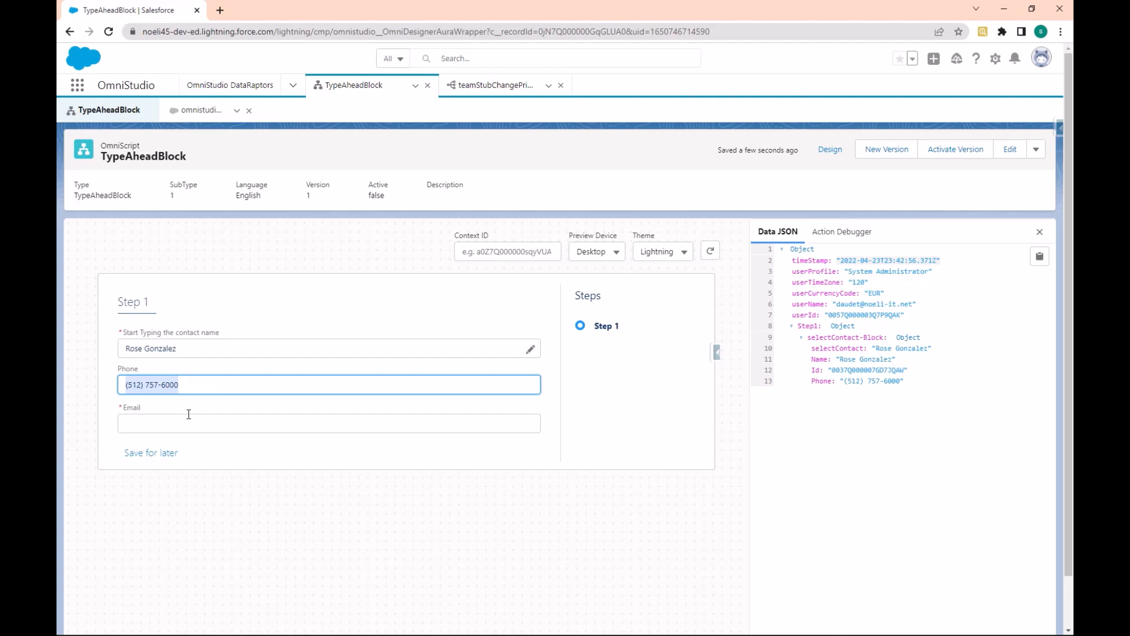
{"action": "mouse_move", "coordinate": [484, 250]}
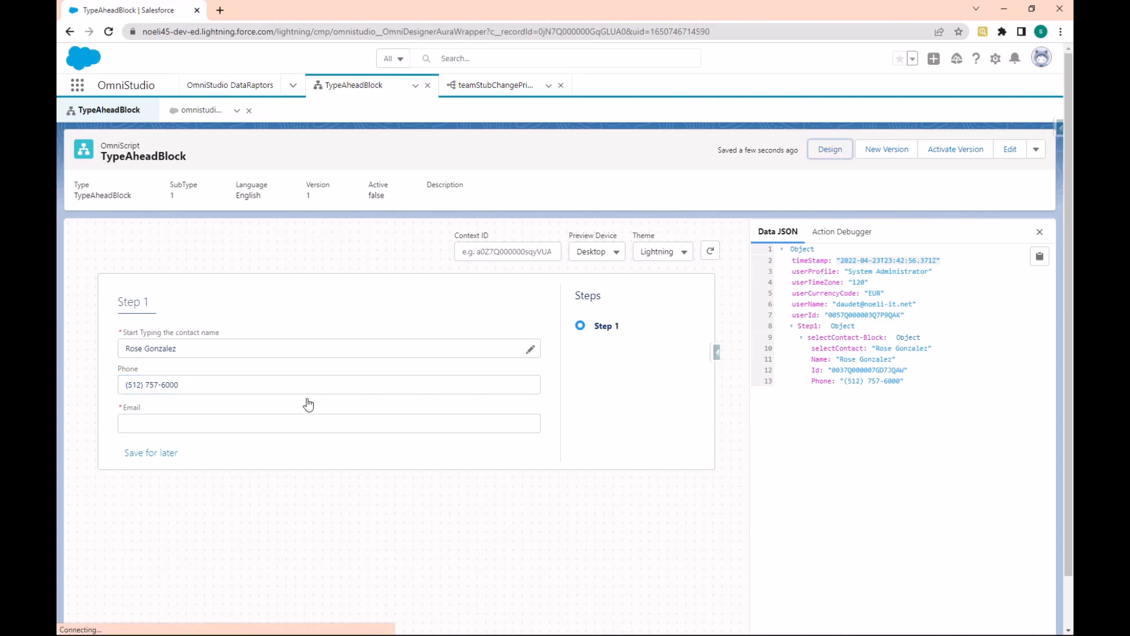
Go back from the preview to the designer showing the Email field's %Email% default value
{"action": "left_click", "coordinate": [828, 149]}
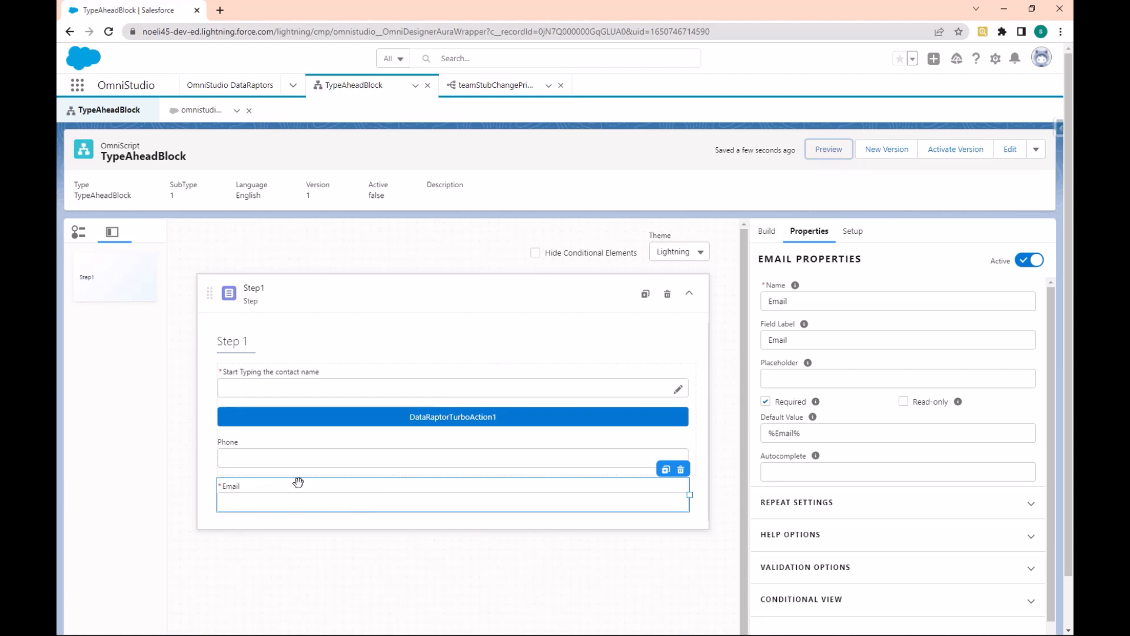
{"action": "mouse_move", "coordinate": [274, 497]}
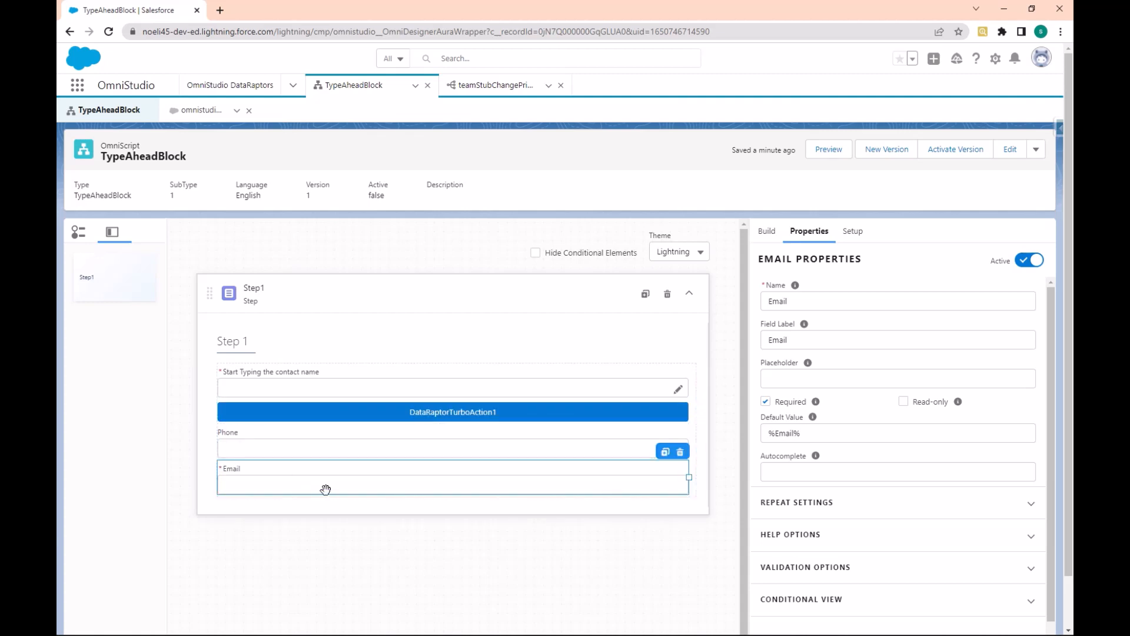
{"action": "mouse_move", "coordinate": [828, 149]}
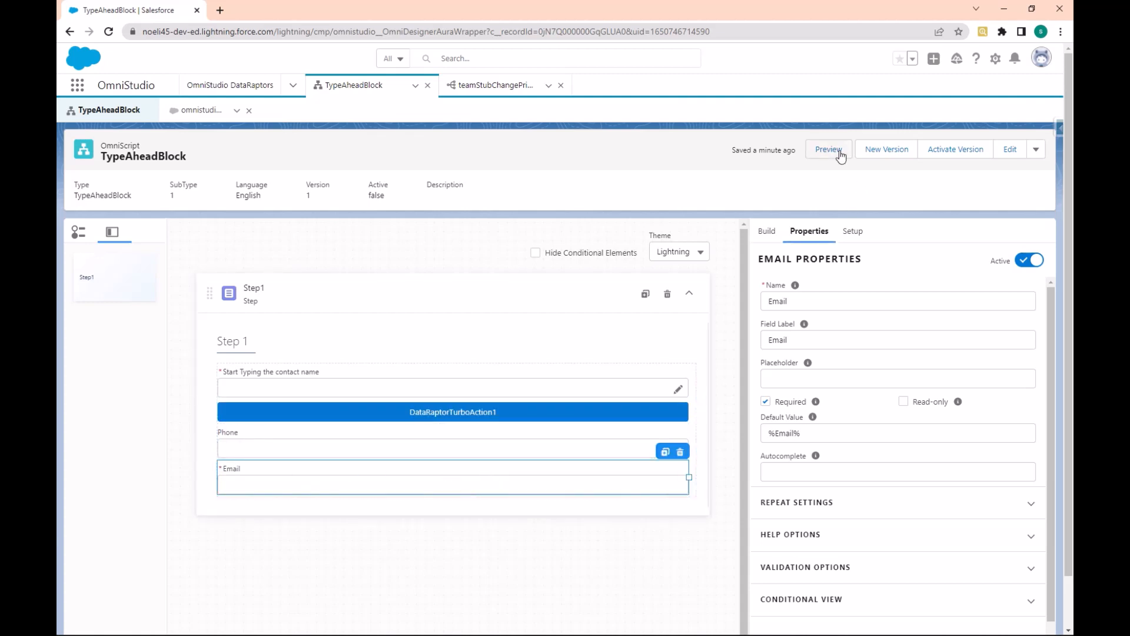
Reopen the OmniScript preview and reload it with the latest changes
{"action": "left_click", "coordinate": [827, 149]}
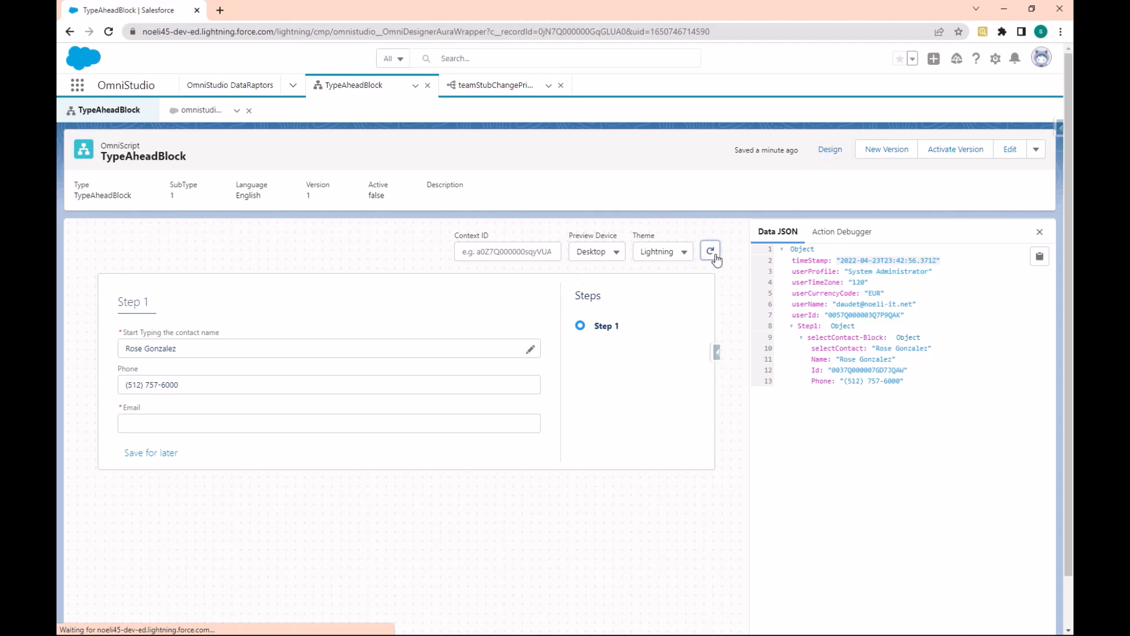
{"action": "left_click", "coordinate": [710, 250]}
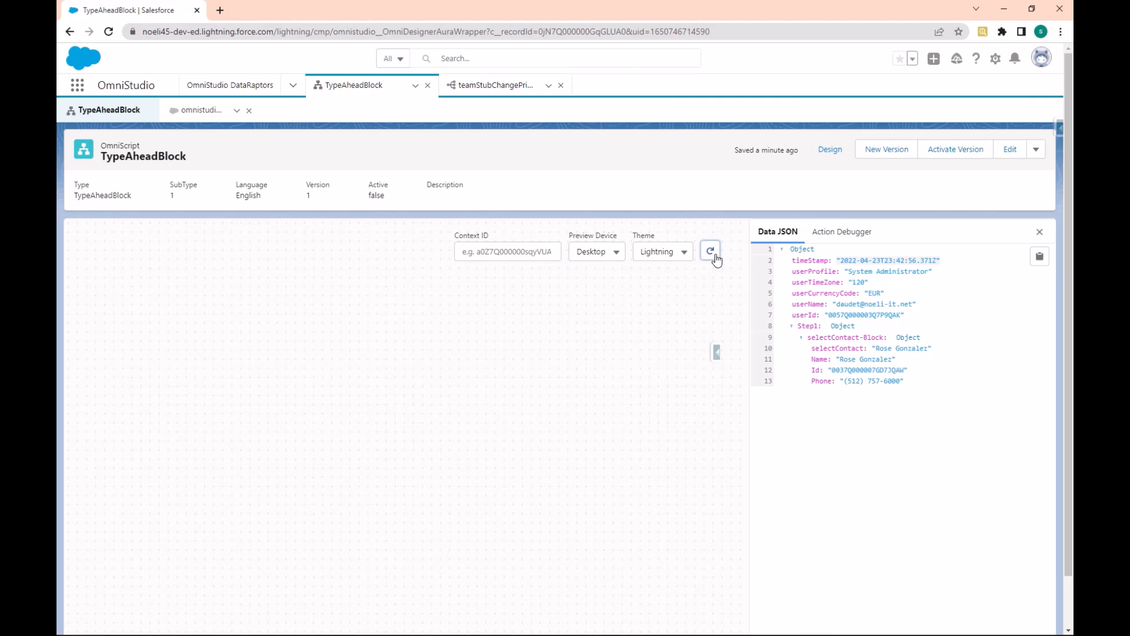
{"action": "left_click", "coordinate": [710, 251]}
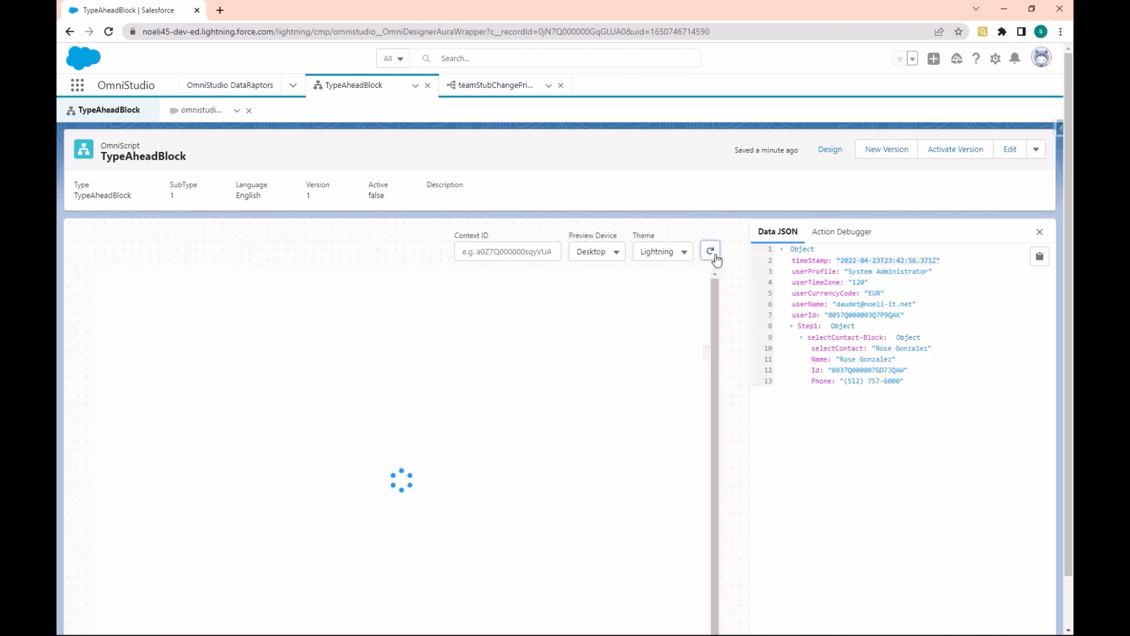
{"action": "left_click", "coordinate": [709, 250]}
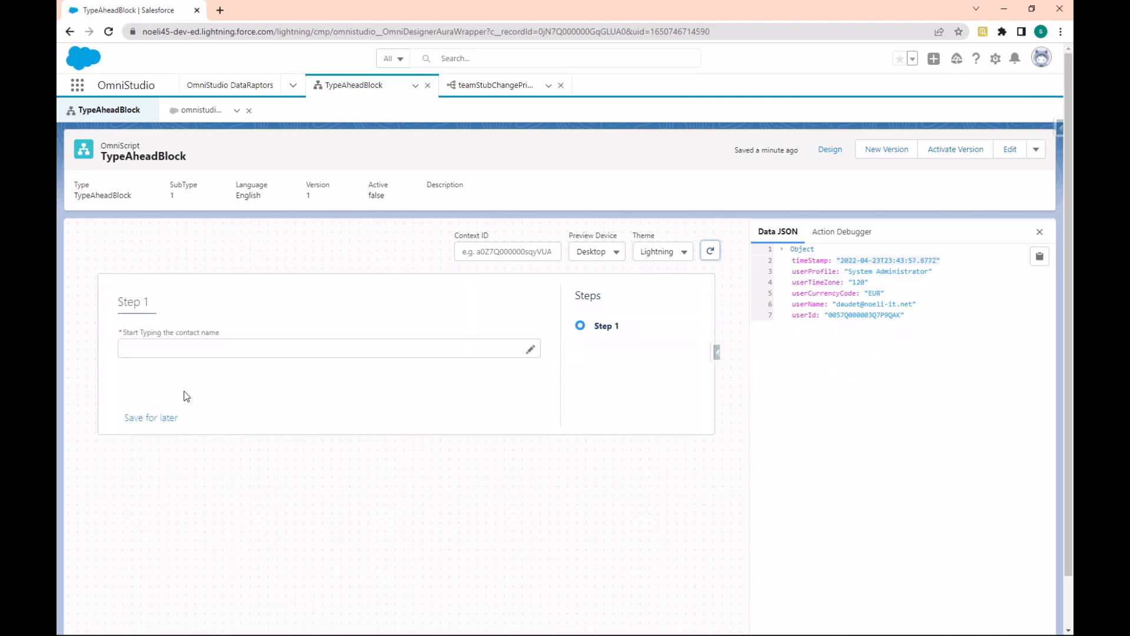
{"action": "type", "text": "a"}
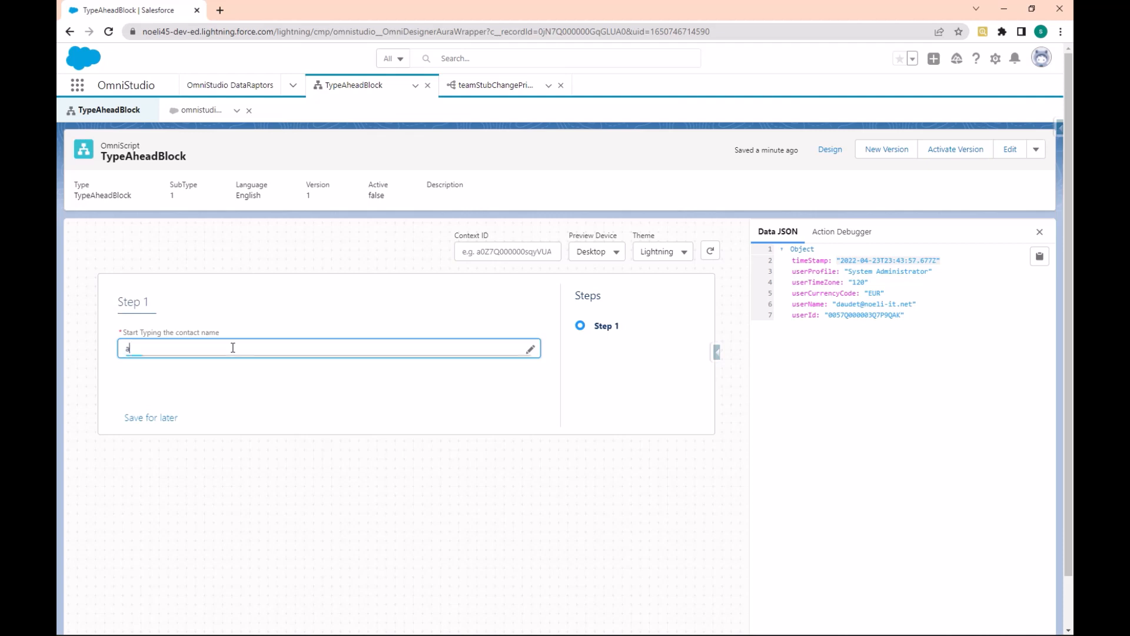
{"action": "type", "text": "a"}
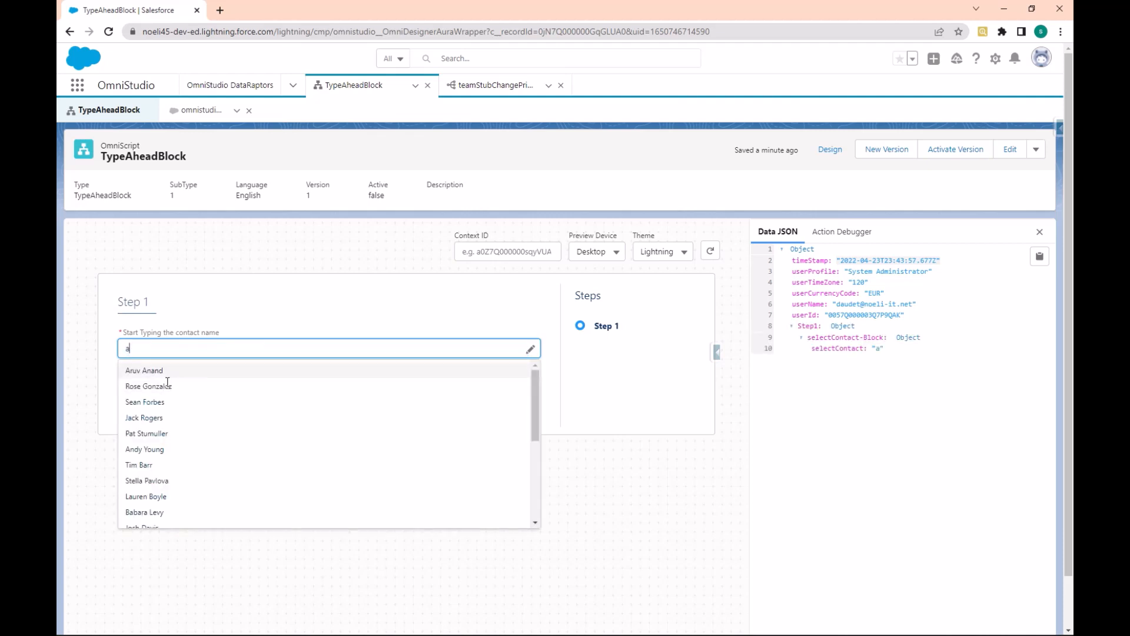
{"action": "left_click", "coordinate": [146, 433]}
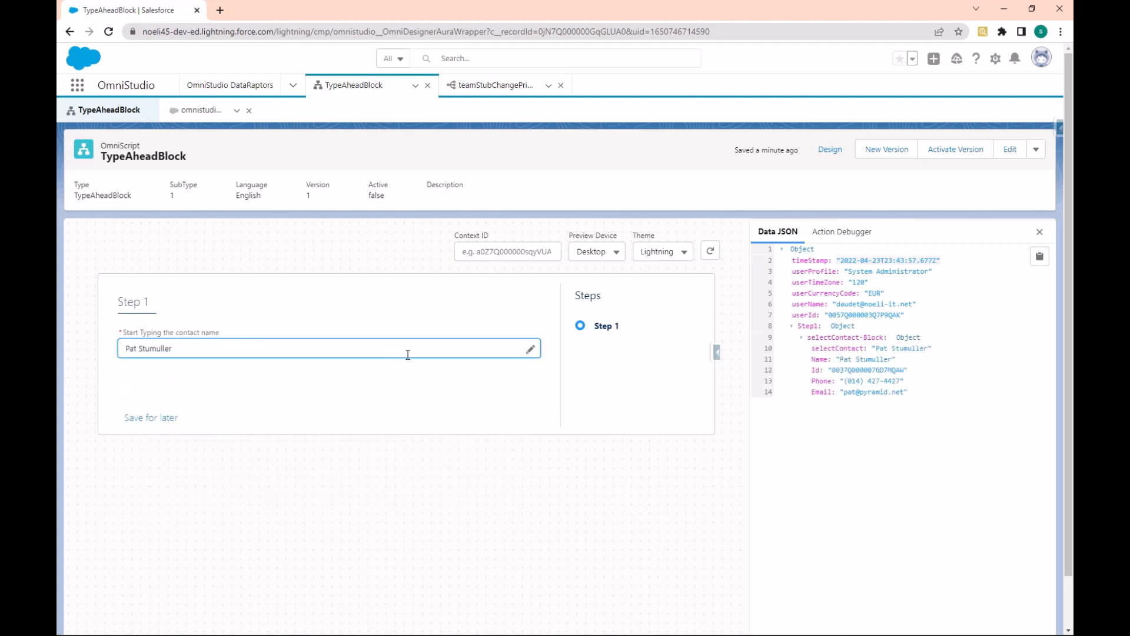
{"action": "mouse_move", "coordinate": [546, 344]}
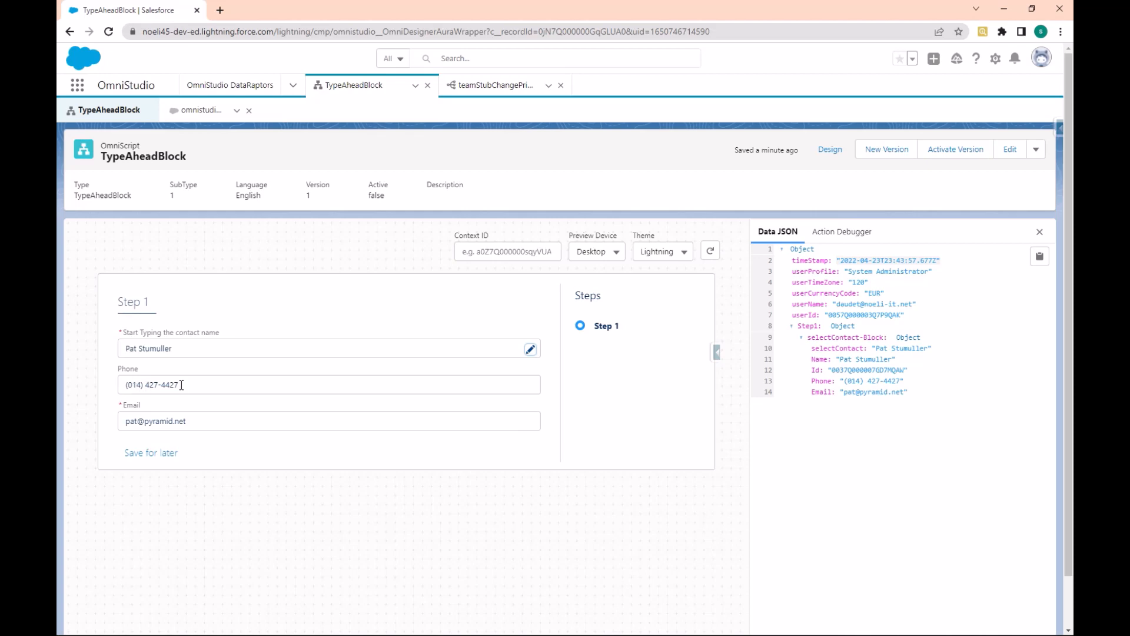
{"action": "mouse_move", "coordinate": [157, 421]}
{"action": "type", "text": "56"}
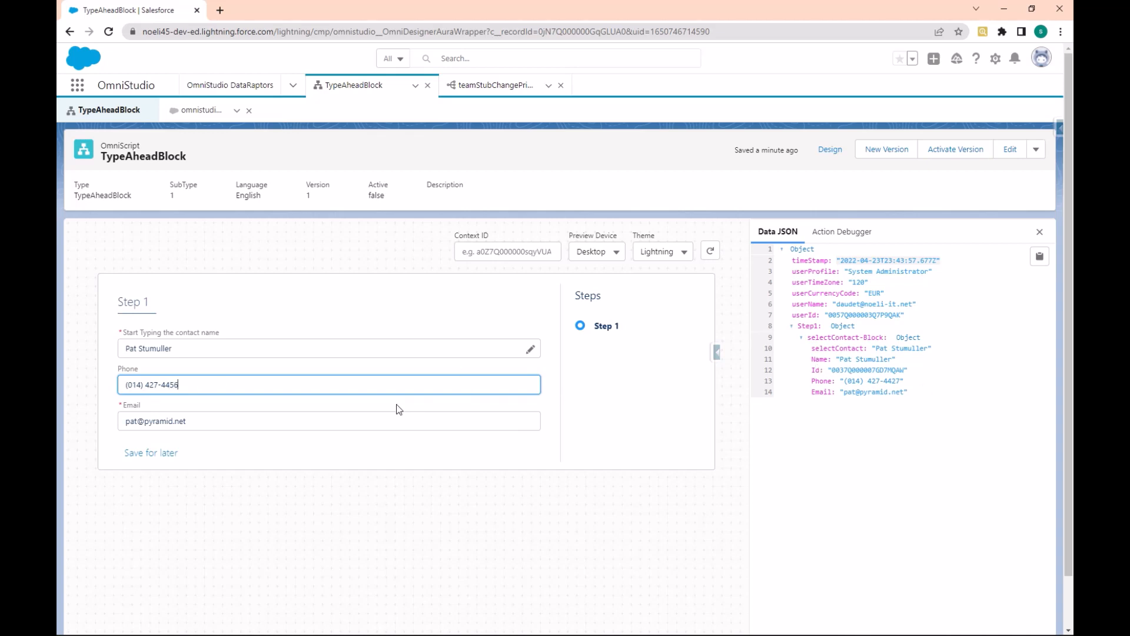
{"action": "left_click", "coordinate": [328, 421]}
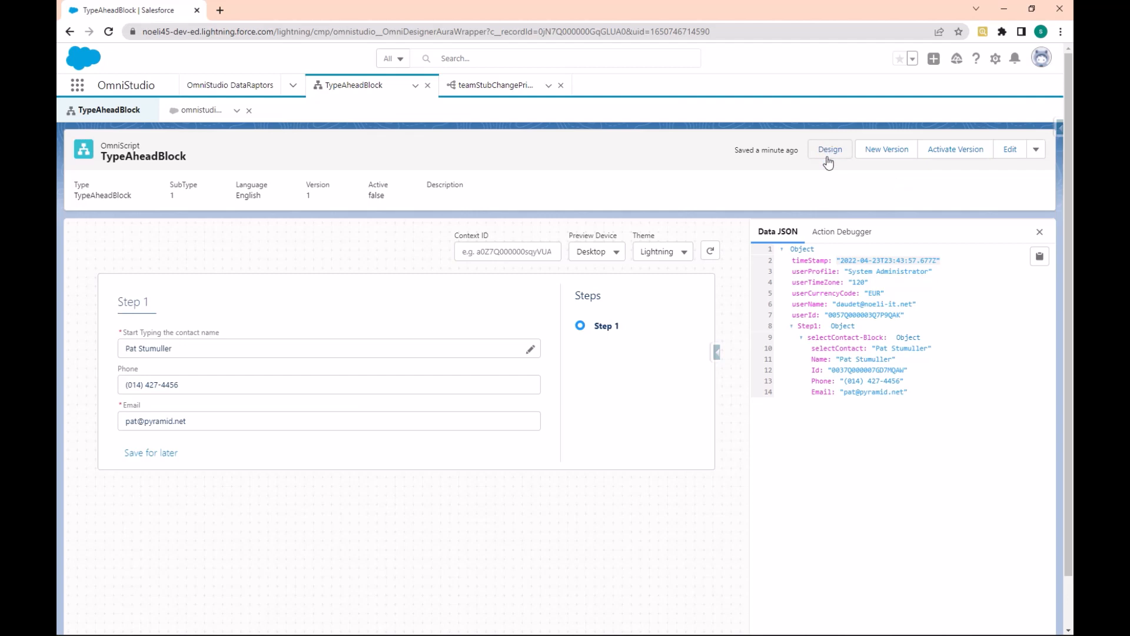
In the designer, enable Hide Edit Button on the Type Ahead Block with Edit Mode unchecked
{"action": "left_click", "coordinate": [829, 148]}
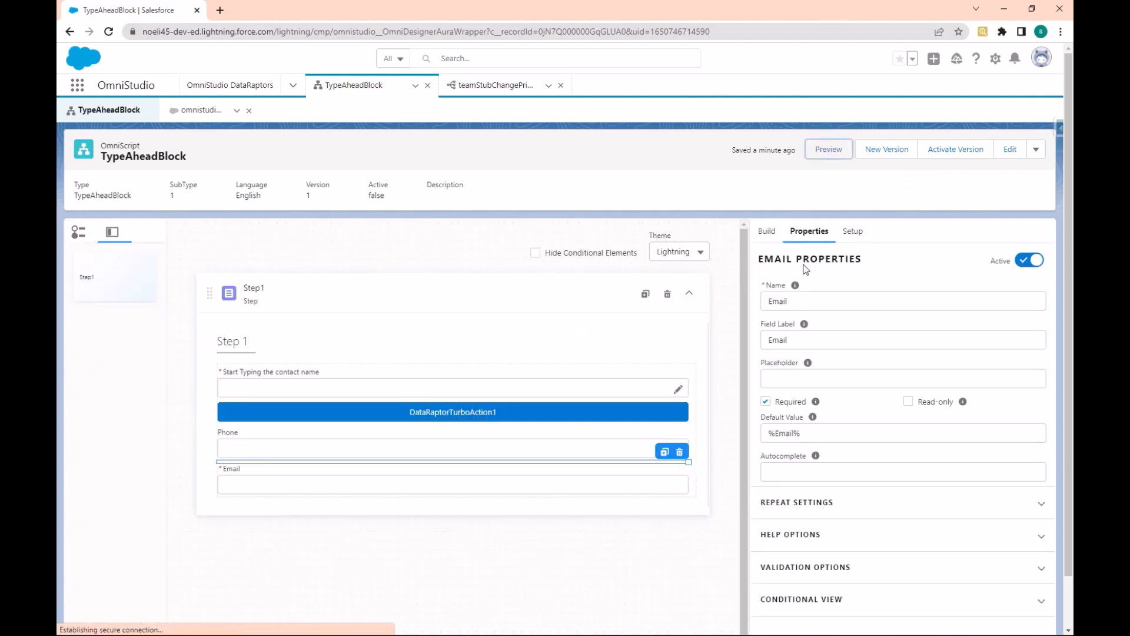
{"action": "scroll", "scroll_direction": "down", "scroll_amount": 3}
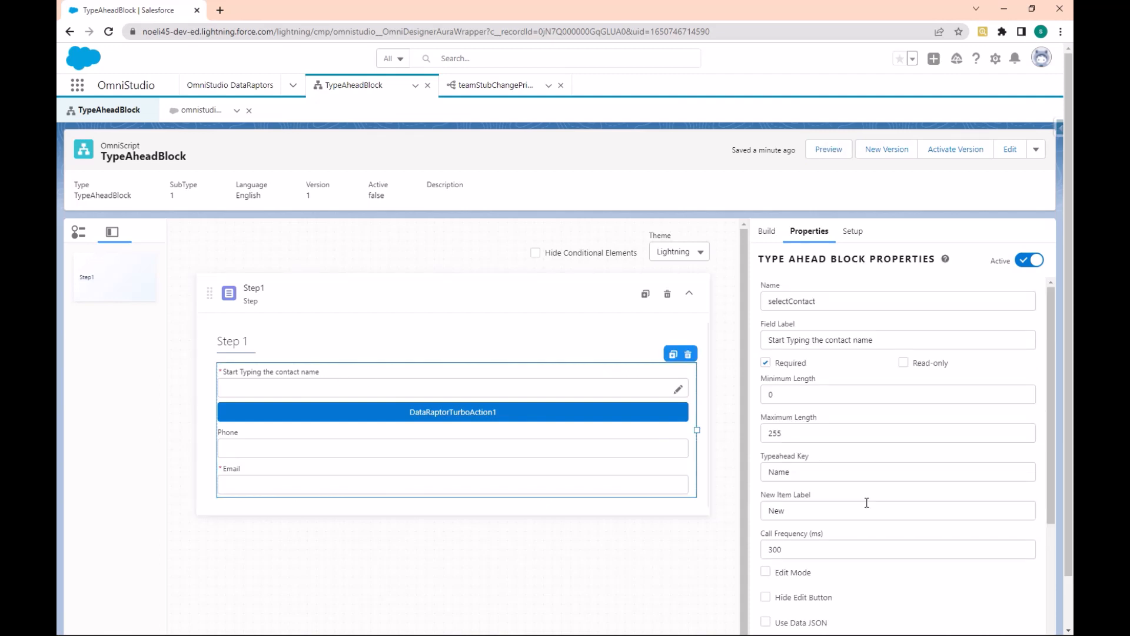
{"action": "scroll", "scroll_direction": "down", "scroll_amount": 3}
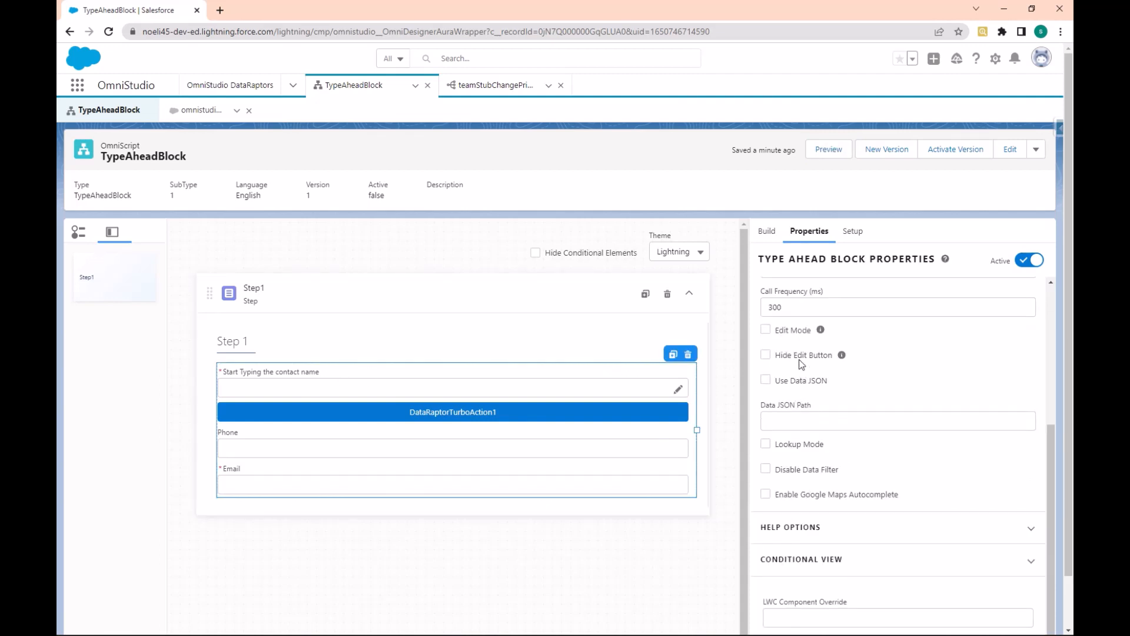
{"action": "left_click", "coordinate": [765, 329]}
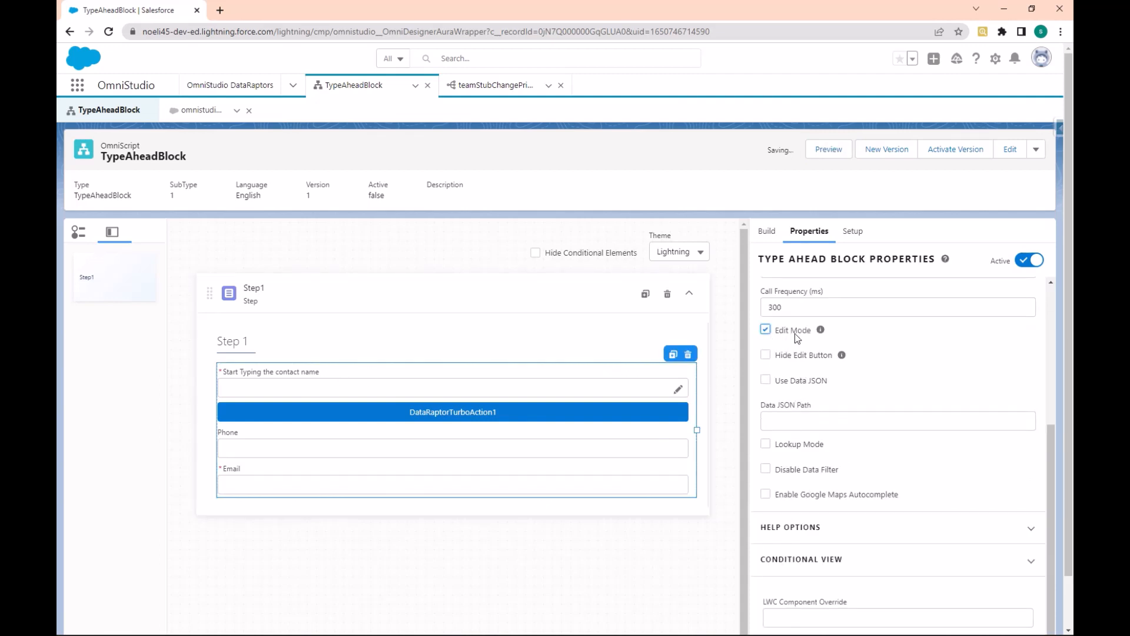
{"action": "left_click", "coordinate": [765, 354]}
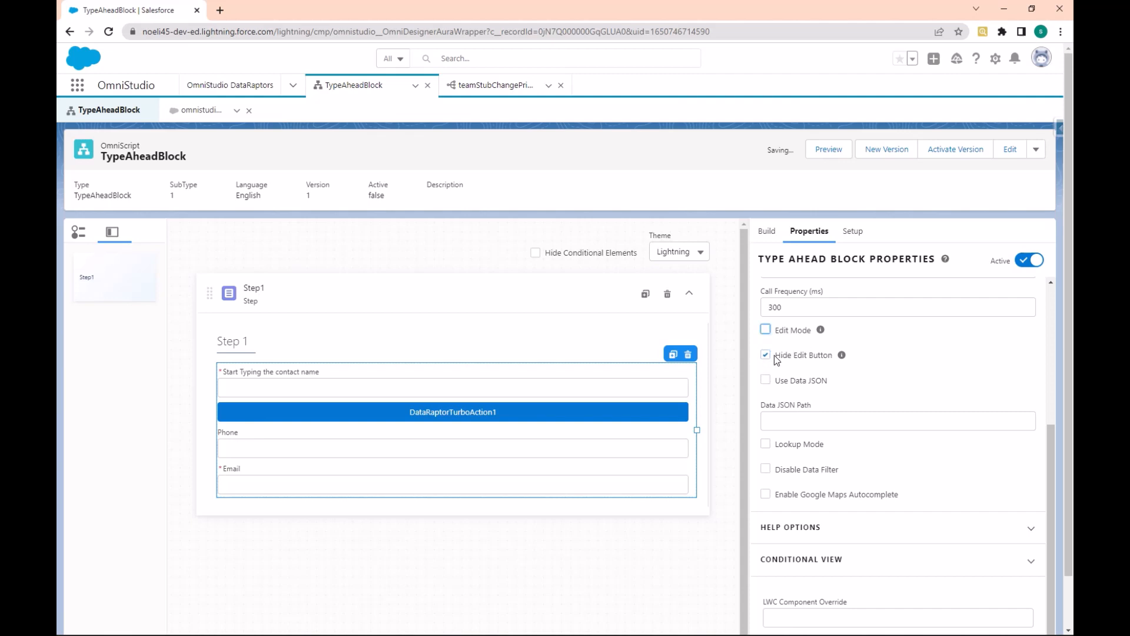
{"action": "left_click", "coordinate": [359, 479]}
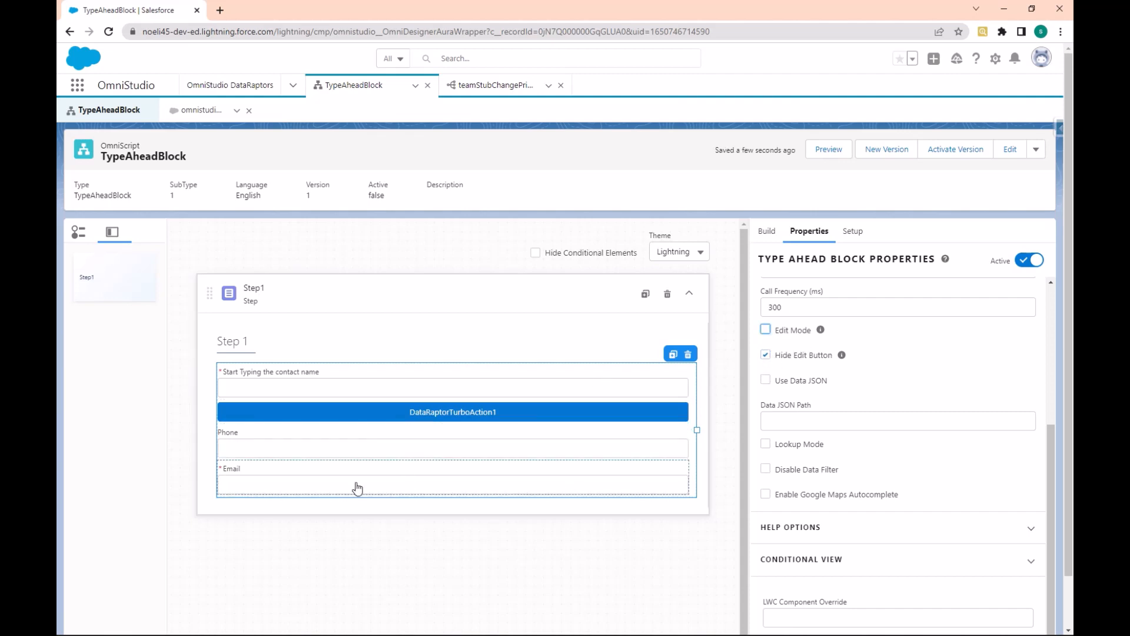
{"action": "mouse_move", "coordinate": [263, 468]}
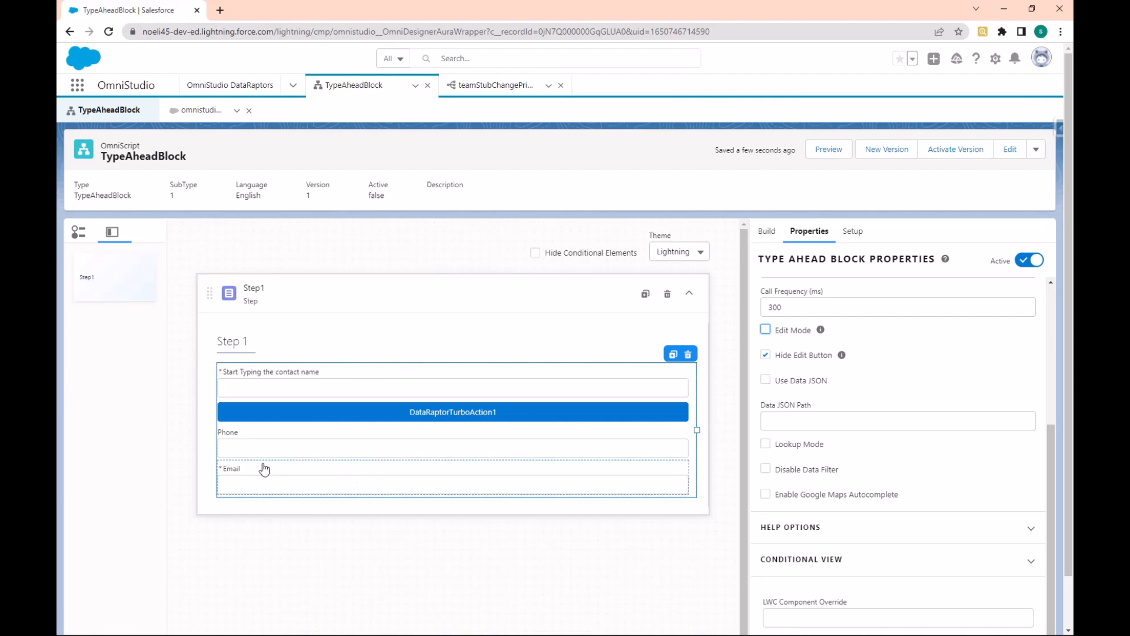
{"action": "mouse_move", "coordinate": [249, 481]}
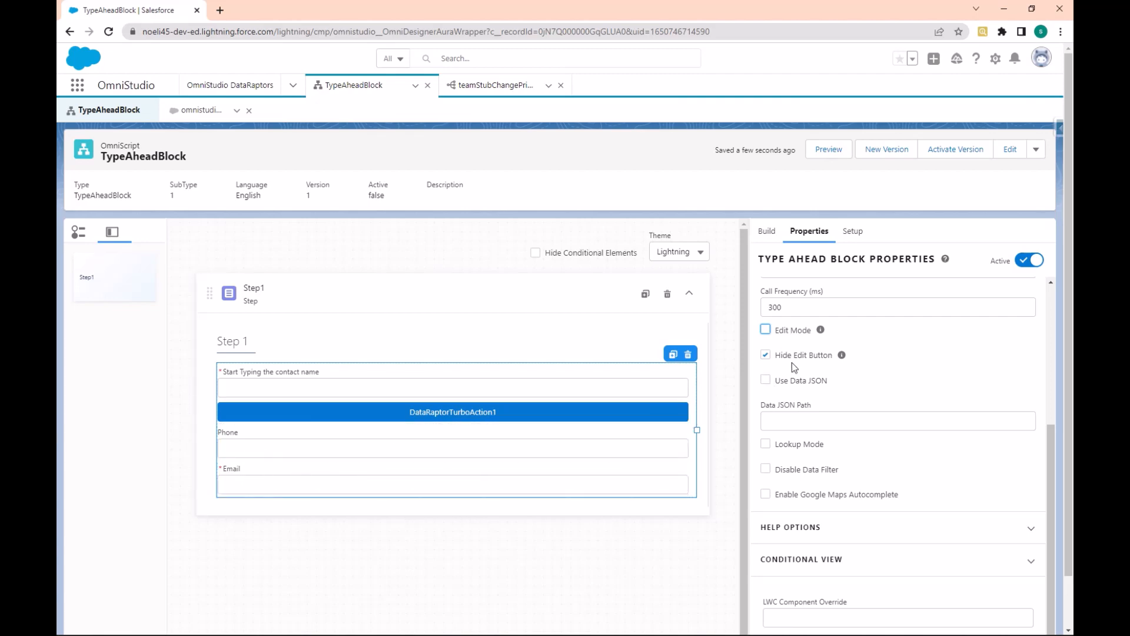
Reopen and reload the preview so only the empty contact name field remains
{"action": "left_click", "coordinate": [828, 149]}
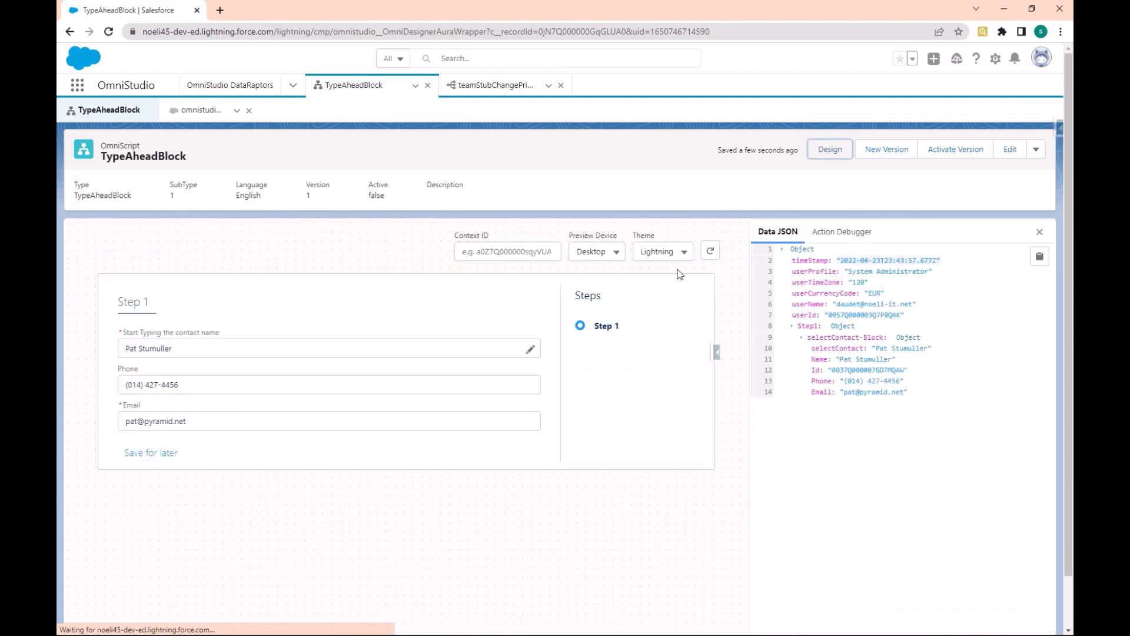
{"action": "mouse_move", "coordinate": [709, 251]}
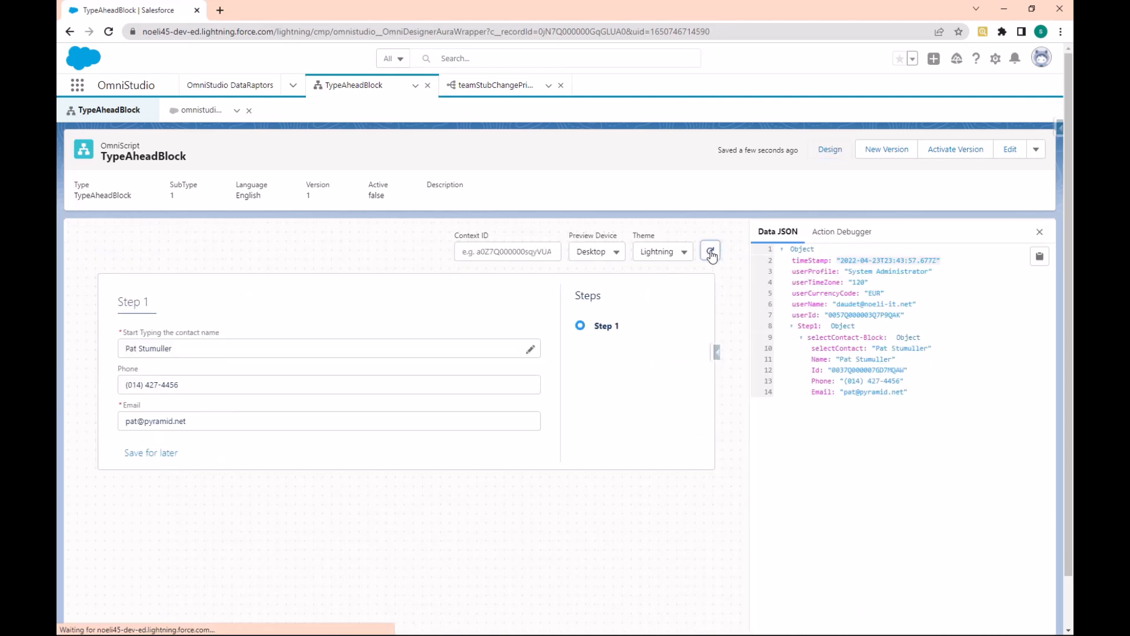
{"action": "left_click", "coordinate": [710, 251]}
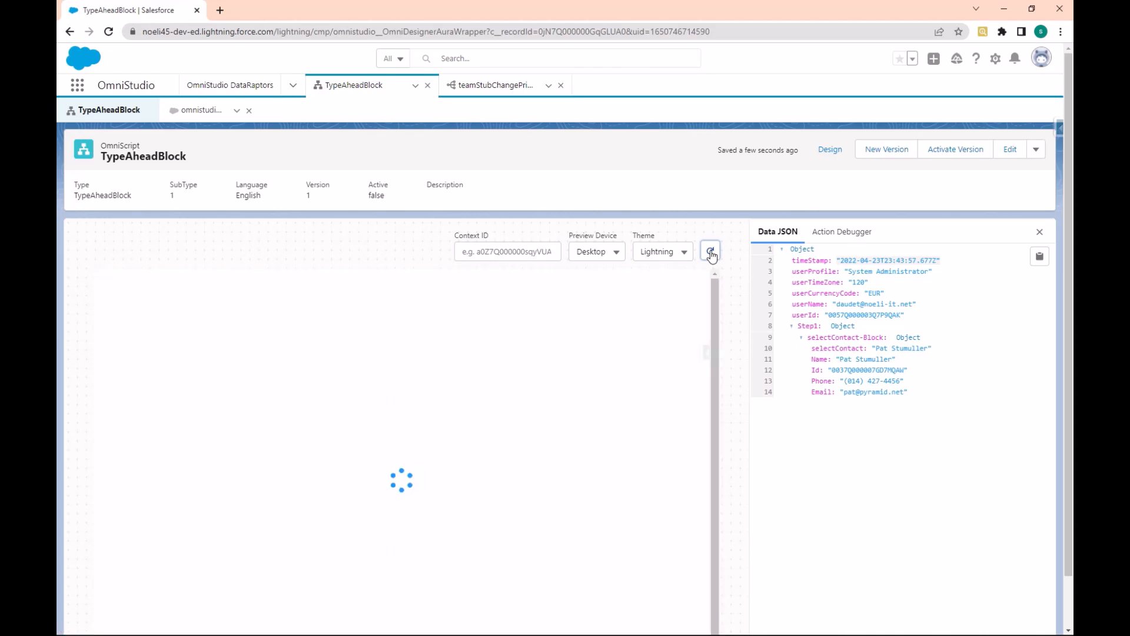
{"action": "left_click", "coordinate": [710, 251]}
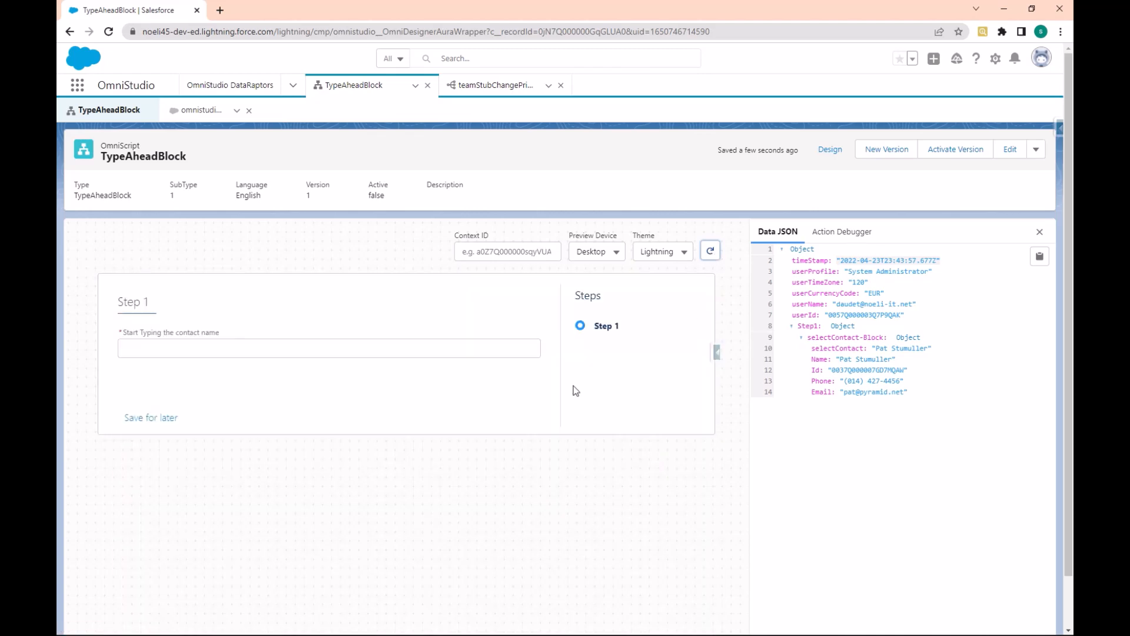
{"action": "left_click", "coordinate": [710, 250]}
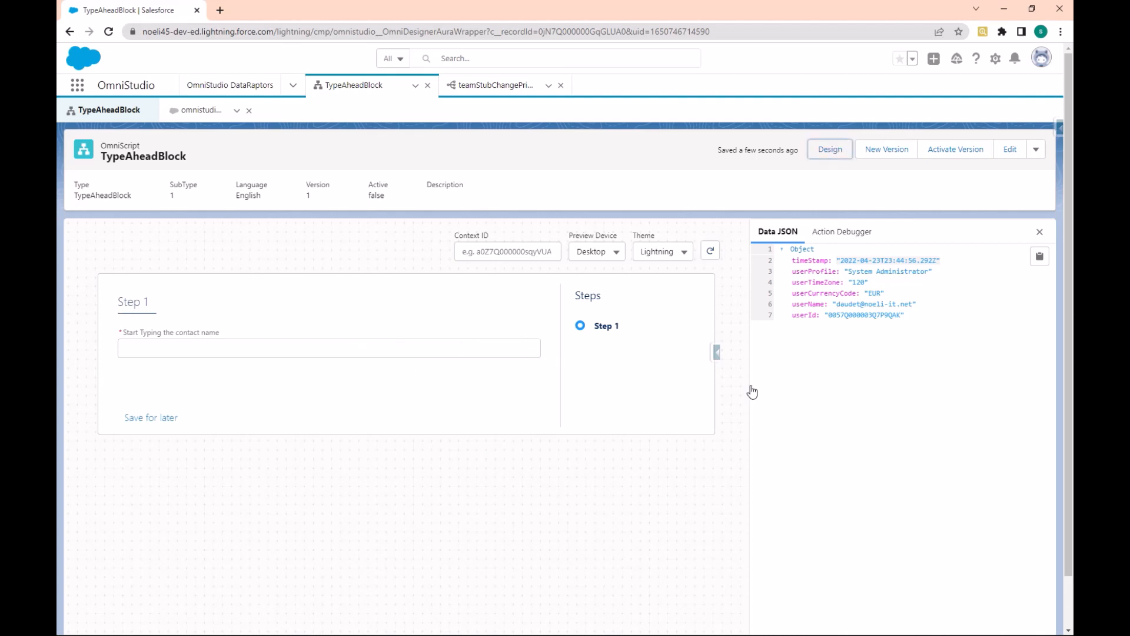
In the designer, check Edit Mode on the Type Ahead Block alongside Hide Edit Button
{"action": "left_click", "coordinate": [829, 149]}
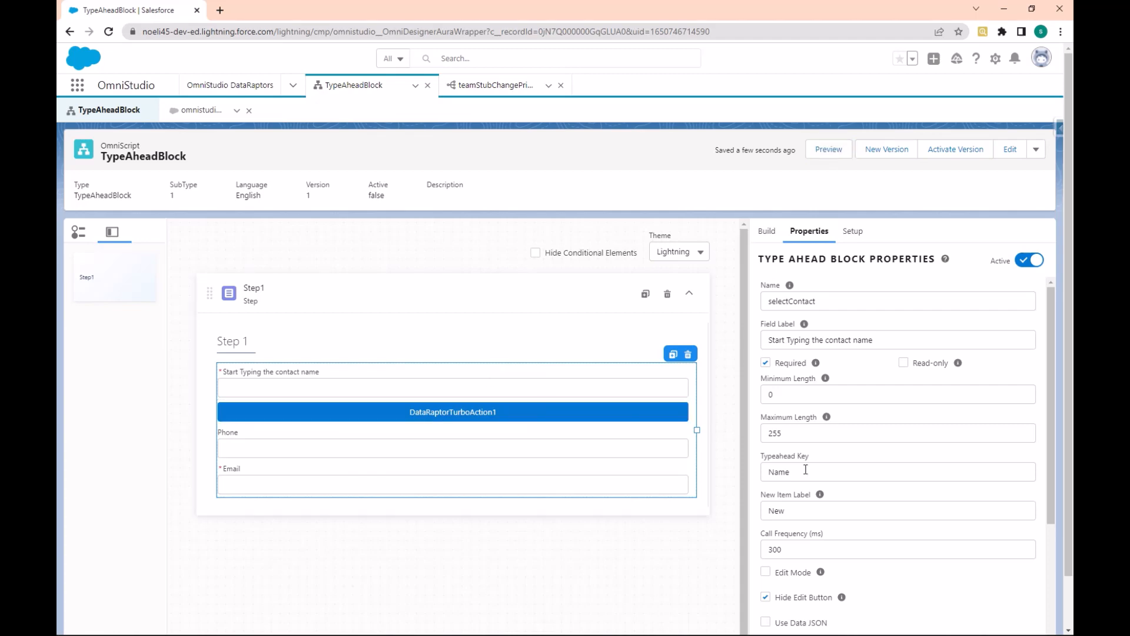
{"action": "scroll", "scroll_direction": "down", "scroll_amount": 3}
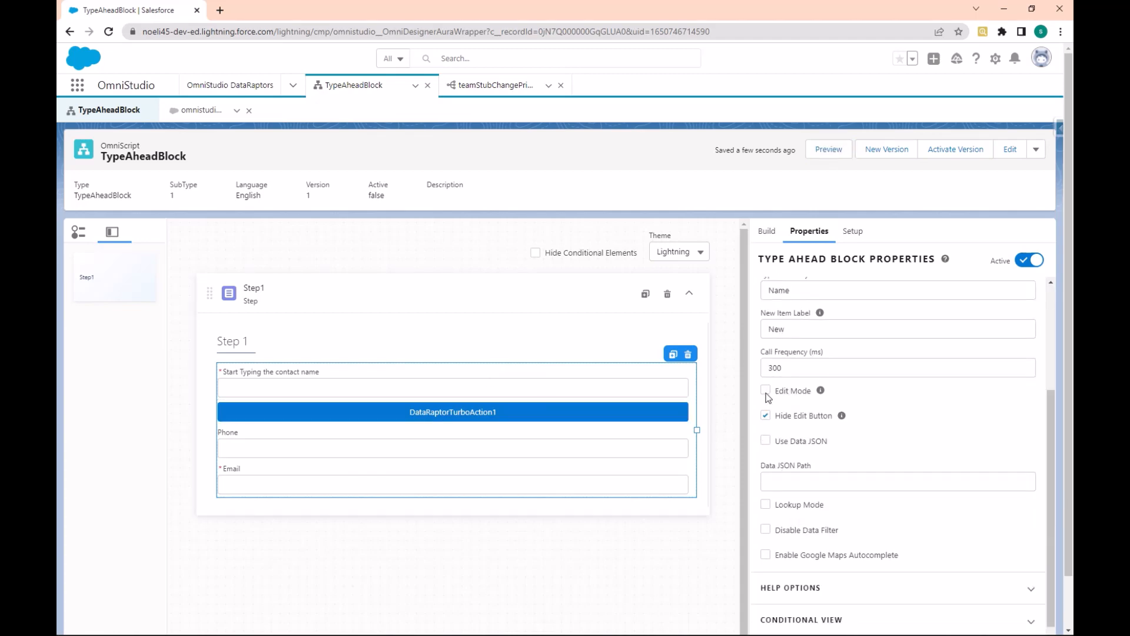
{"action": "left_click", "coordinate": [764, 390]}
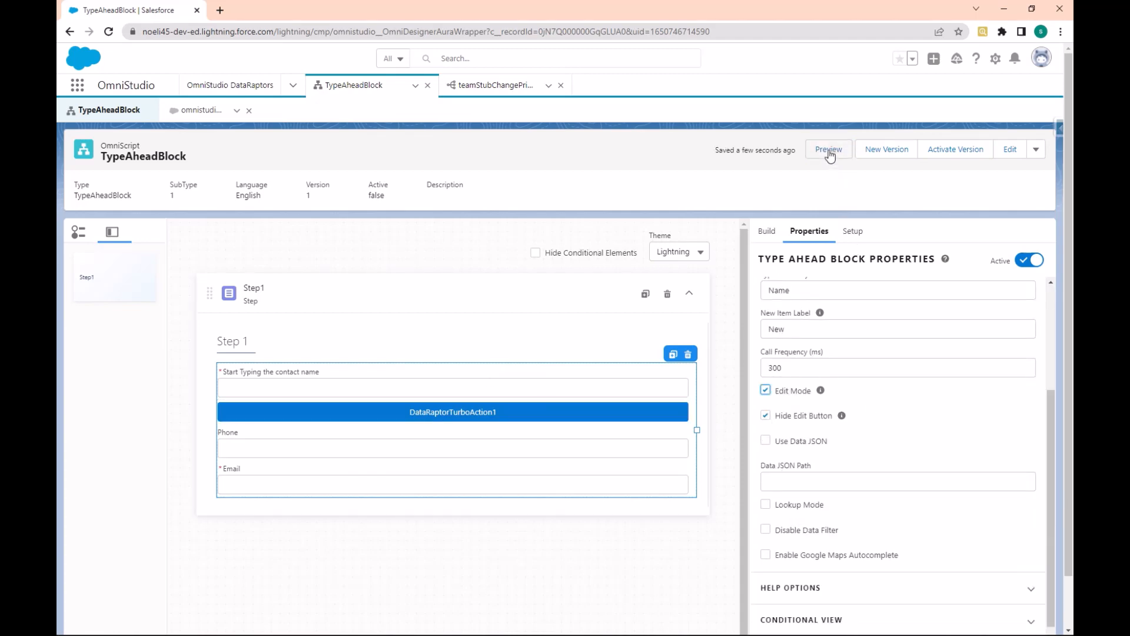
{"action": "left_click", "coordinate": [828, 149]}
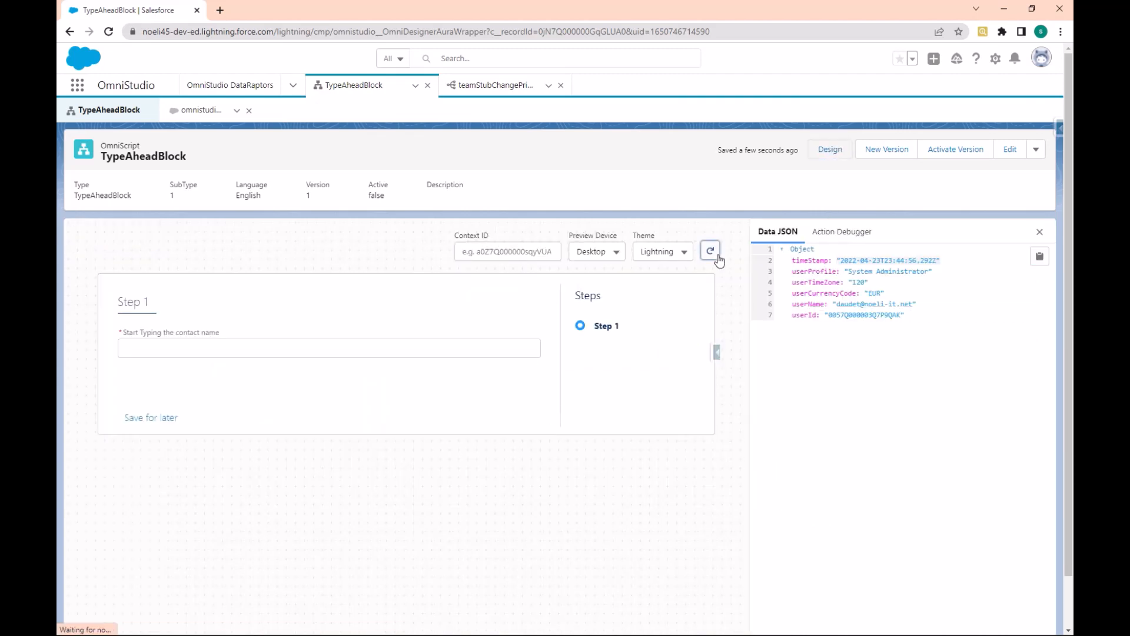
{"action": "left_click", "coordinate": [710, 251]}
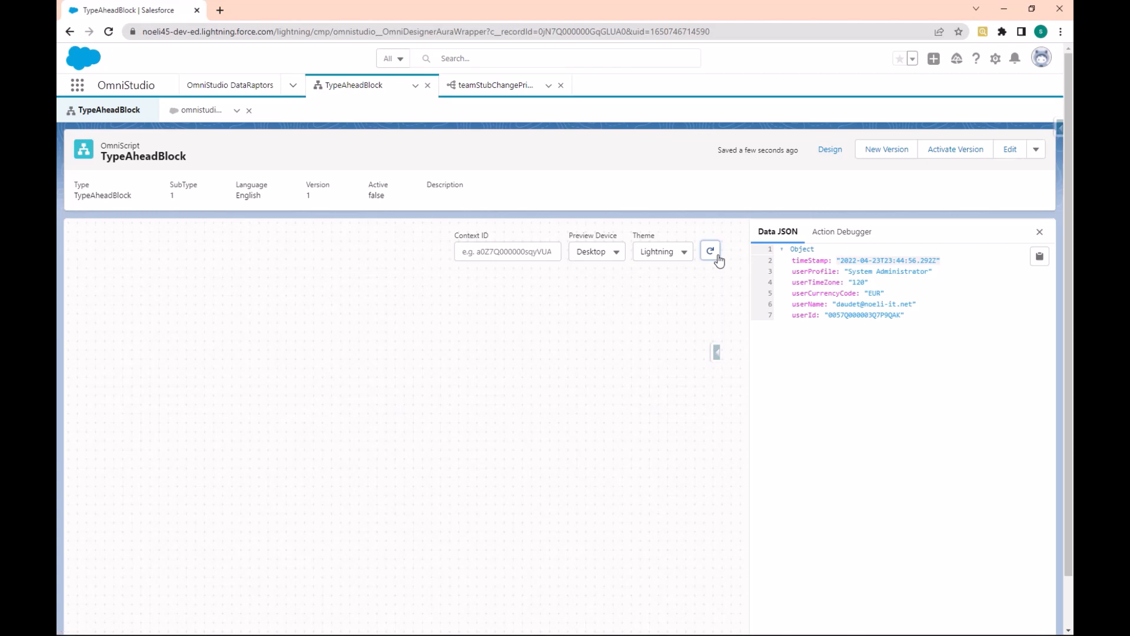
{"action": "left_click", "coordinate": [710, 251]}
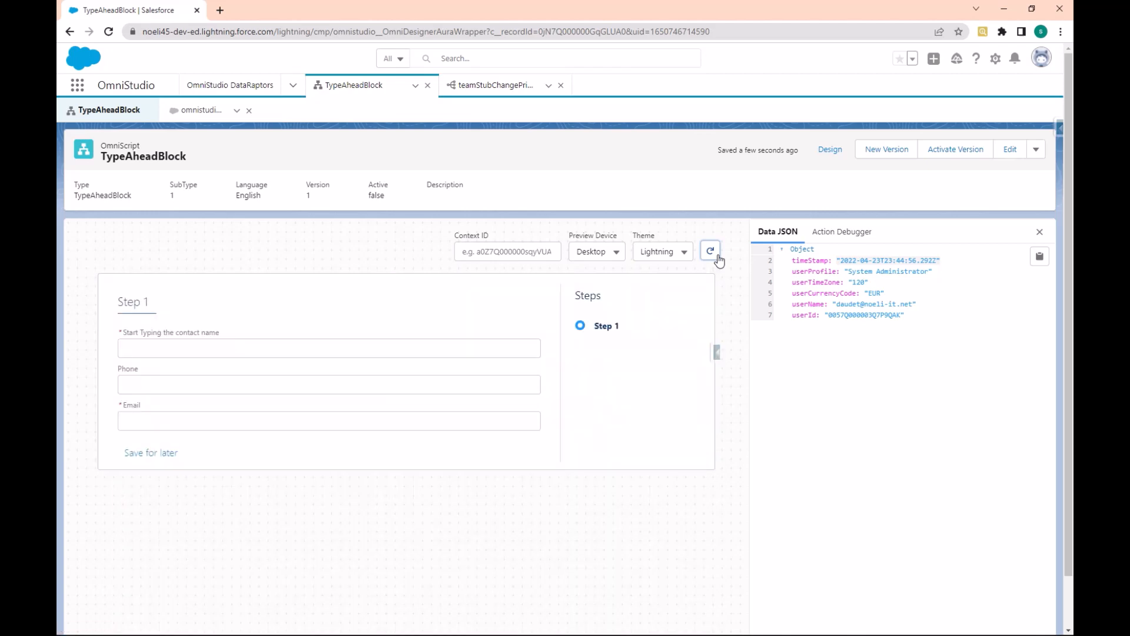
{"action": "left_click", "coordinate": [710, 250]}
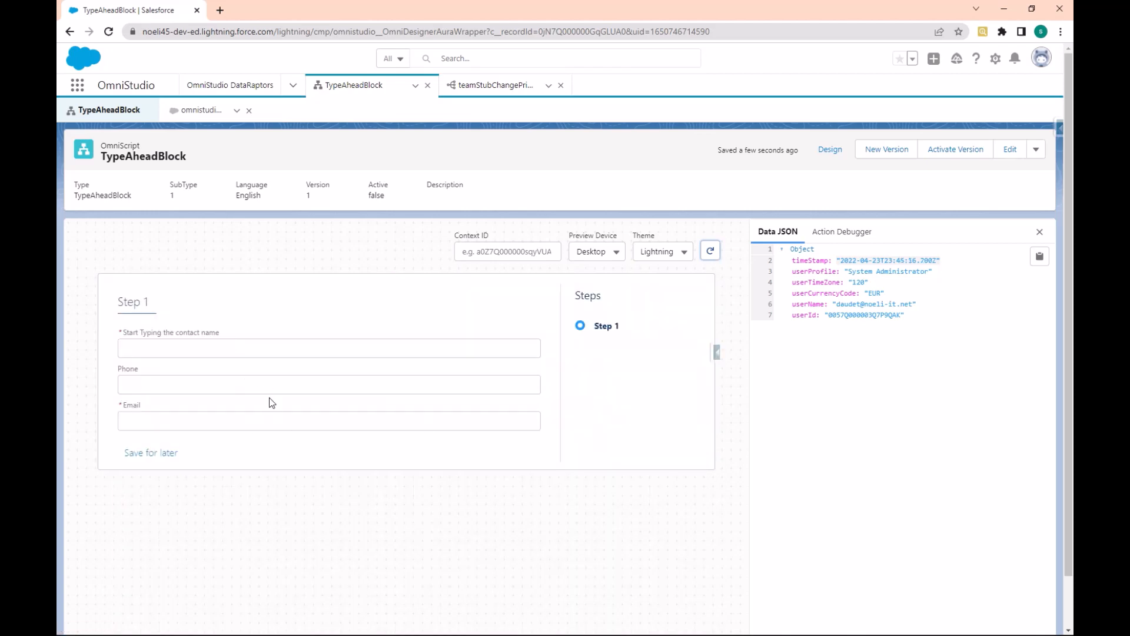
{"action": "mouse_move", "coordinate": [430, 366]}
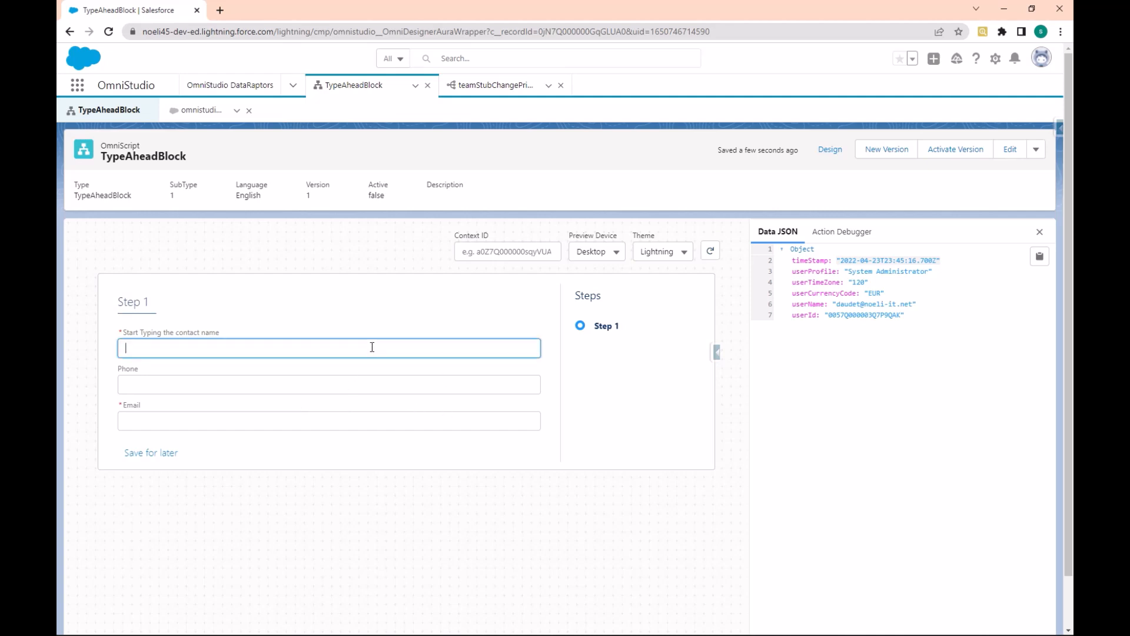
{"action": "type", "text": "a"}
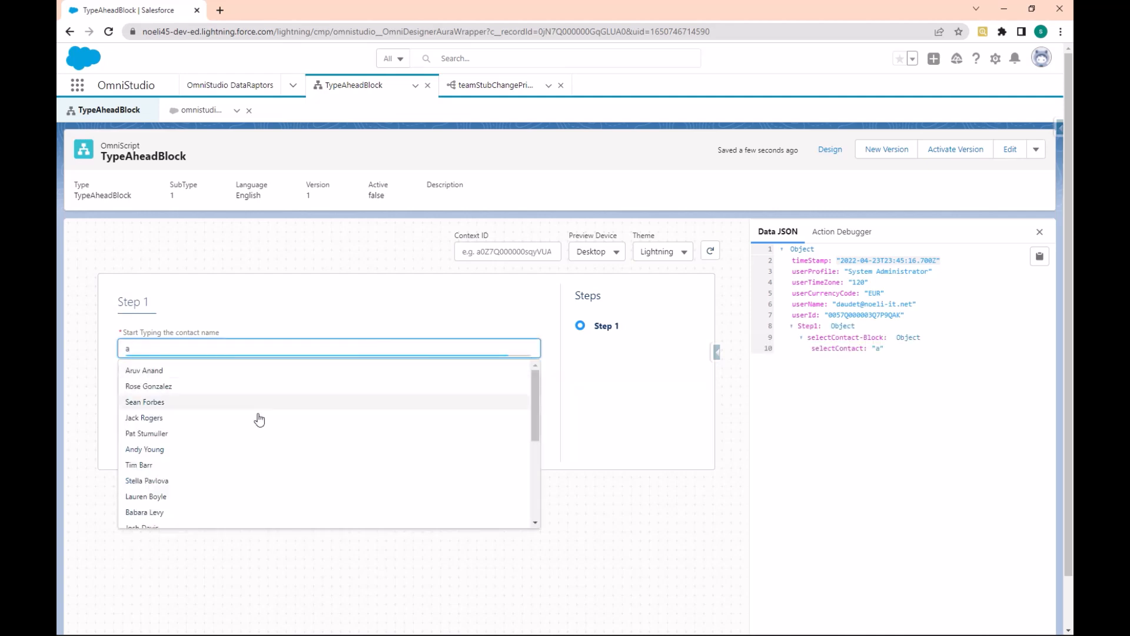
{"action": "left_click", "coordinate": [145, 401]}
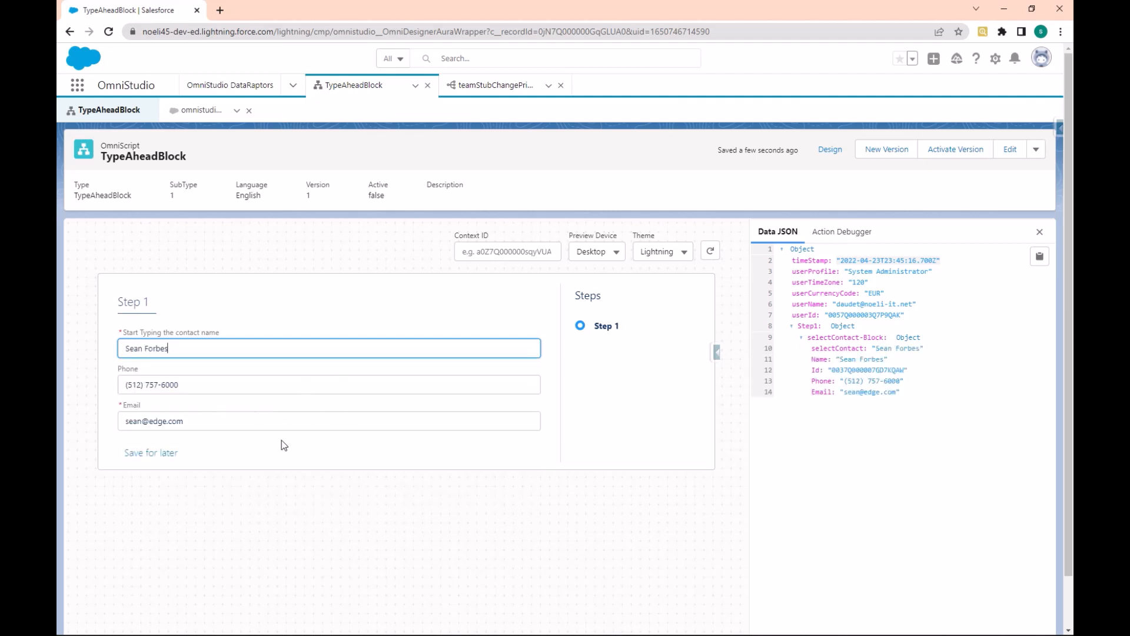
{"action": "mouse_move", "coordinate": [326, 419]}
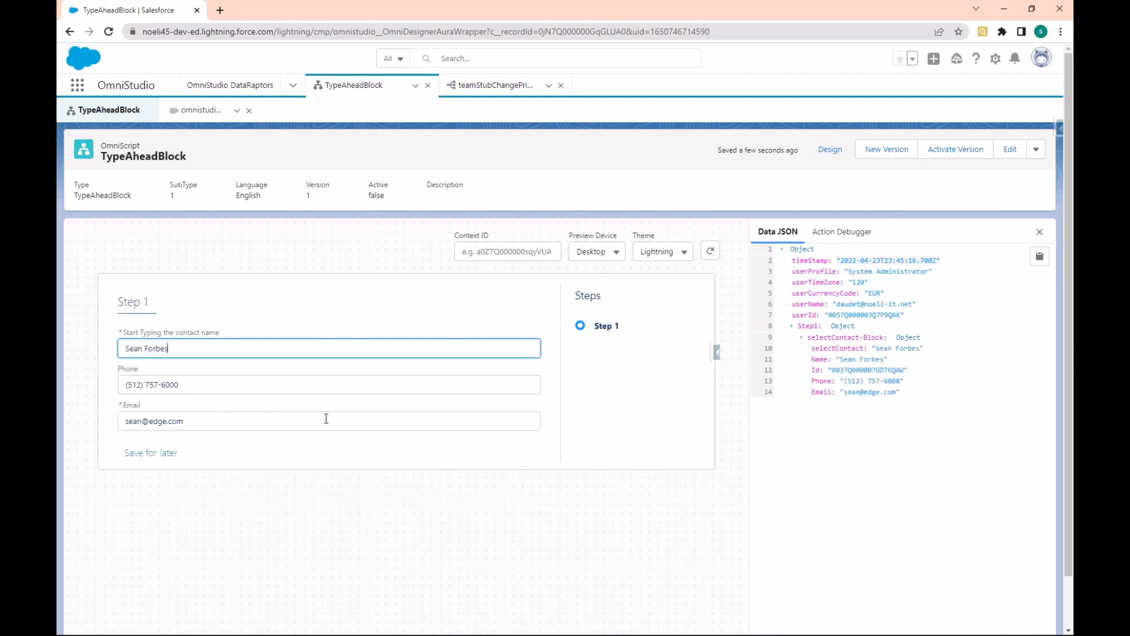
{"action": "mouse_move", "coordinate": [315, 442]}
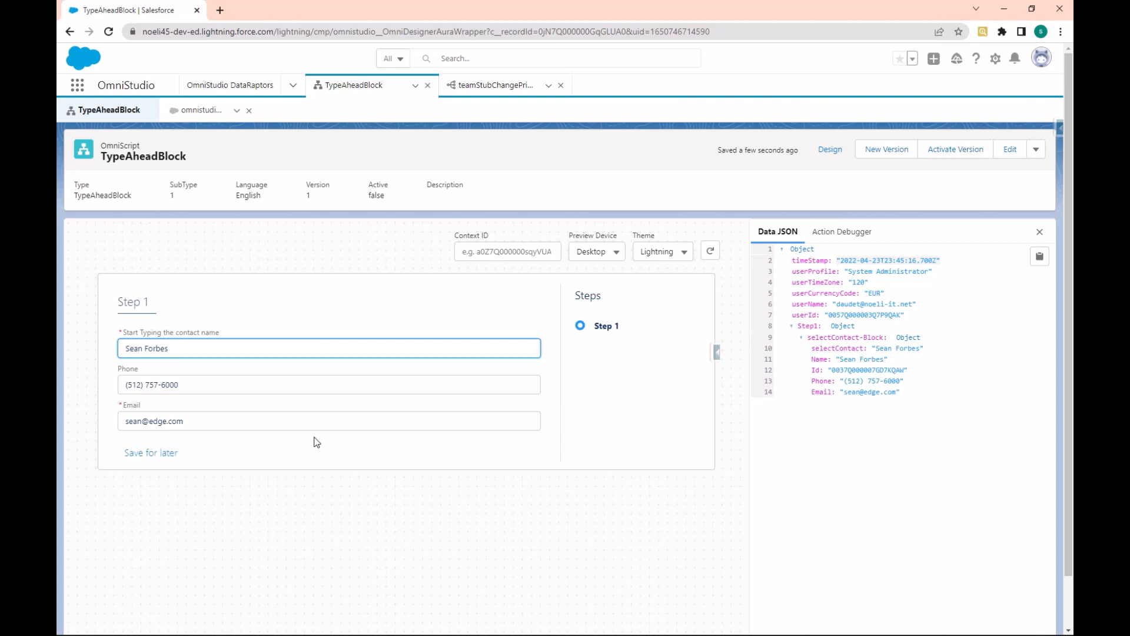
{"action": "mouse_move", "coordinate": [854, 336]}
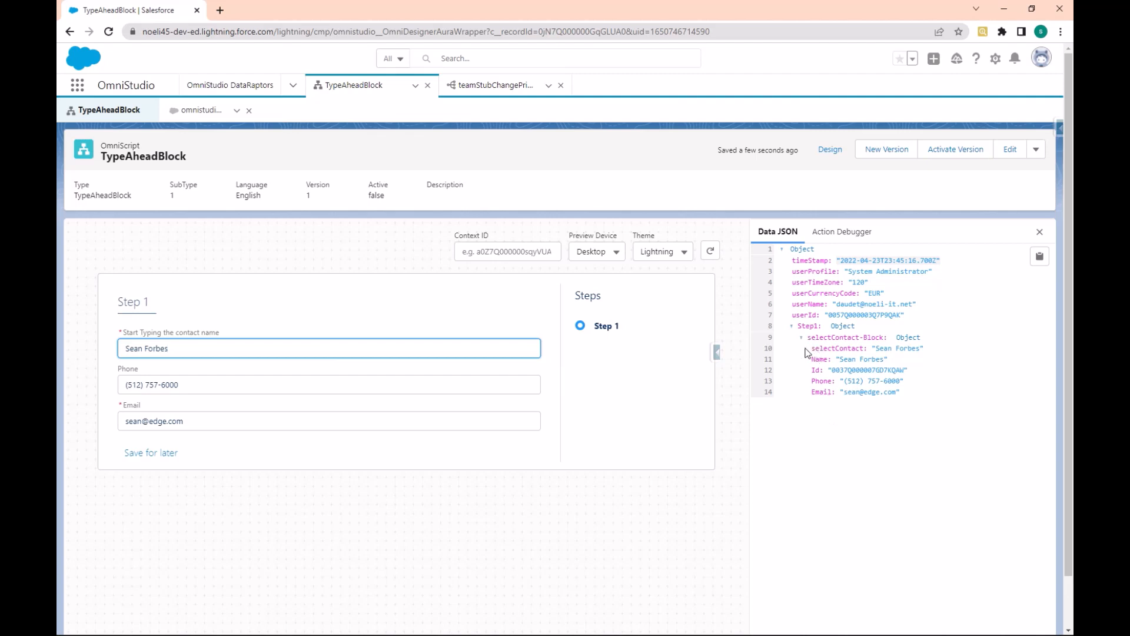
{"action": "mouse_move", "coordinate": [347, 458]}
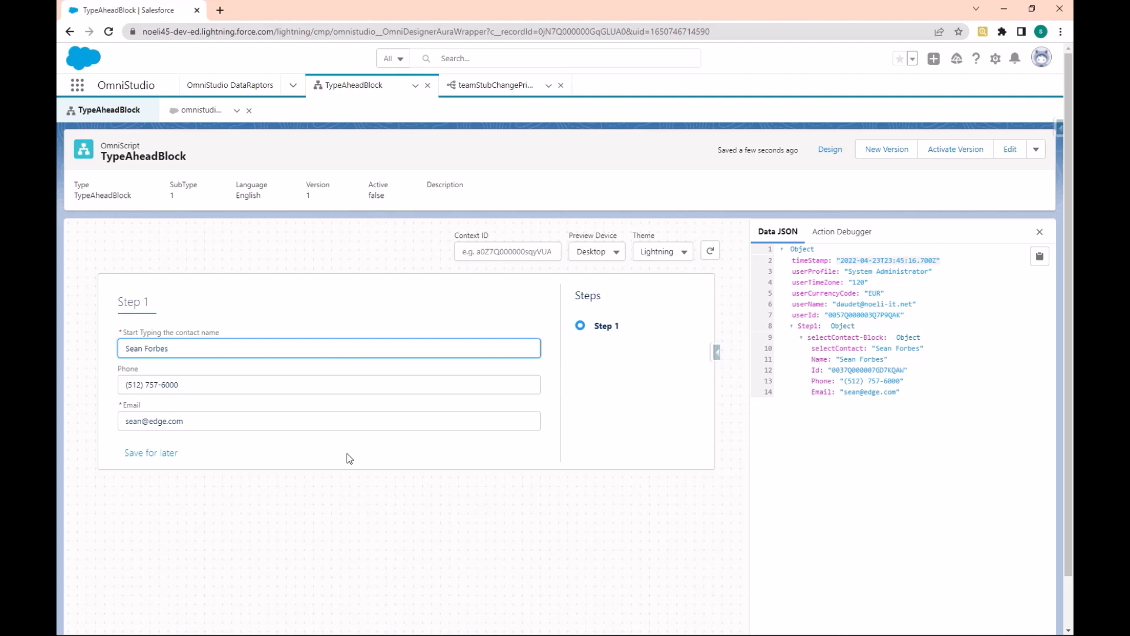
{"action": "mouse_move", "coordinate": [414, 453]}
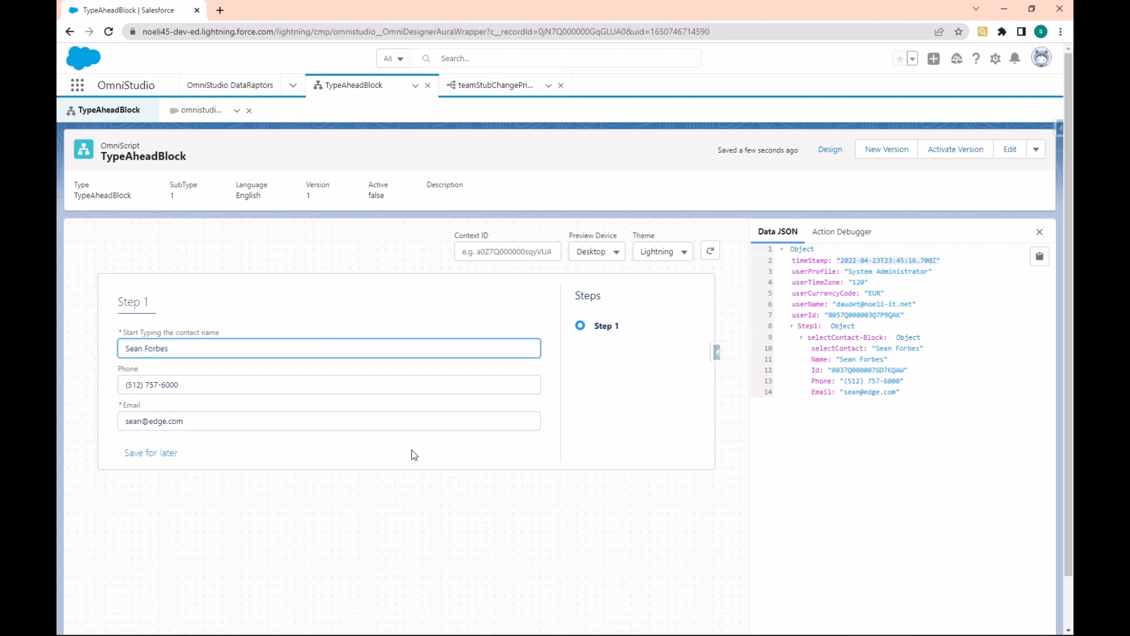